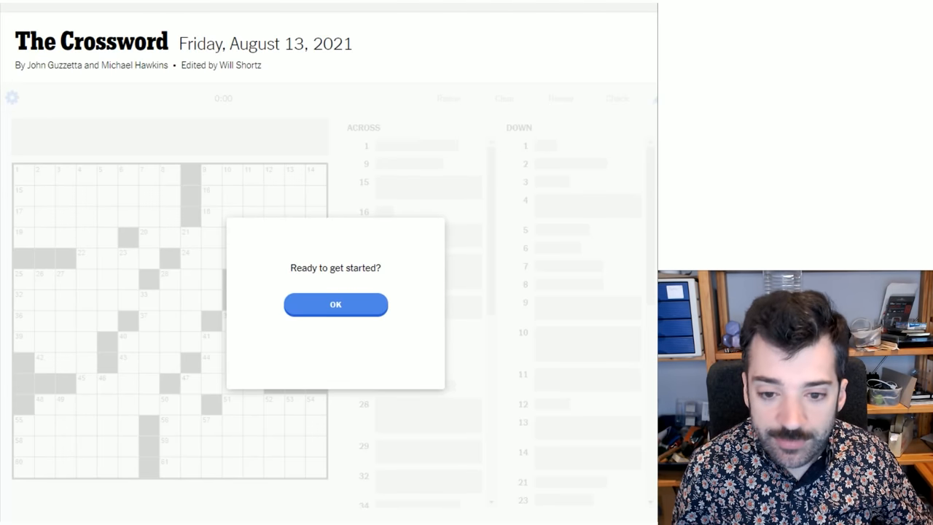
pyautogui.moveTo(352, 108)
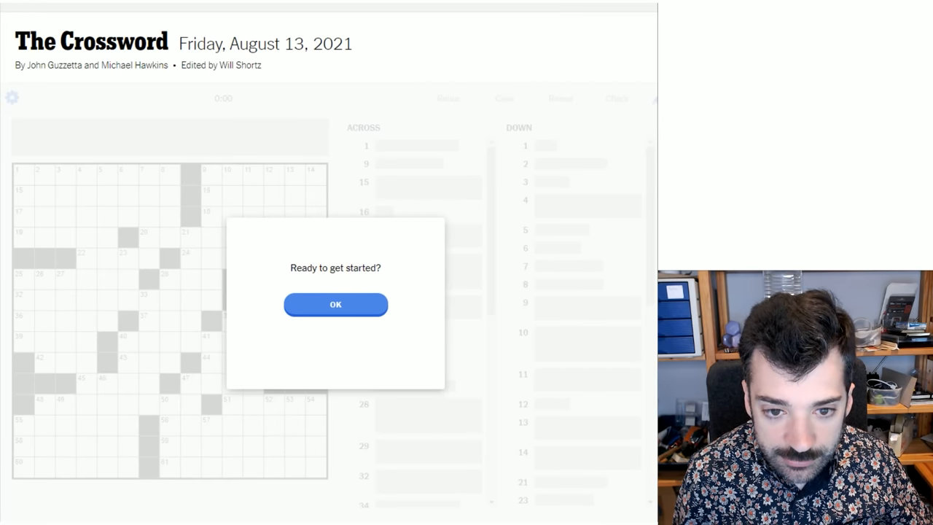
pyautogui.moveTo(512, 282)
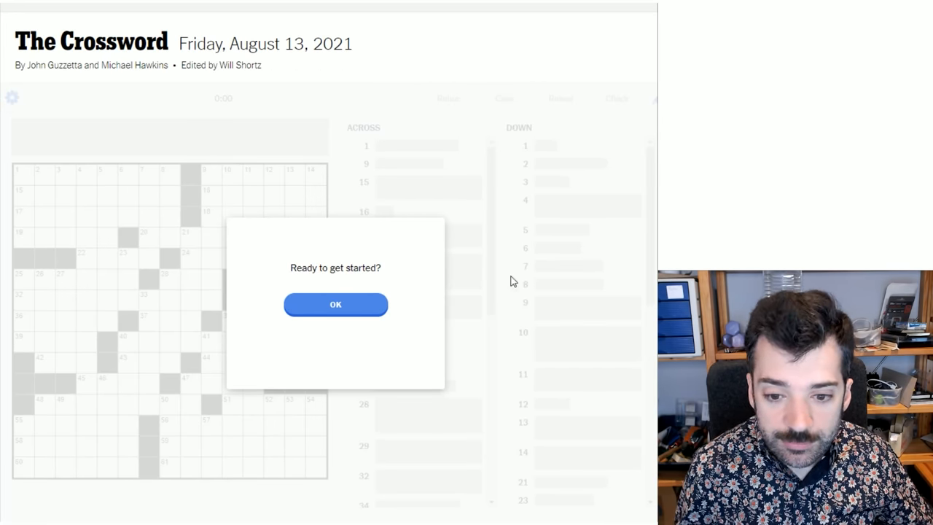
pyautogui.moveTo(335, 304)
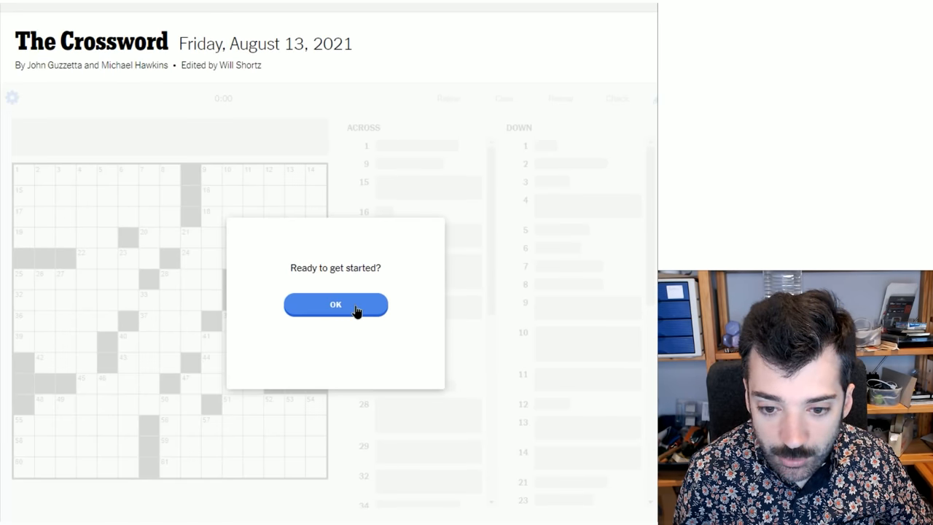
# Start the puzzle and enter STARTURN at 1-Across and SOWS at 1-Down.
pyautogui.click(335, 304)
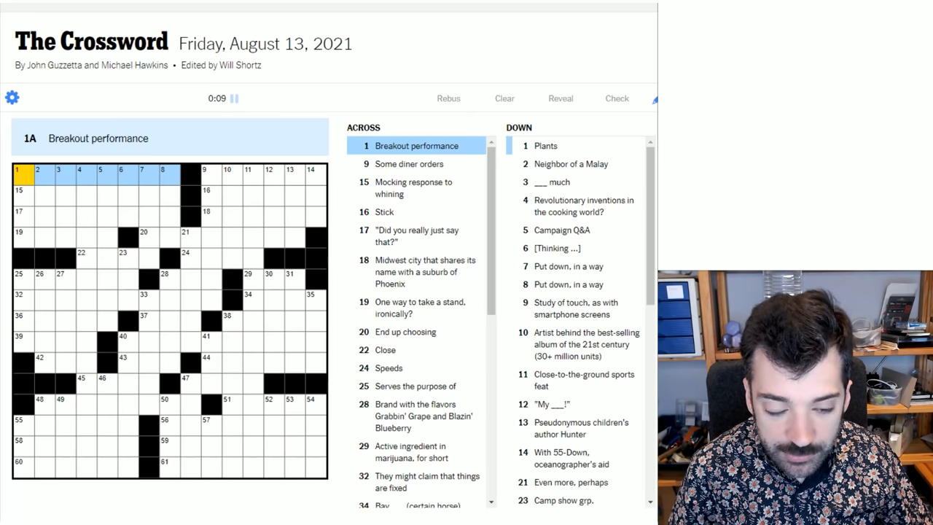
pyautogui.write('STARTURN')
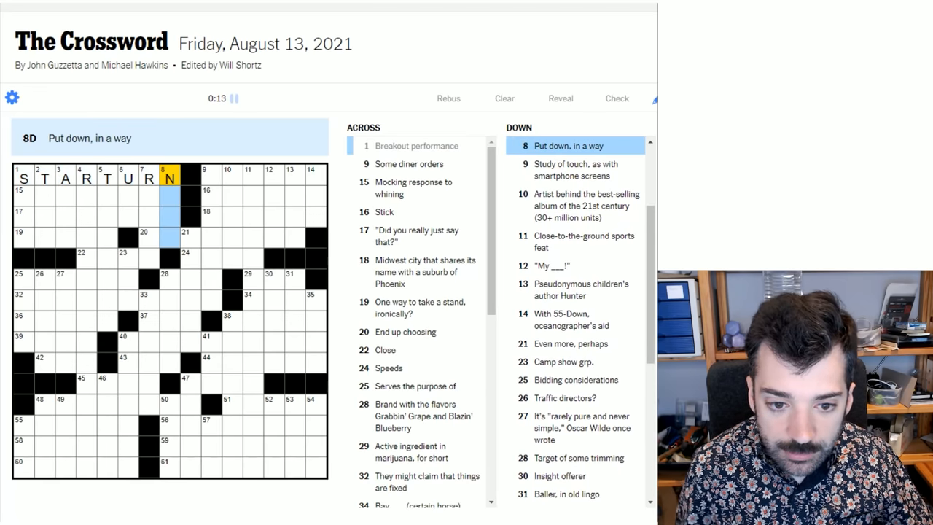
pyautogui.click(24, 177)
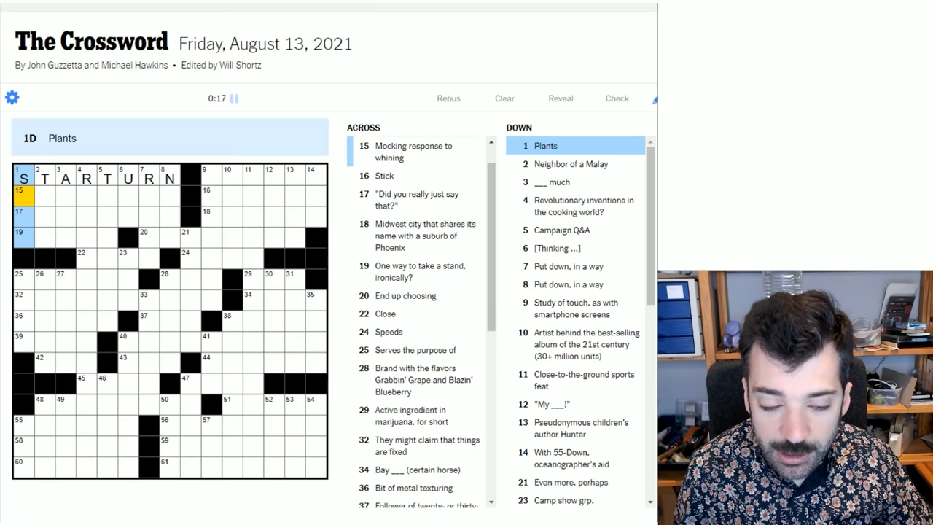
pyautogui.write('OWS')
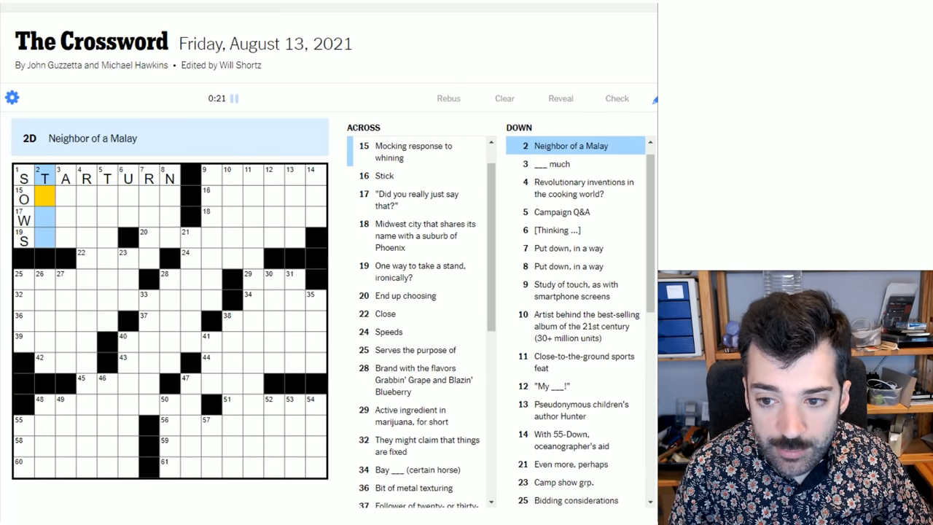
pyautogui.click(66, 177)
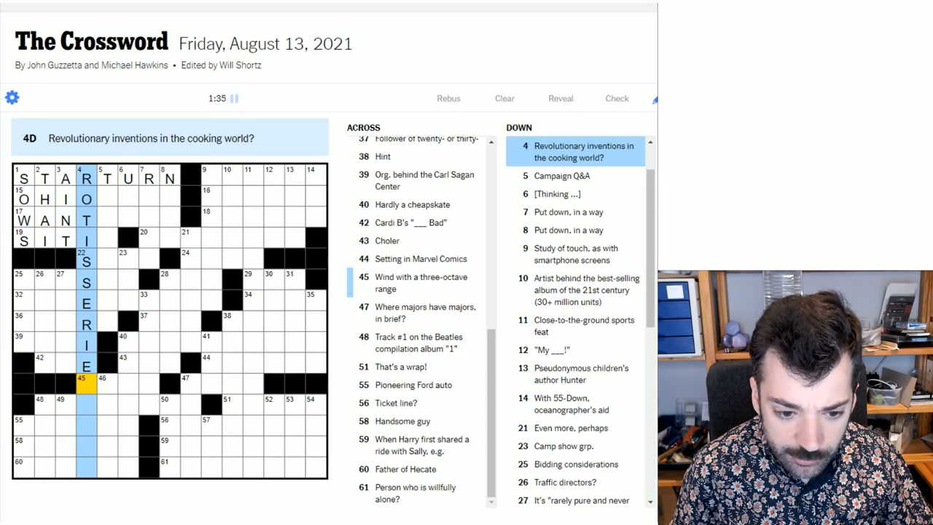
# Extend 4-Down with OVENS to read ROTISSERIE OVENS.
pyautogui.write('OVENS')
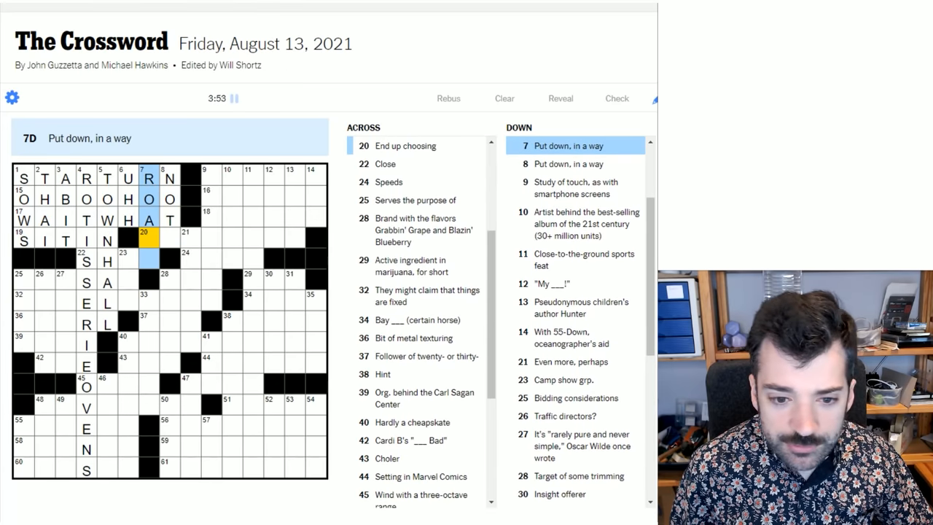
# Finish NOTE at 8-Down with E, then return to 7-Down ROAST.
pyautogui.click(169, 177)
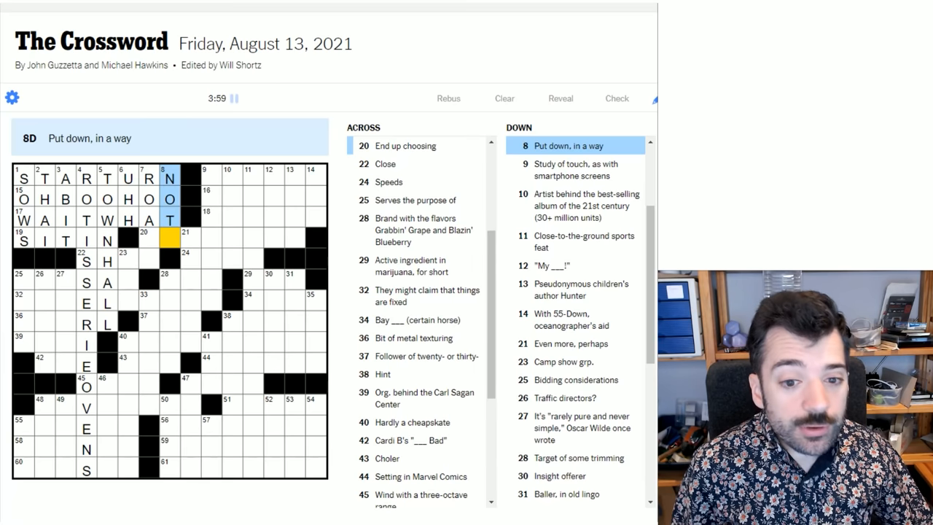
pyautogui.write('E')
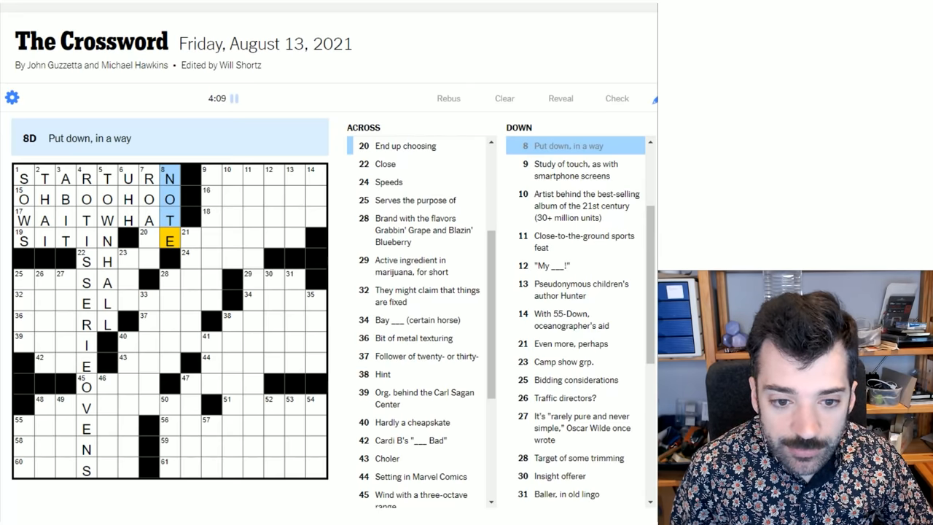
pyautogui.click(148, 176)
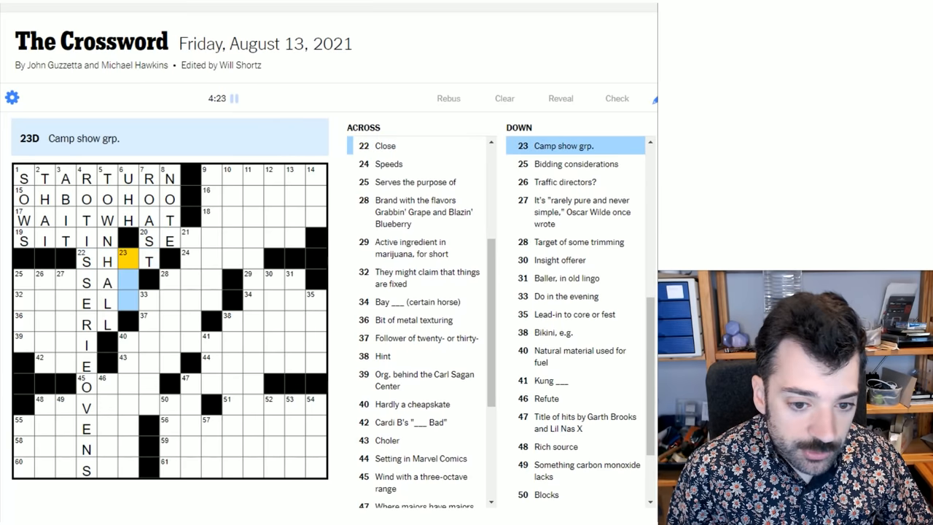
# Enter U and O to complete USO at 23-Down.
pyautogui.write('US')
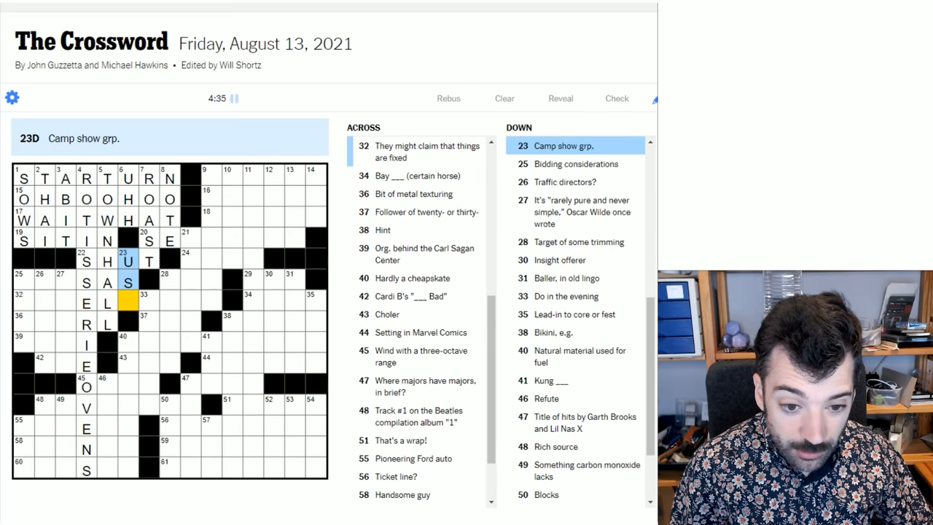
pyautogui.write('O')
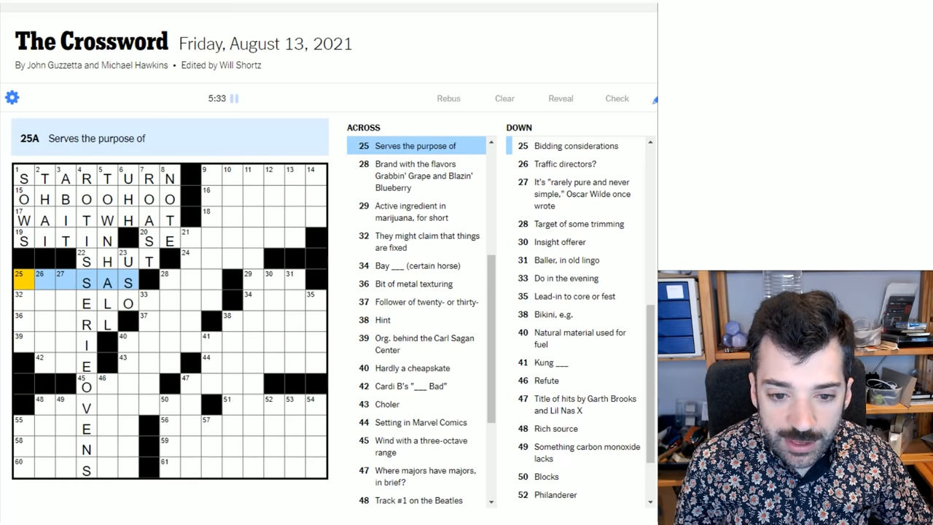
pyautogui.moveTo(51, 284)
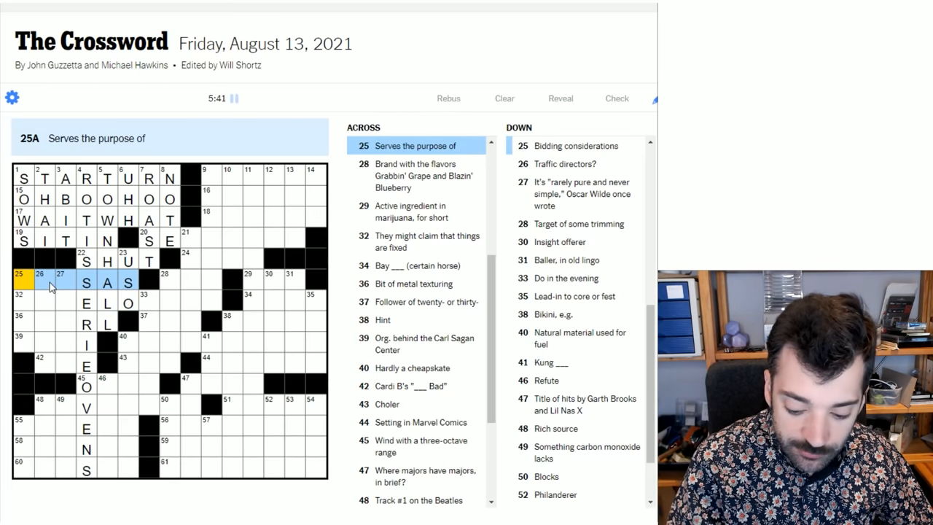
pyautogui.moveTo(228, 186)
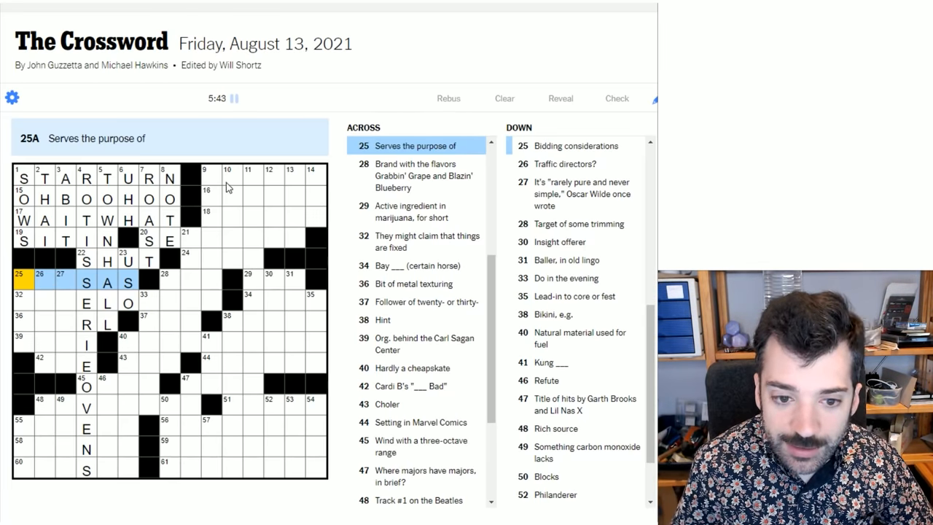
pyautogui.click(212, 177)
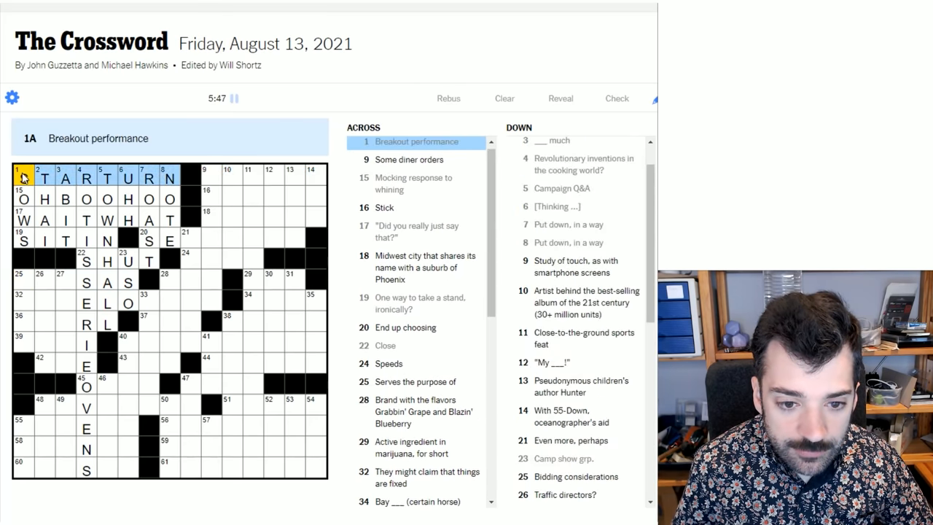
# Enter ADHERE at 16-Across, Stick.
pyautogui.click(212, 176)
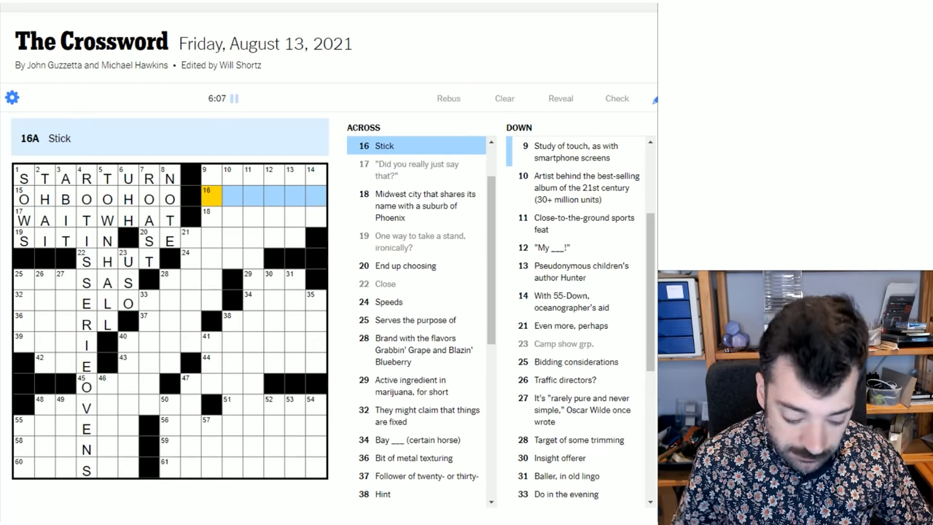
pyautogui.write('ADHE')
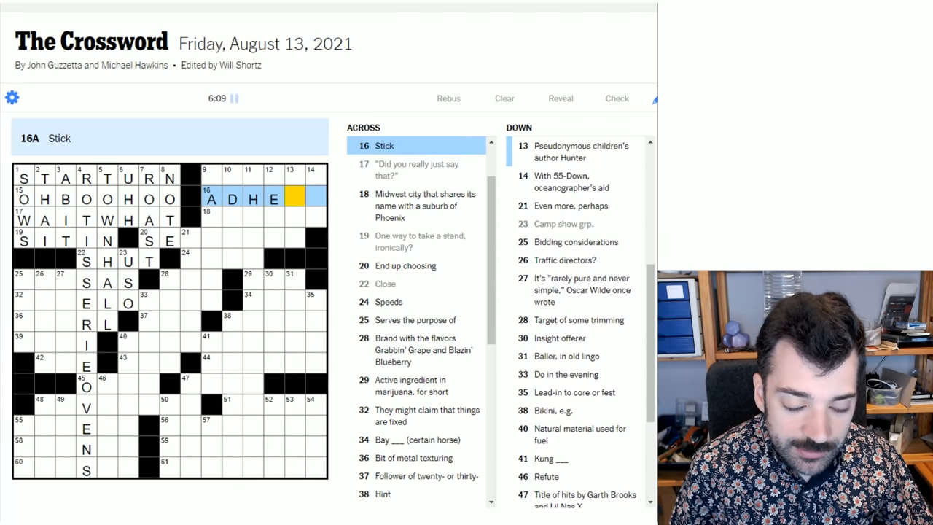
pyautogui.write('RE')
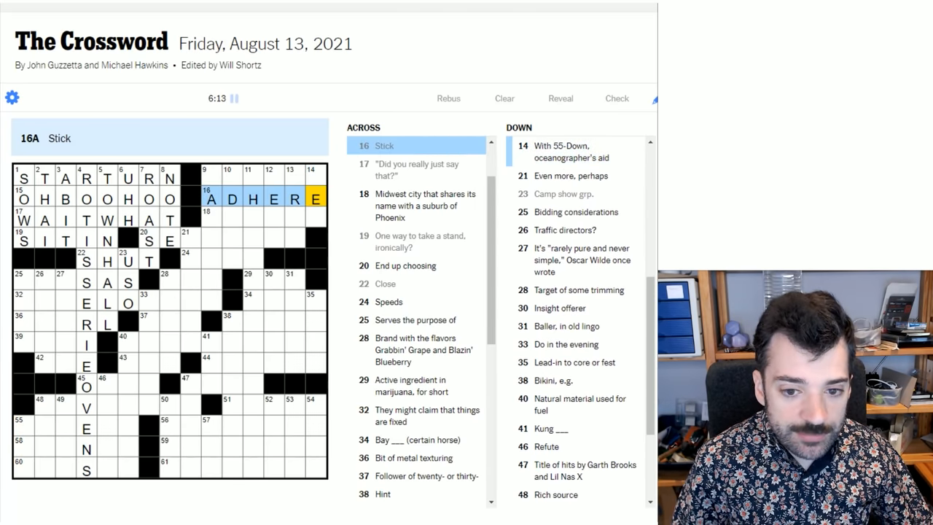
pyautogui.click(312, 178)
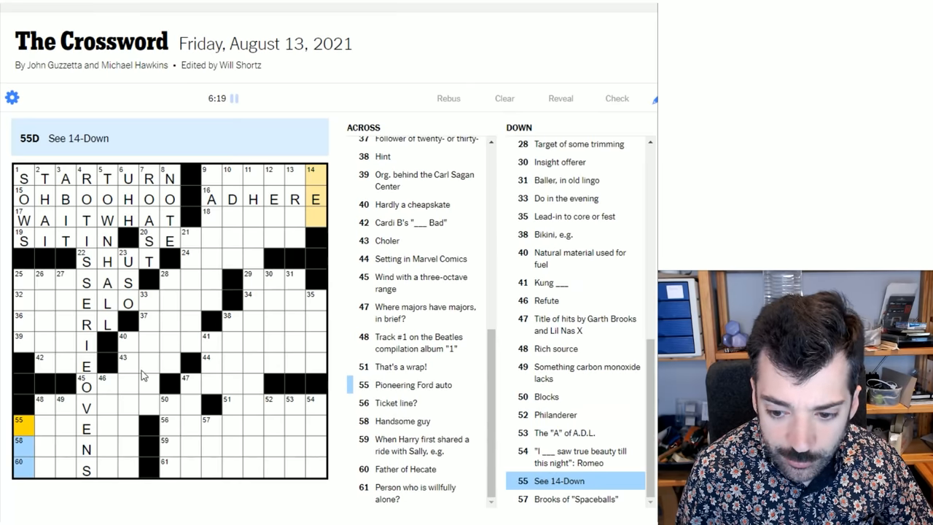
pyautogui.click(311, 179)
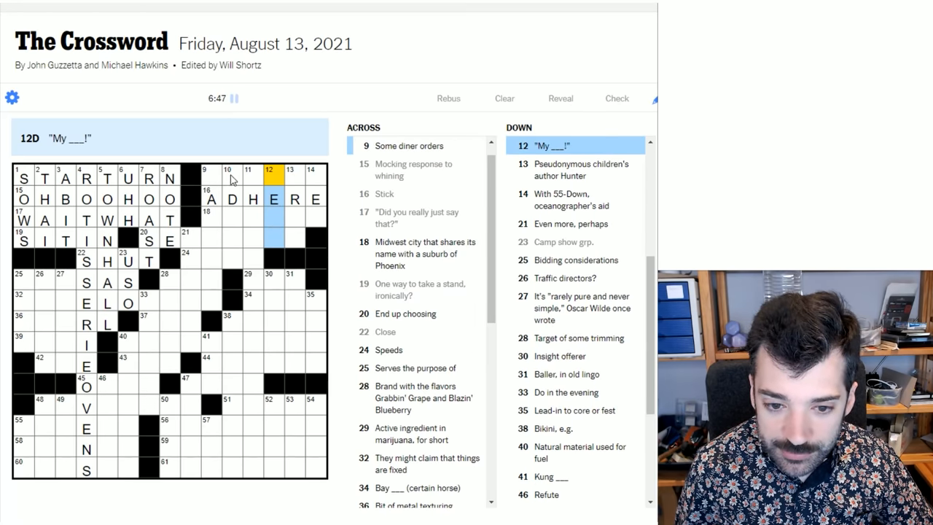
pyautogui.click(248, 177)
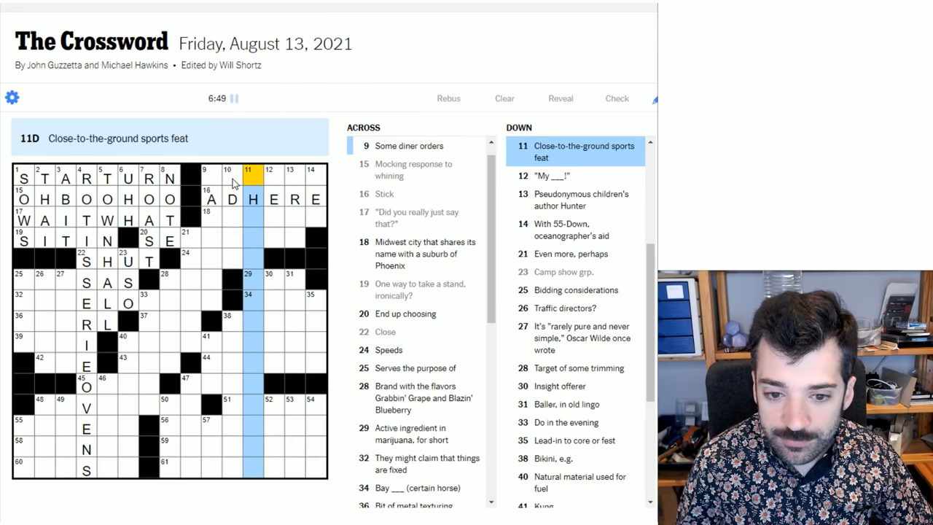
# Select squares in the top-right corner near 10-Down and 16-Across.
pyautogui.click(227, 177)
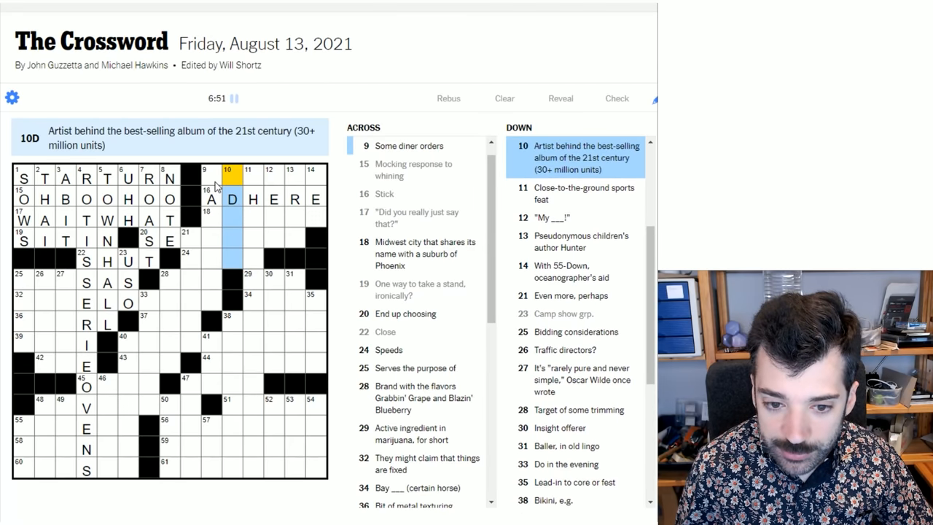
pyautogui.click(211, 177)
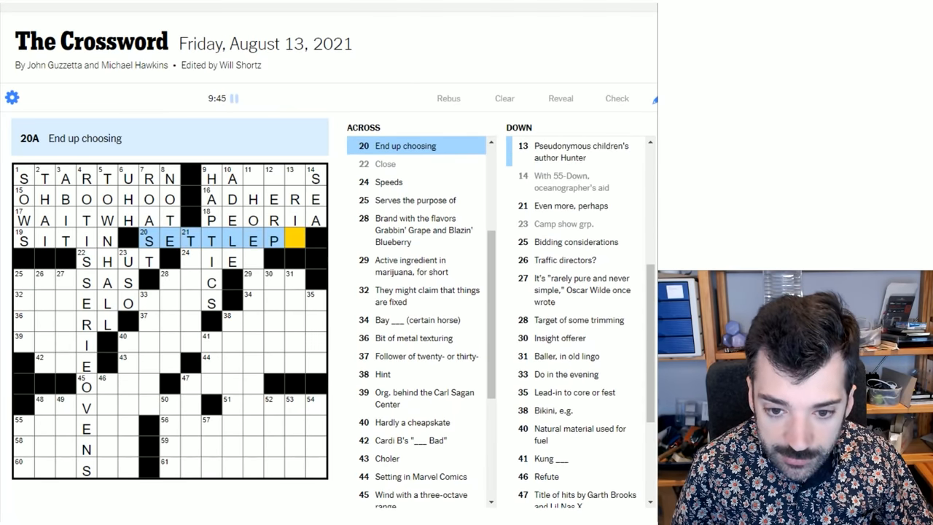
# Select 13-Down and enter H to finish HERO at 12-Down.
pyautogui.click(294, 176)
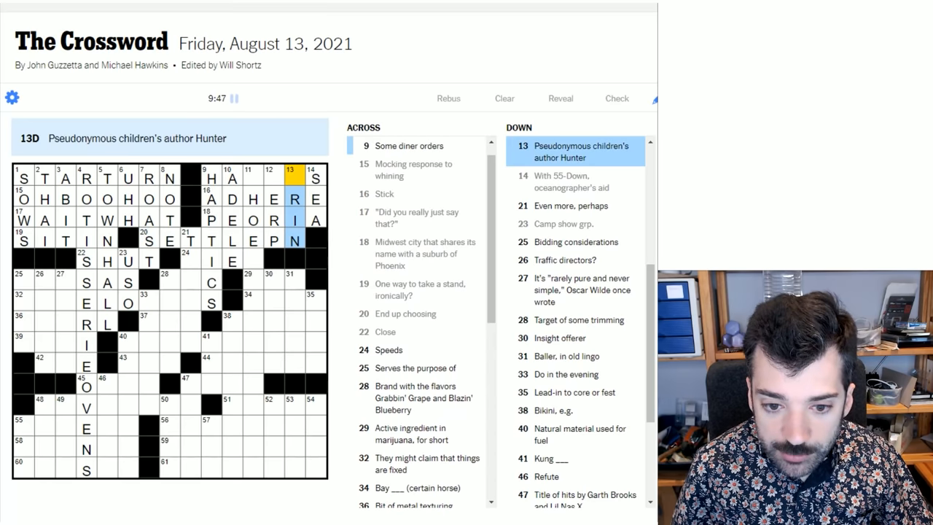
pyautogui.moveTo(276, 250)
pyautogui.write('O')
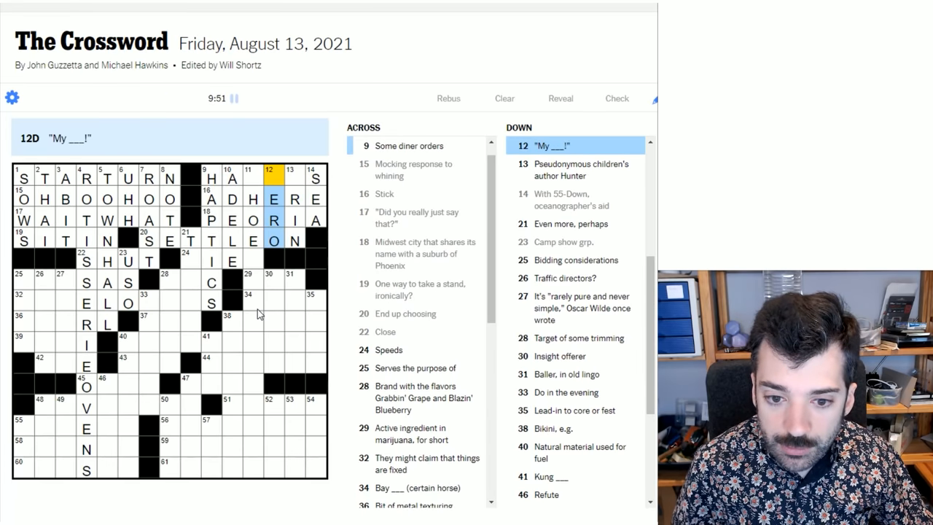
pyautogui.write('H')
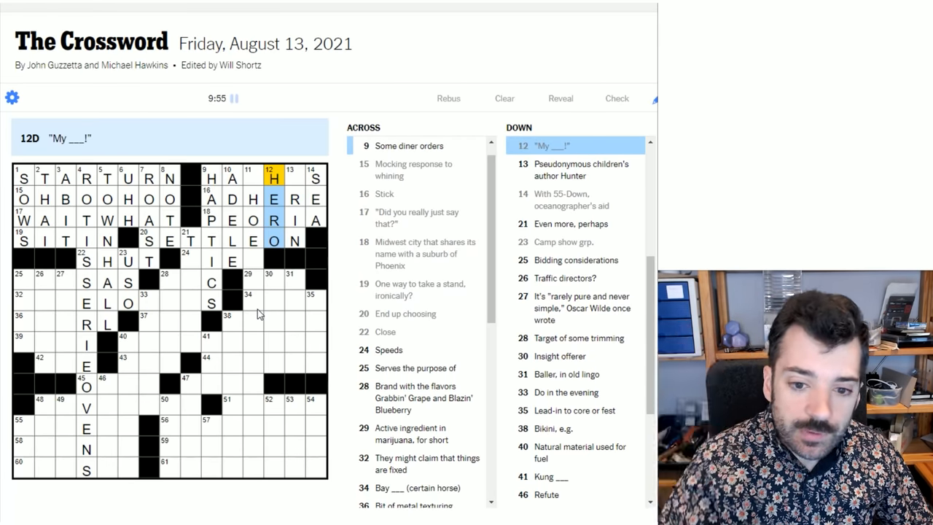
# Select a square in the upper-right corner for HASHES and HIES.
pyautogui.click(248, 177)
pyautogui.write('SHE')
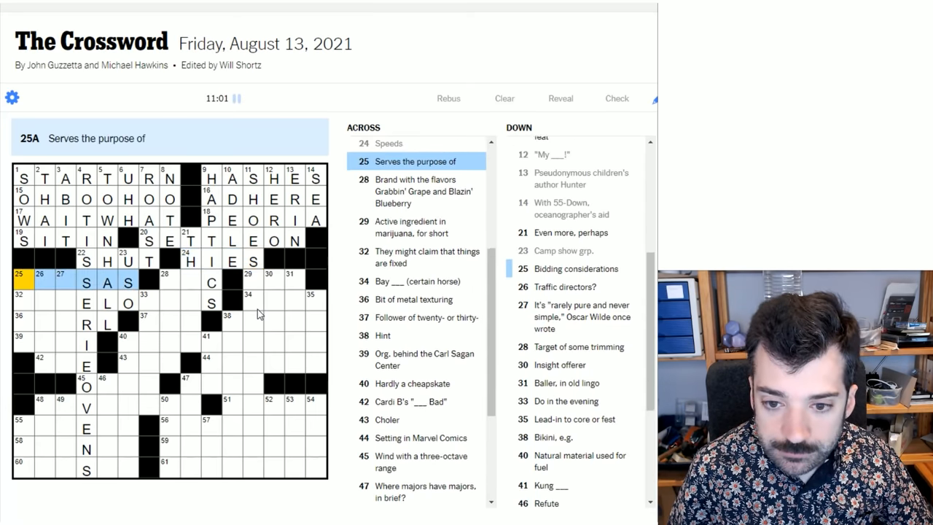
# Scroll the clues and select square 28 for the Down direction.
pyautogui.scroll(-3)
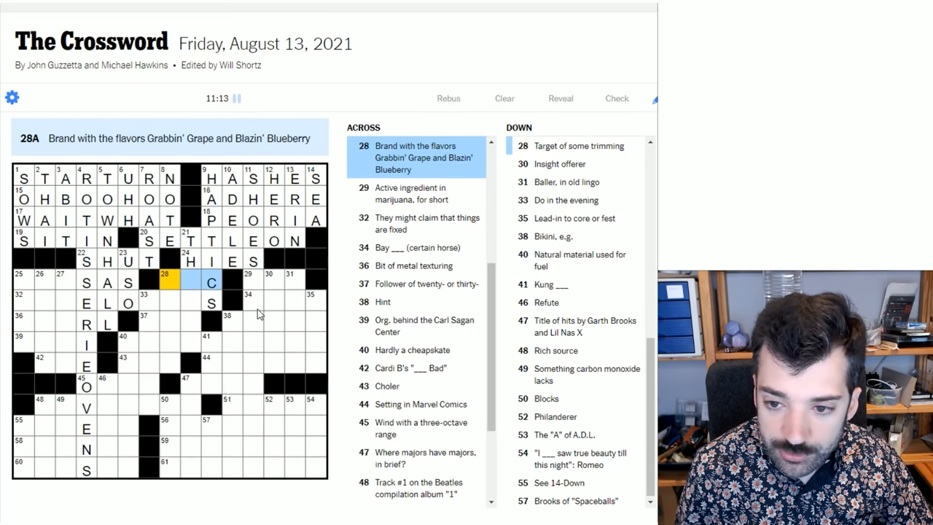
pyautogui.click(163, 283)
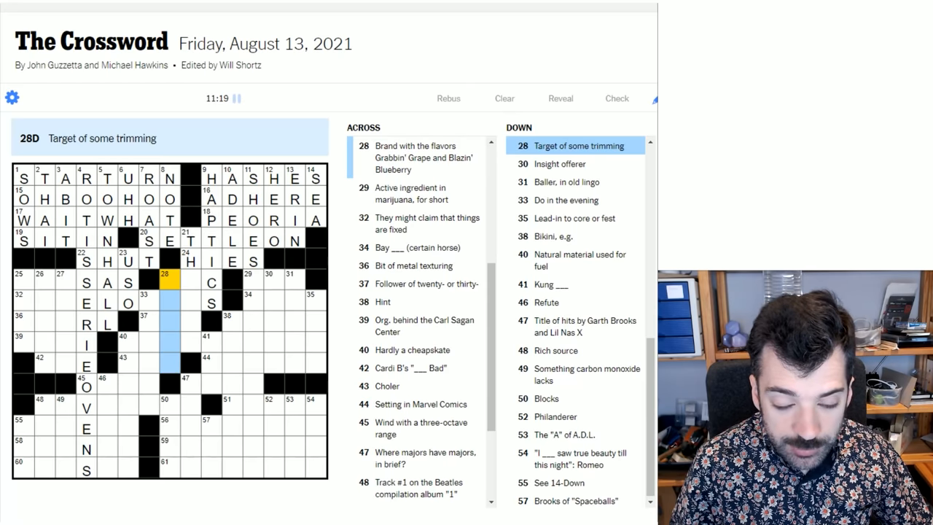
# Enter HEDGE at 28-Down, Target of some trimming.
pyautogui.write('HEDGE')
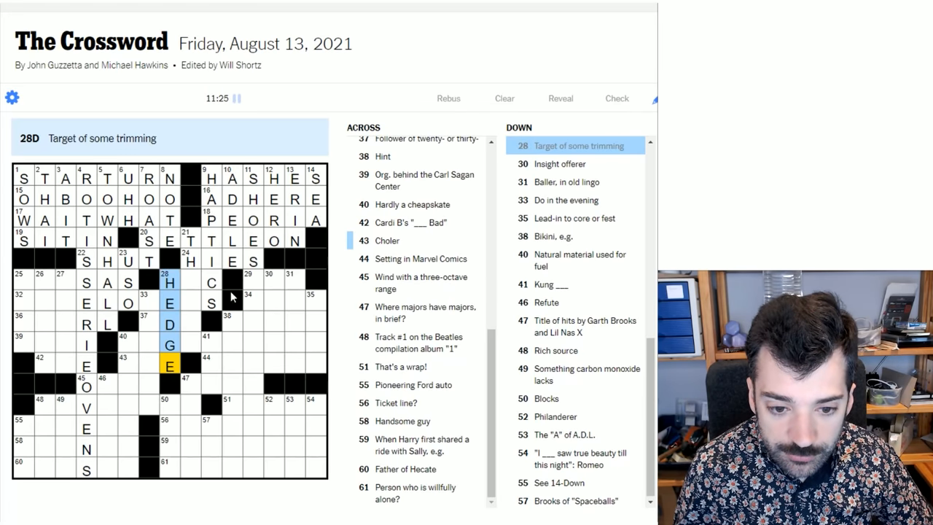
pyautogui.moveTo(191, 282)
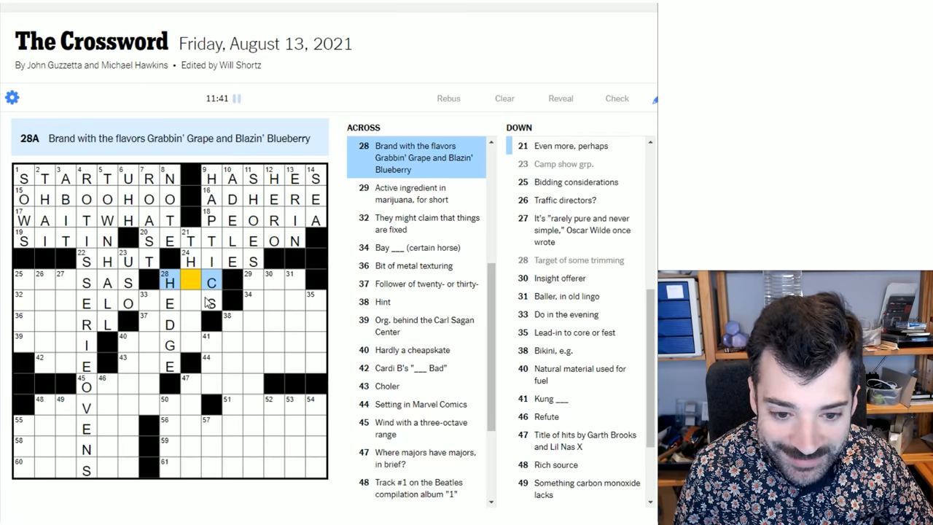
pyautogui.moveTo(189, 308)
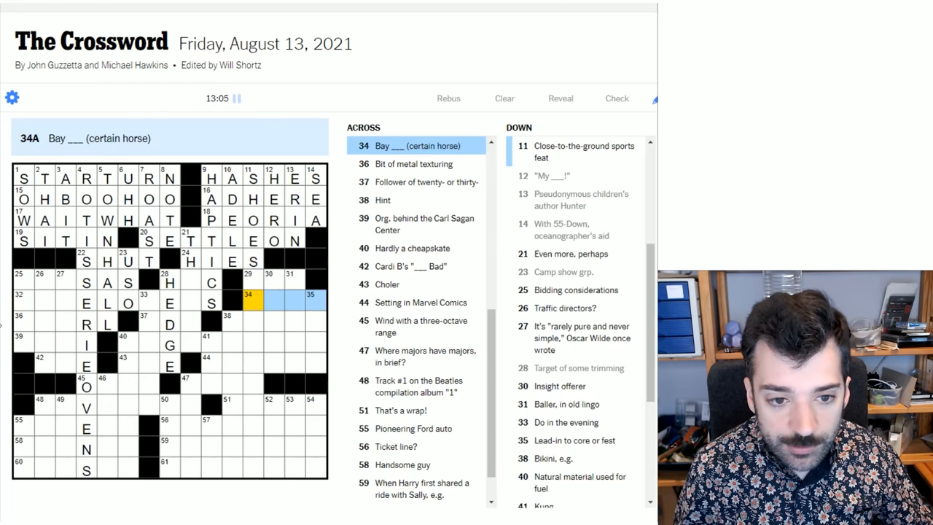
pyautogui.moveTo(381, 152)
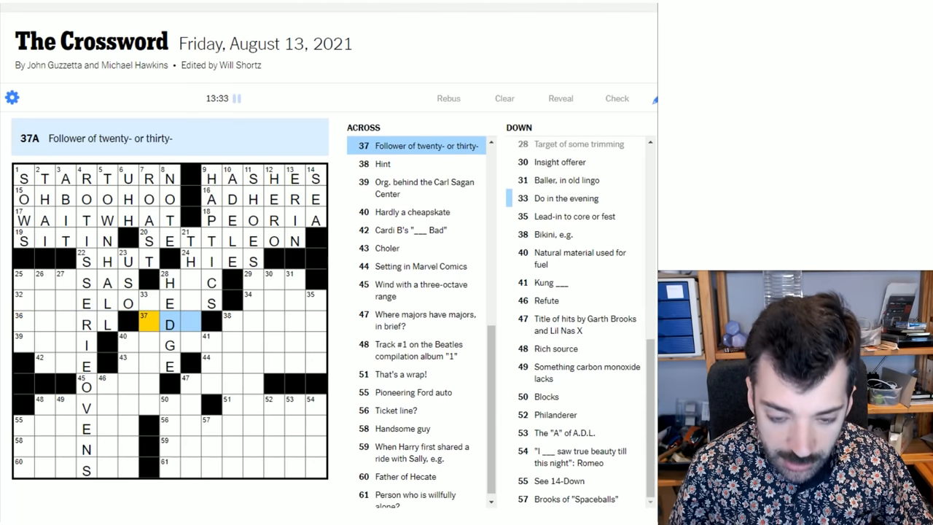
# Type ODD into 37-Across and SETI into 39-Across in the middle-left grid.
pyautogui.write('ODD')
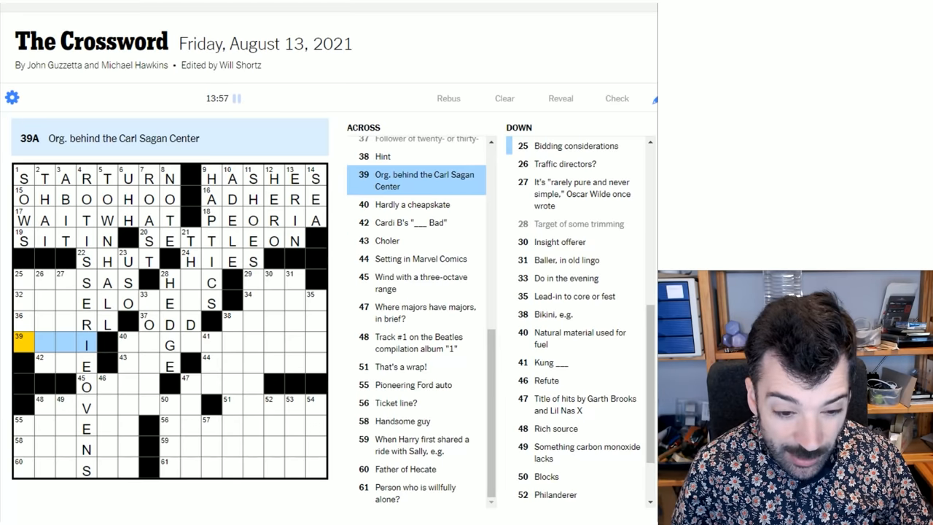
pyautogui.write('SETI')
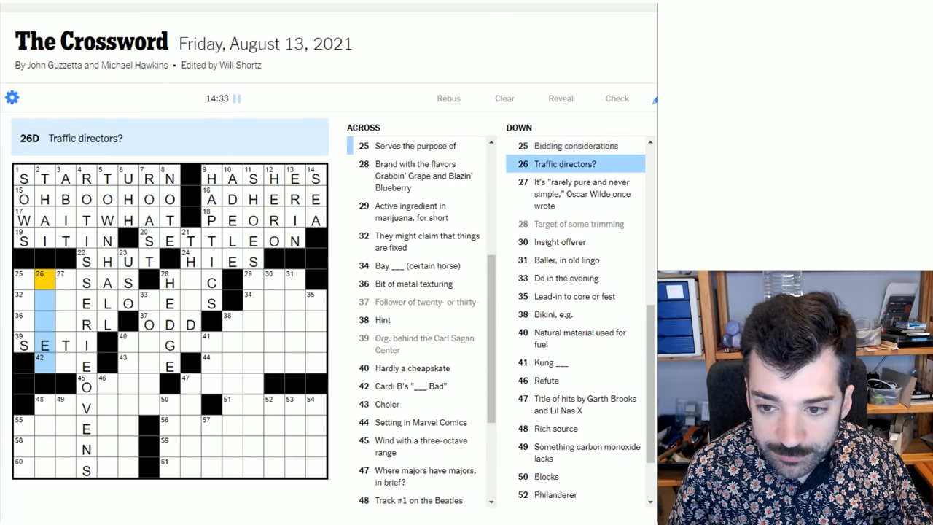
# Place an S in the first square of 42-Across, Cardi B's '___ Bad.'.
pyautogui.scroll(-3)
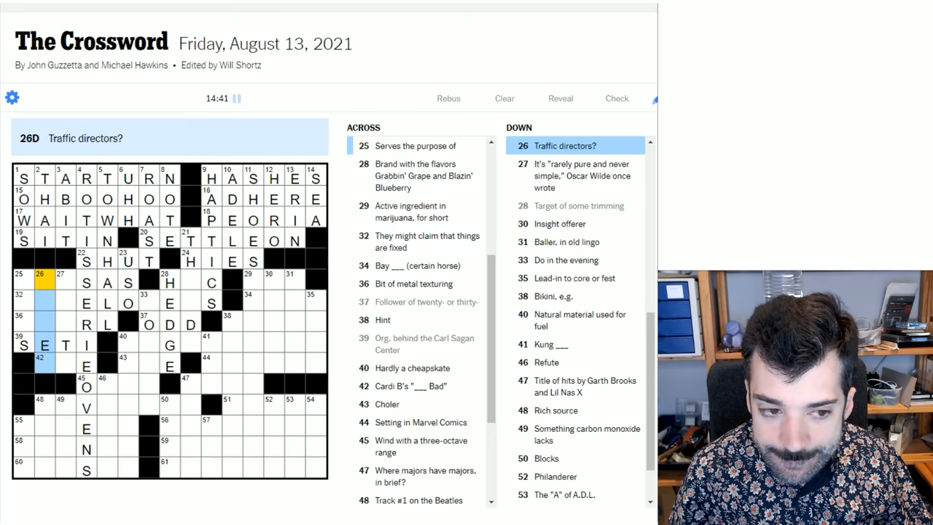
pyautogui.moveTo(298, 358)
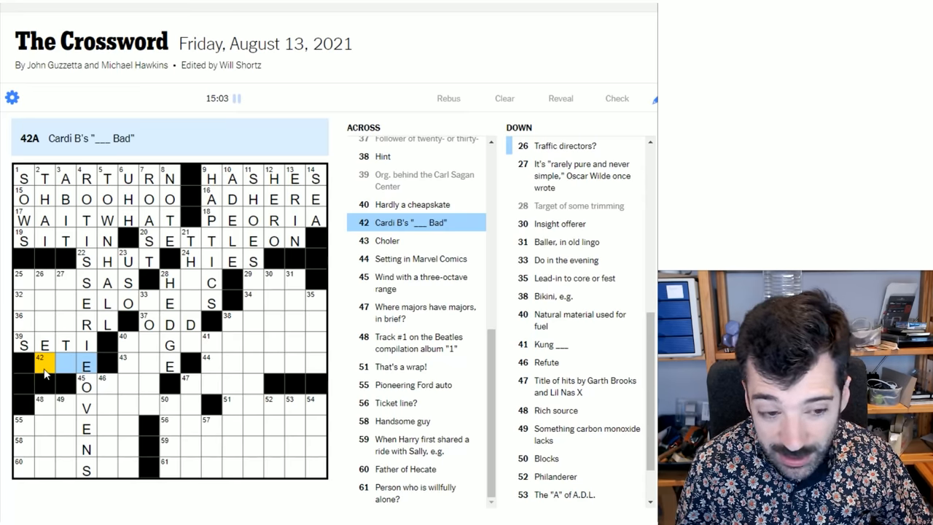
pyautogui.click(40, 275)
pyautogui.write('S')
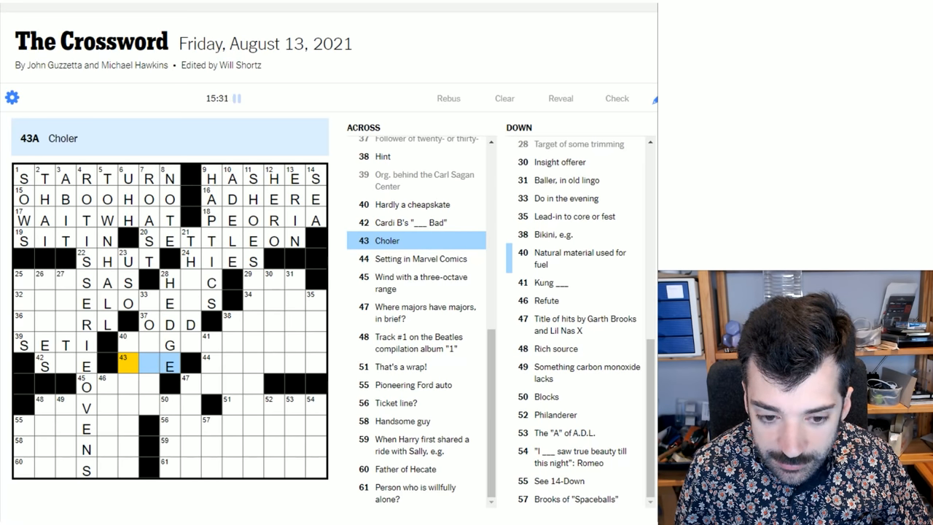
# Fill 32-Across with SORELOSERS, which completes ASKS at 25-Down.
pyautogui.click(129, 345)
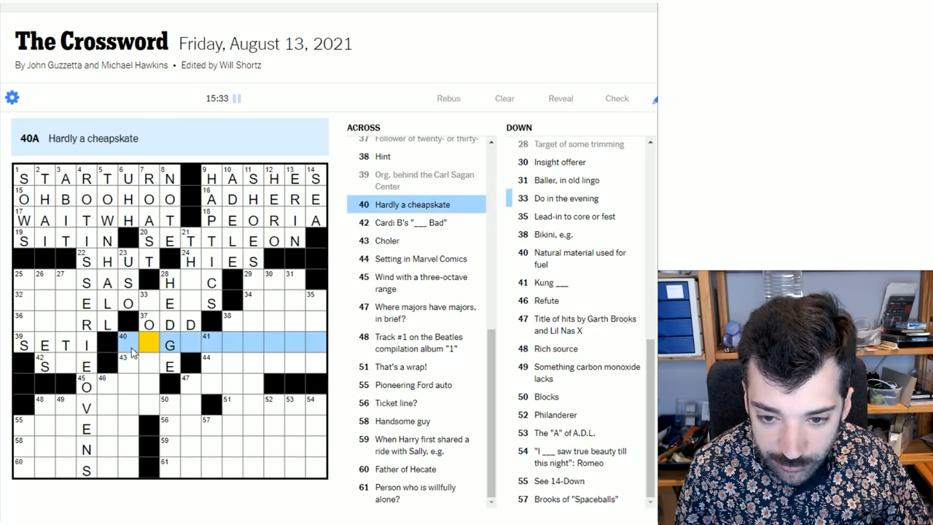
pyautogui.click(123, 345)
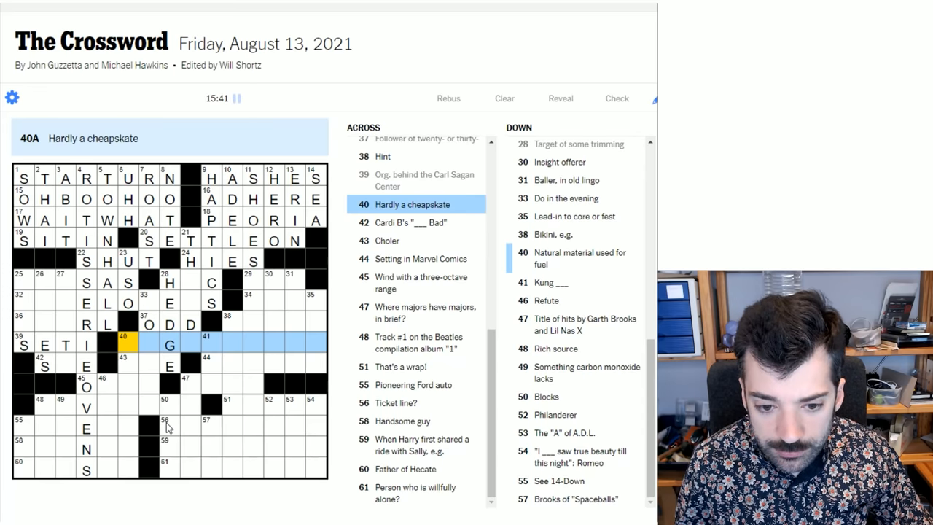
pyautogui.moveTo(206, 362)
pyautogui.write('IRDS')
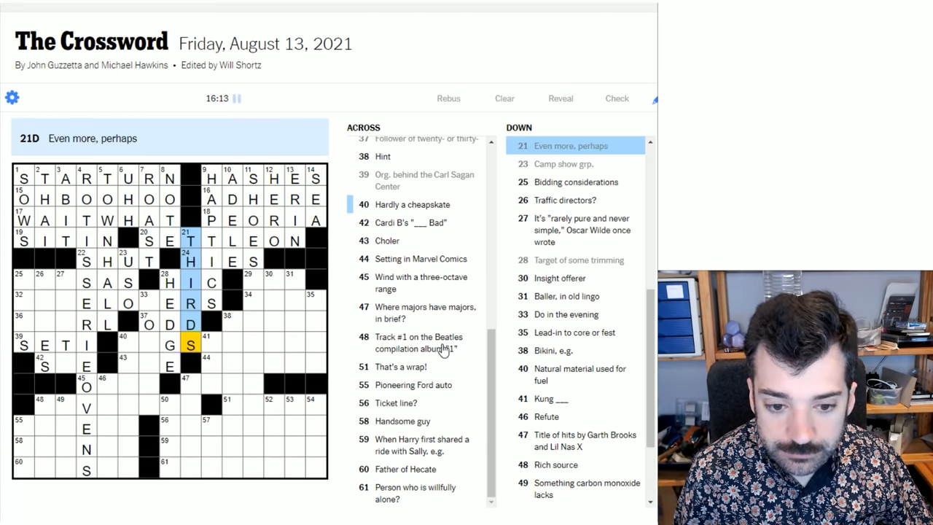
pyautogui.click(153, 302)
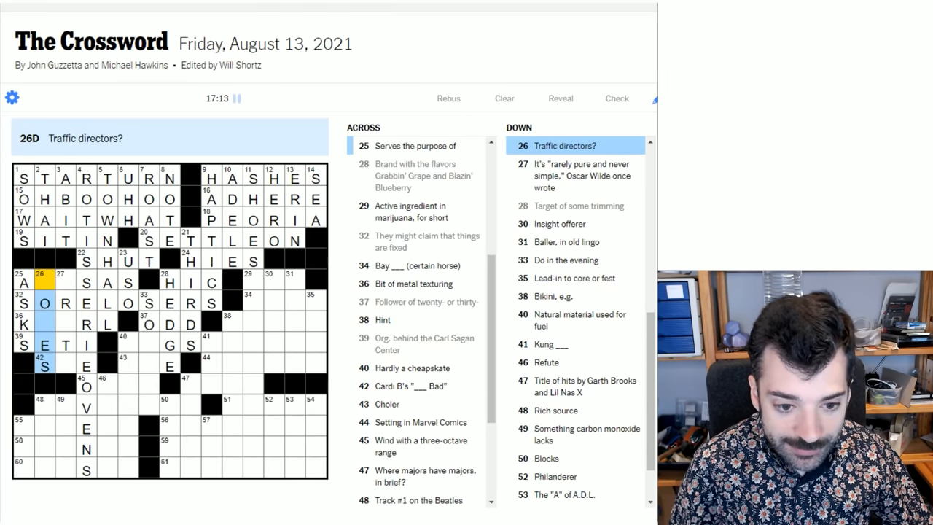
# Add T to finish ACTSAS at 25-Across, and ENDER to complete BIGSPENDER at 40-Across.
pyautogui.click(21, 282)
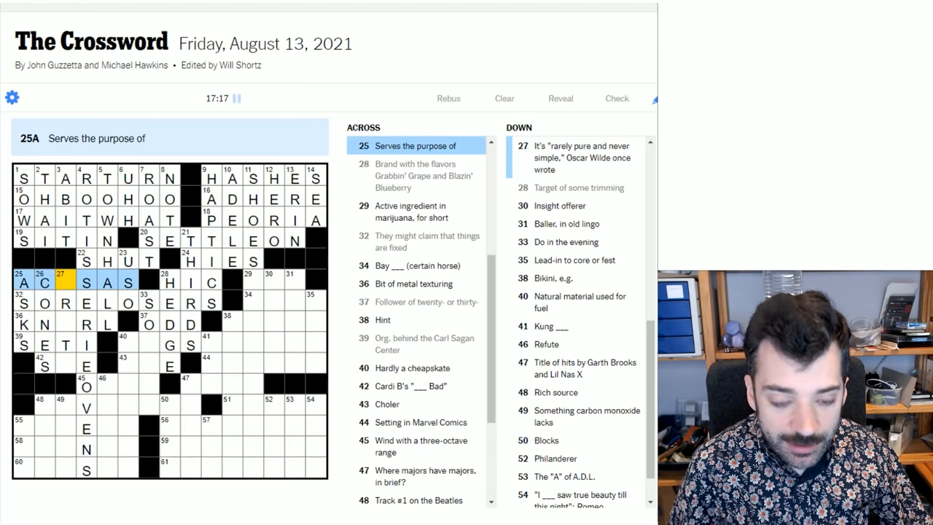
pyautogui.write('T')
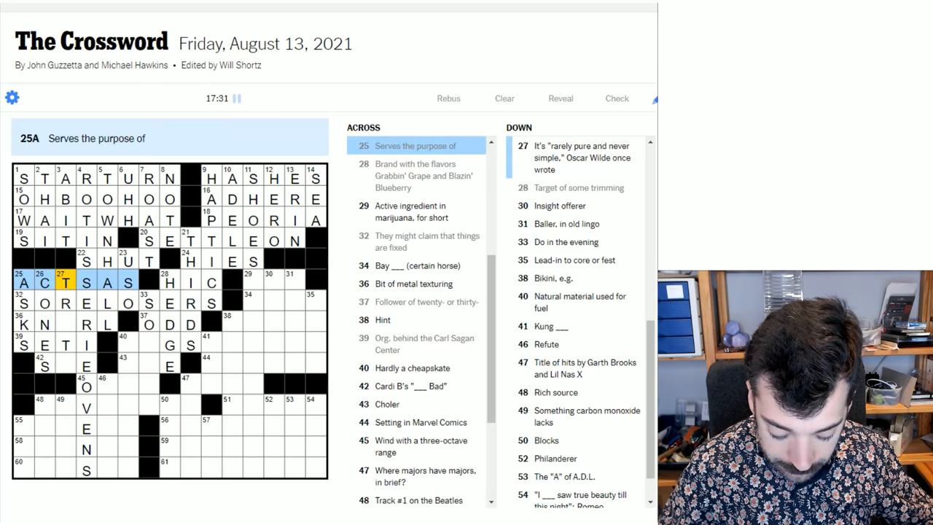
pyautogui.click(64, 283)
pyautogui.write('BIGSP')
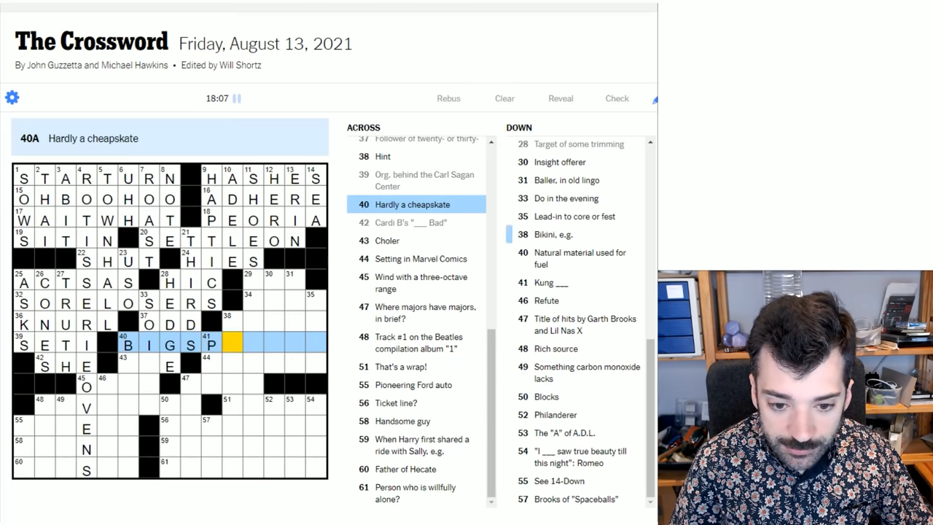
pyautogui.write('ENDER')
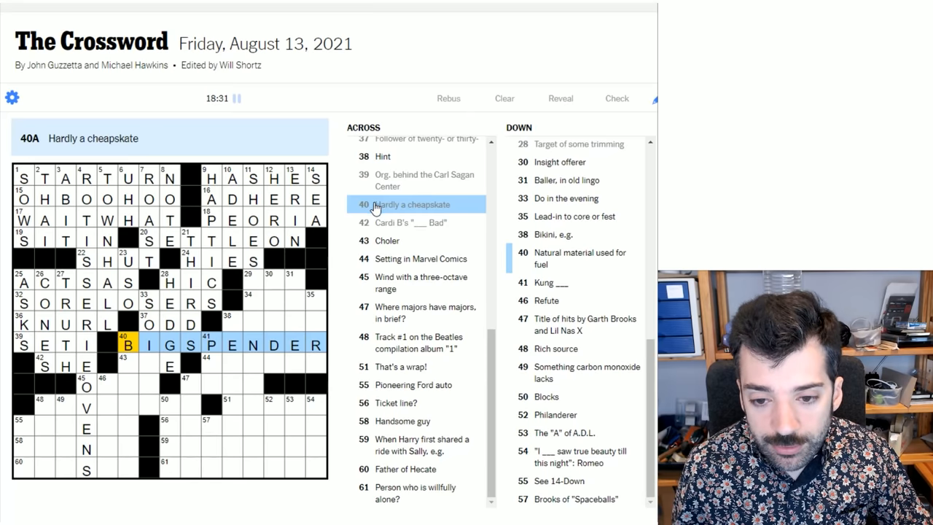
pyautogui.moveTo(452, 212)
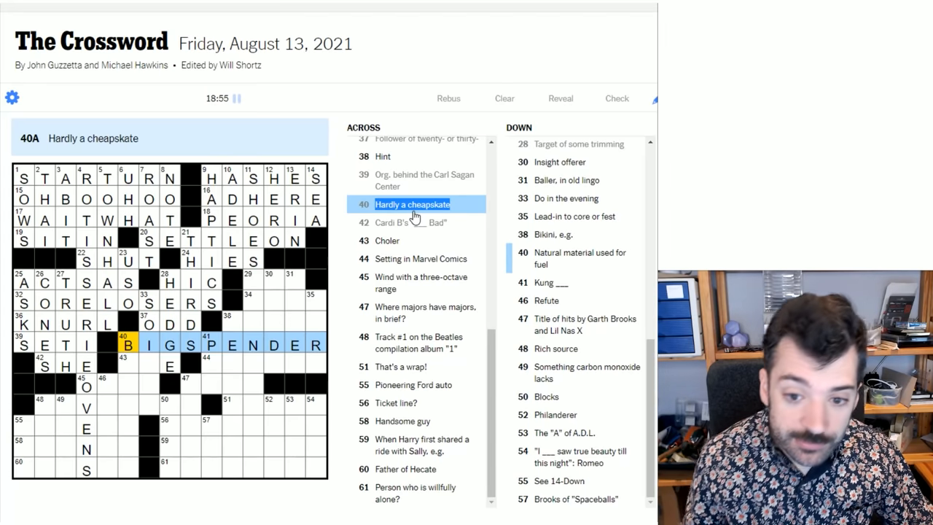
pyautogui.moveTo(282, 296)
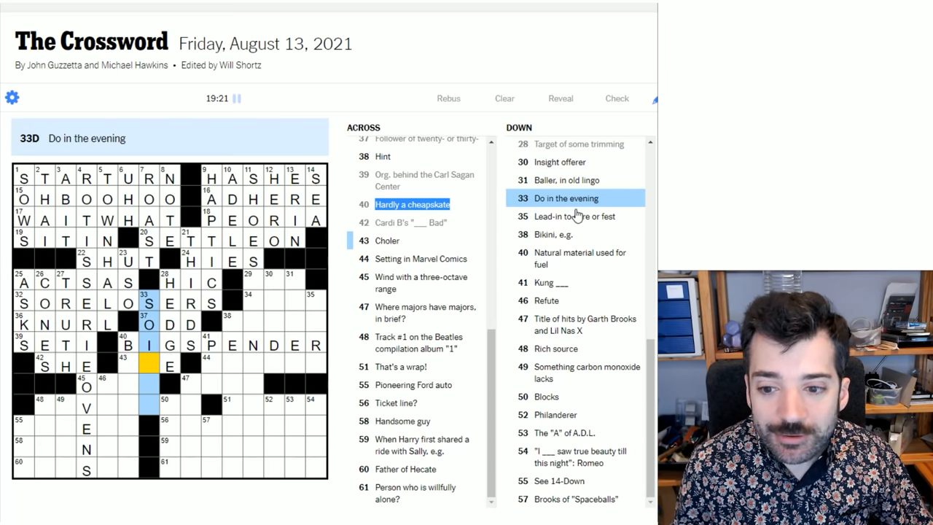
pyautogui.moveTo(535, 204)
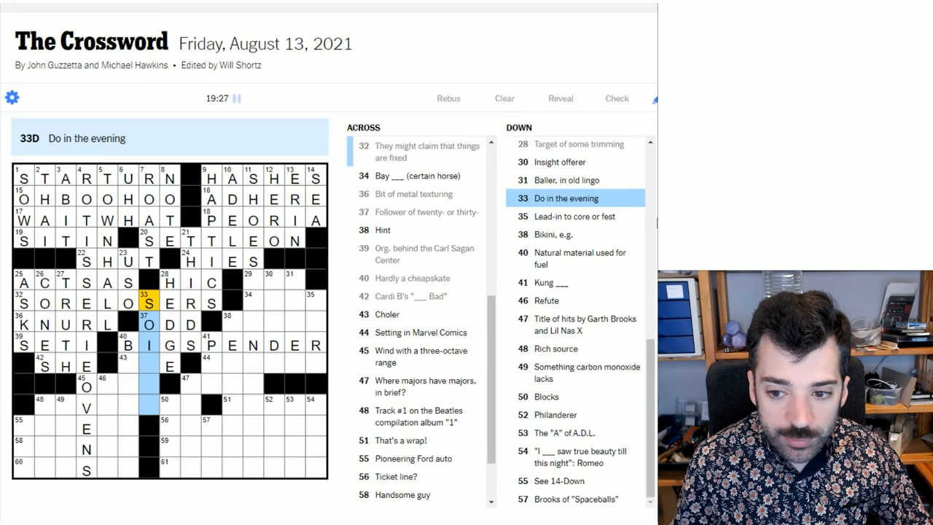
pyautogui.moveTo(651, 223)
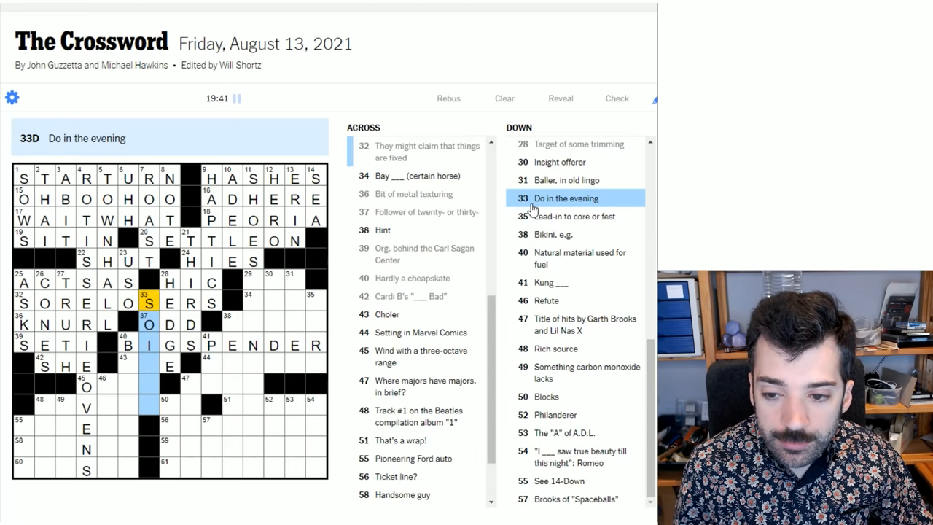
# Finish 33-Down, 'Do in the evening,' as SOIREE.
pyautogui.doubleClick(565, 198)
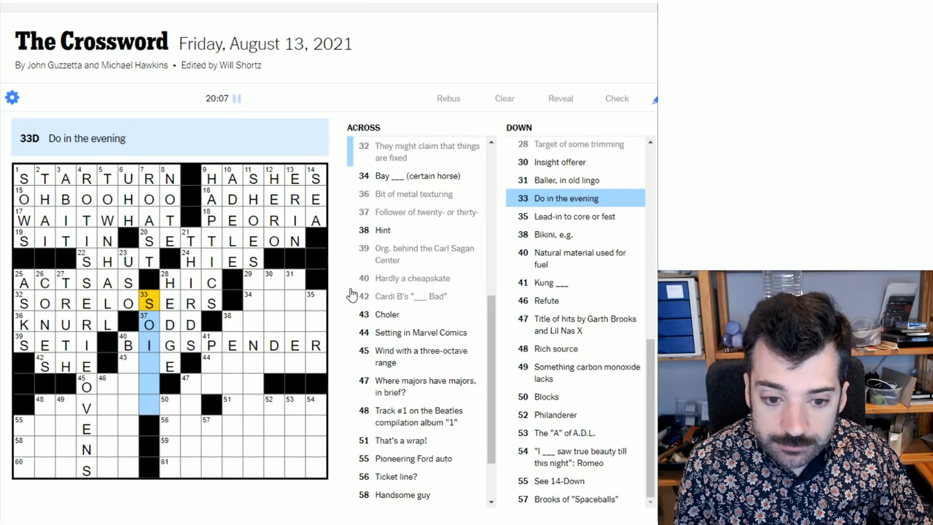
pyautogui.moveTo(508, 232)
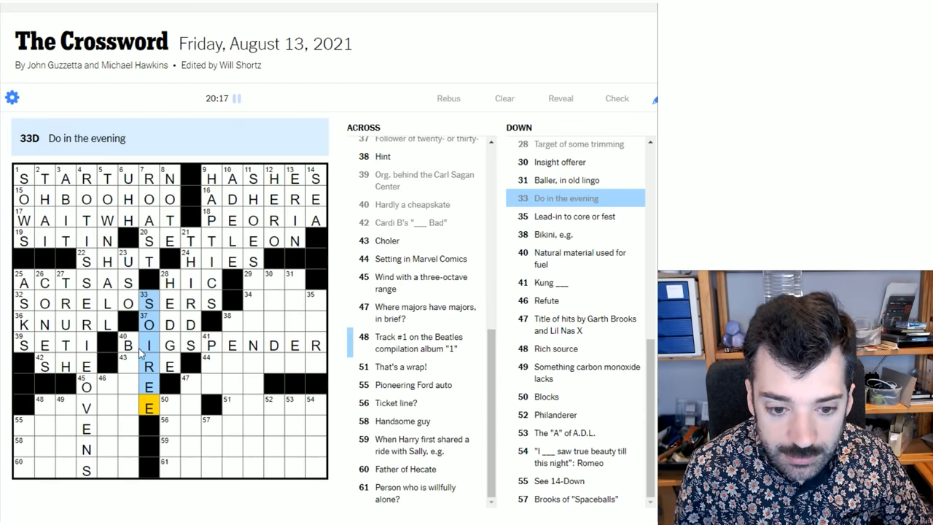
pyautogui.click(130, 345)
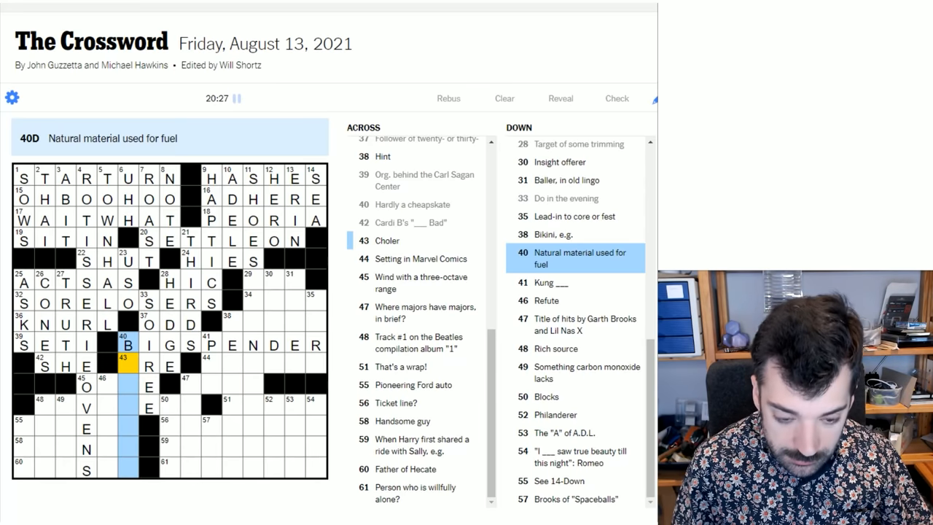
# Type IOMASS to complete BIOMASS at 40-Down and B to finish OBOE at 45-Across.
pyautogui.write('IOMASS')
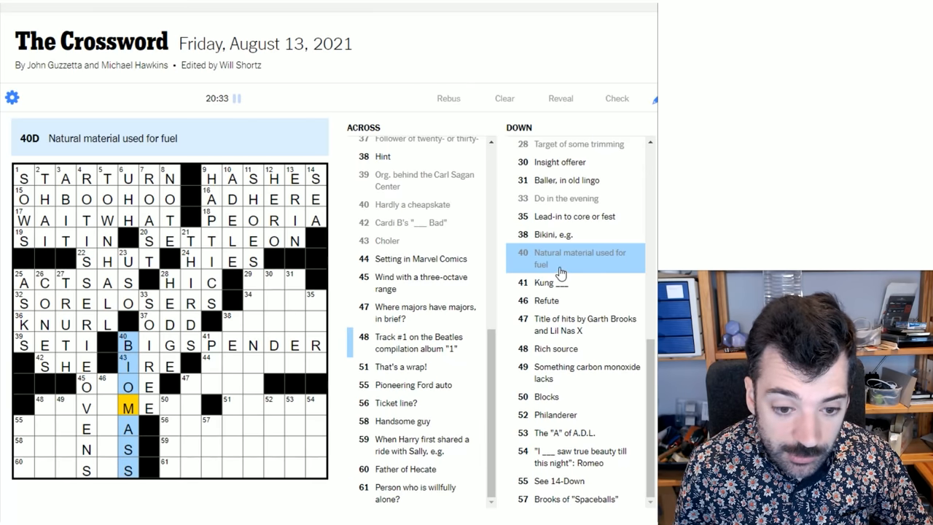
pyautogui.moveTo(101, 392)
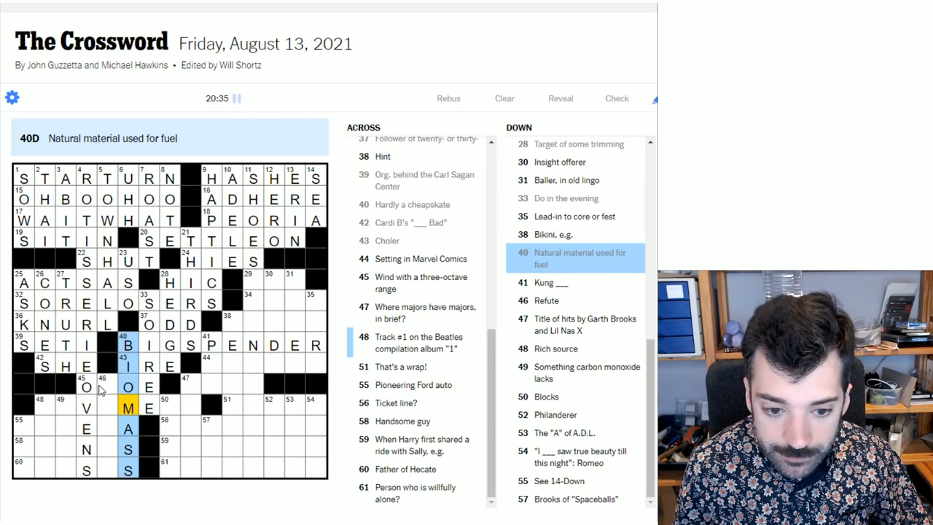
pyautogui.click(86, 384)
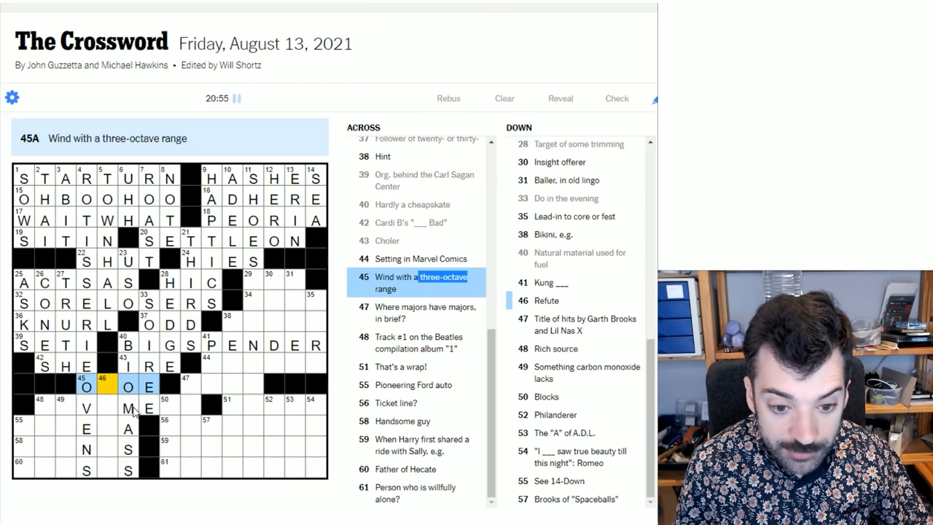
pyautogui.write('B')
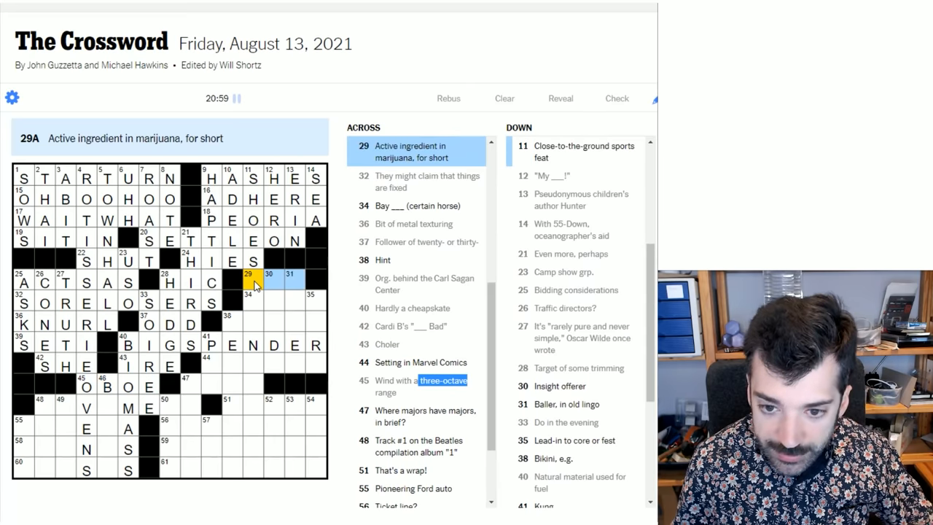
pyautogui.moveTo(263, 332)
pyautogui.write('THC')
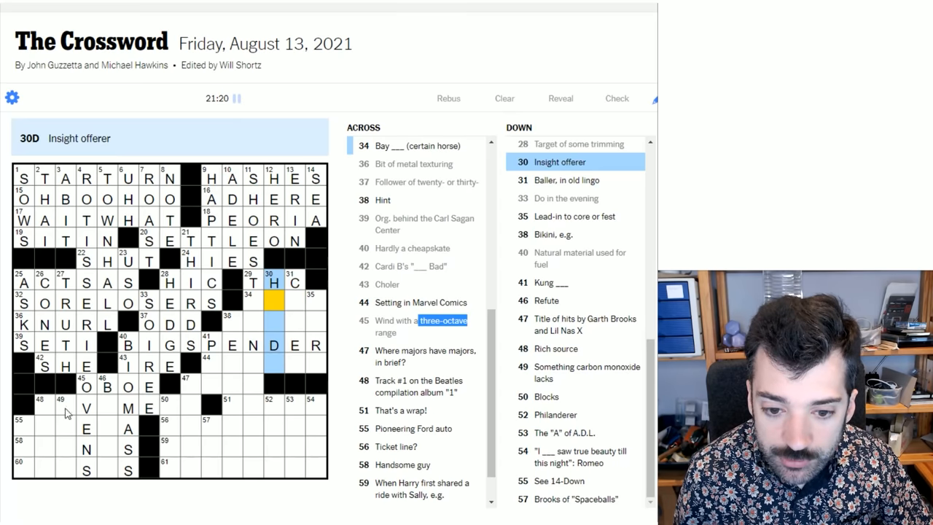
pyautogui.moveTo(184, 381)
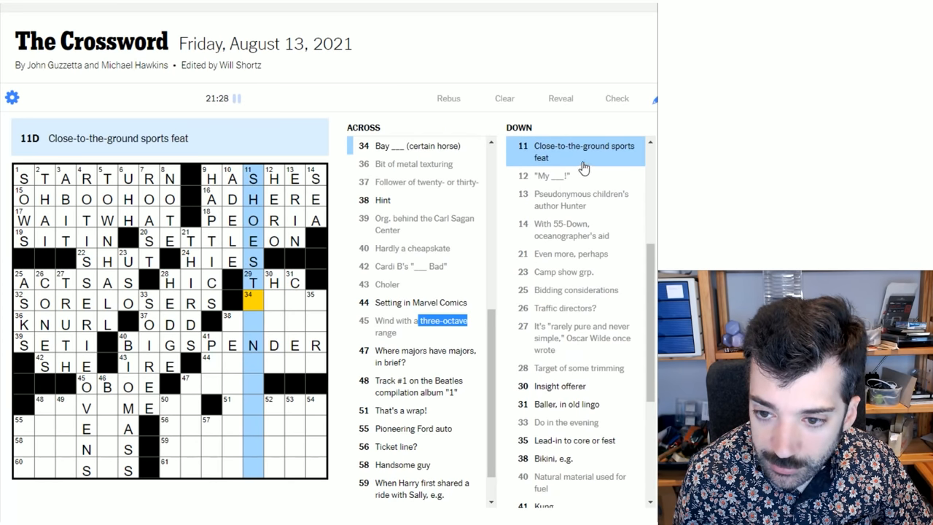
pyautogui.moveTo(302, 282)
pyautogui.write('RING')
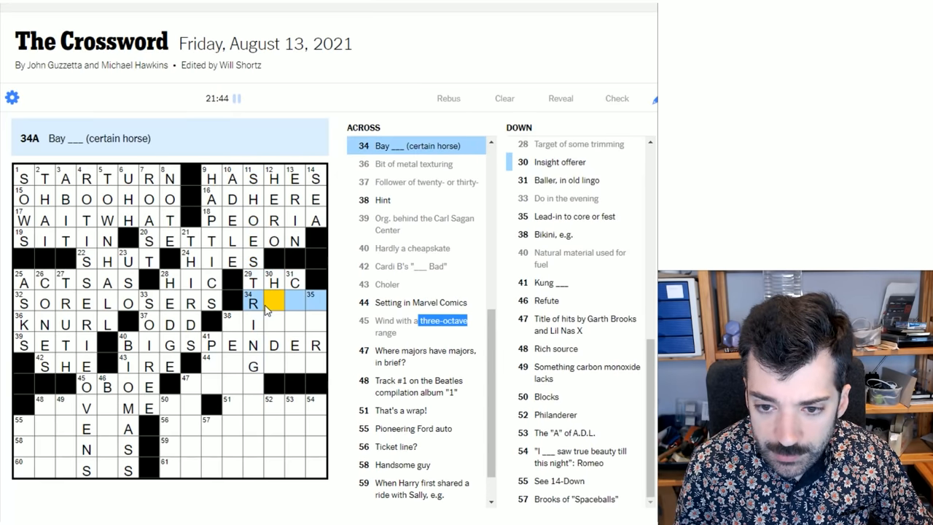
pyautogui.moveTo(414, 181)
pyautogui.write('TINGE')
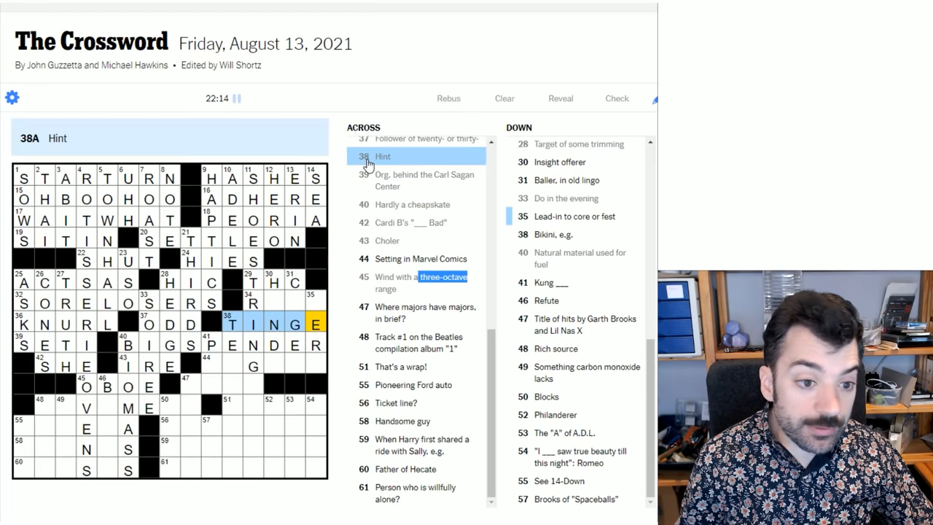
# Enter NERD at 35-Down and select 30-Down via the second square of 34-Across.
pyautogui.click(315, 302)
pyautogui.write('NERD')
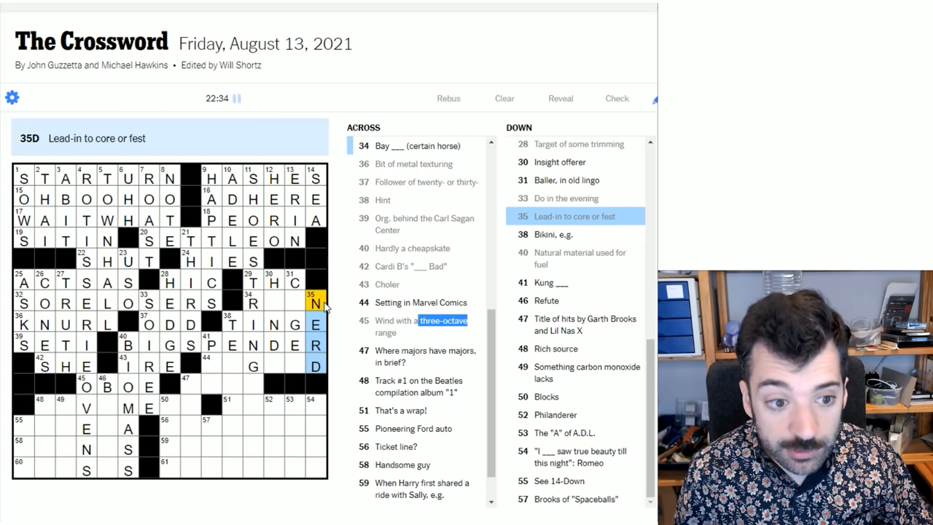
pyautogui.click(270, 303)
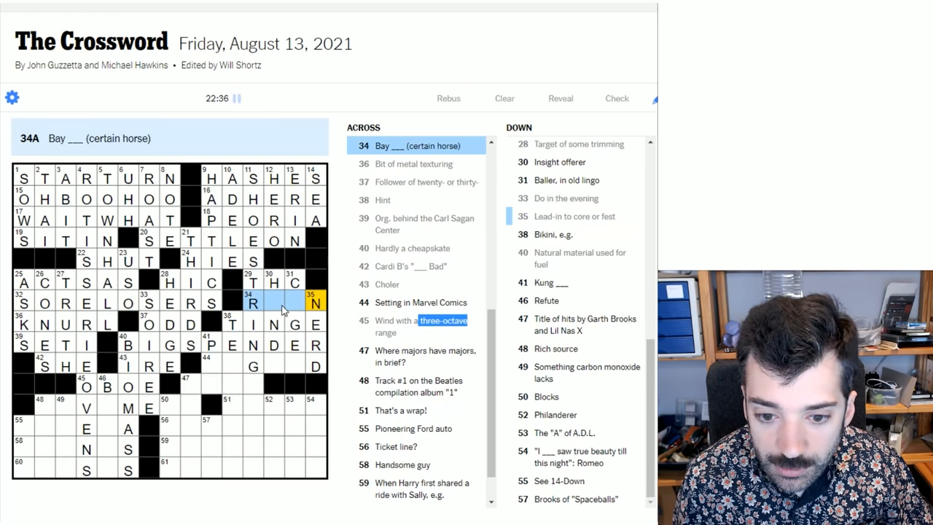
pyautogui.click(274, 303)
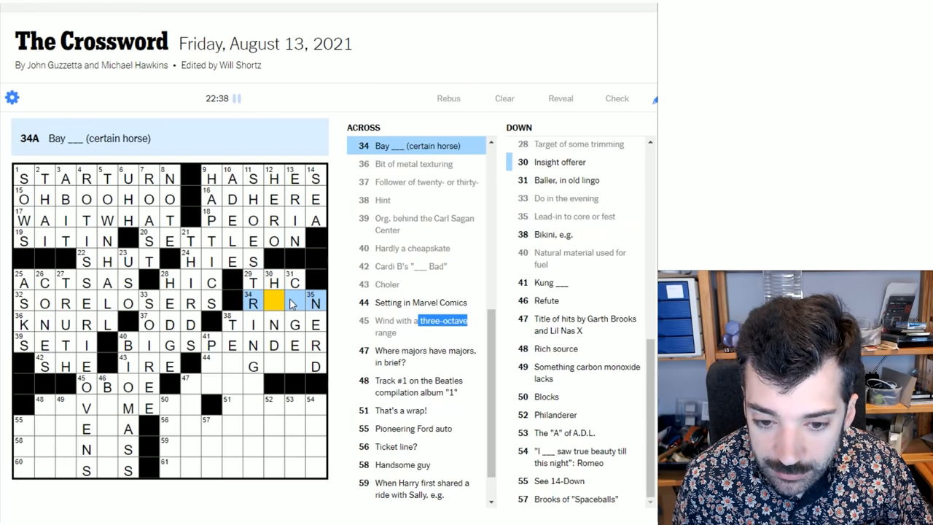
pyautogui.click(273, 303)
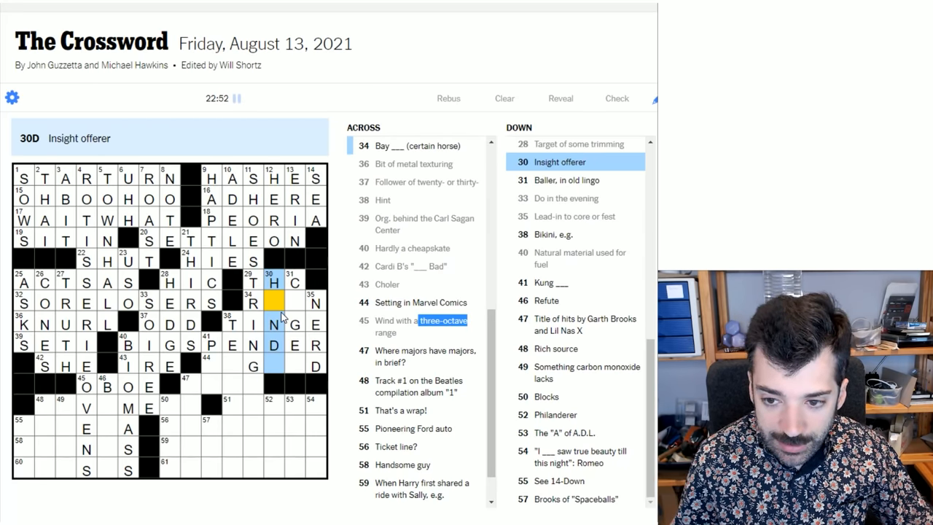
# Type OA to finish HONDA at 30-Down and A to complete ROAN at 34-Across.
pyautogui.write('OA')
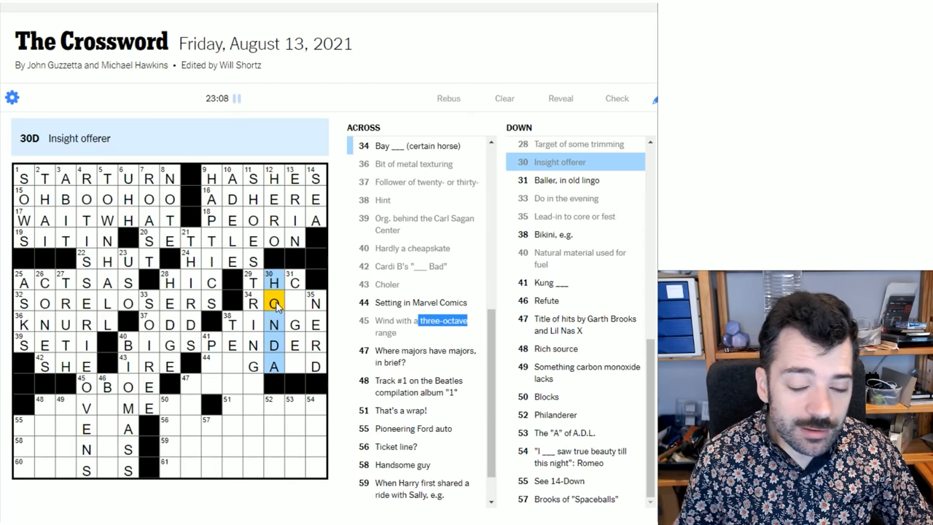
pyautogui.click(273, 303)
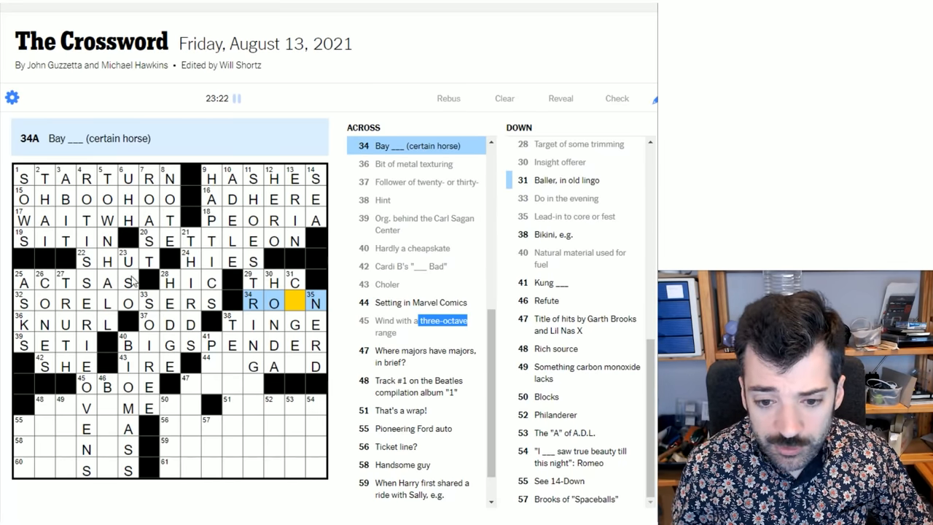
pyautogui.moveTo(291, 324)
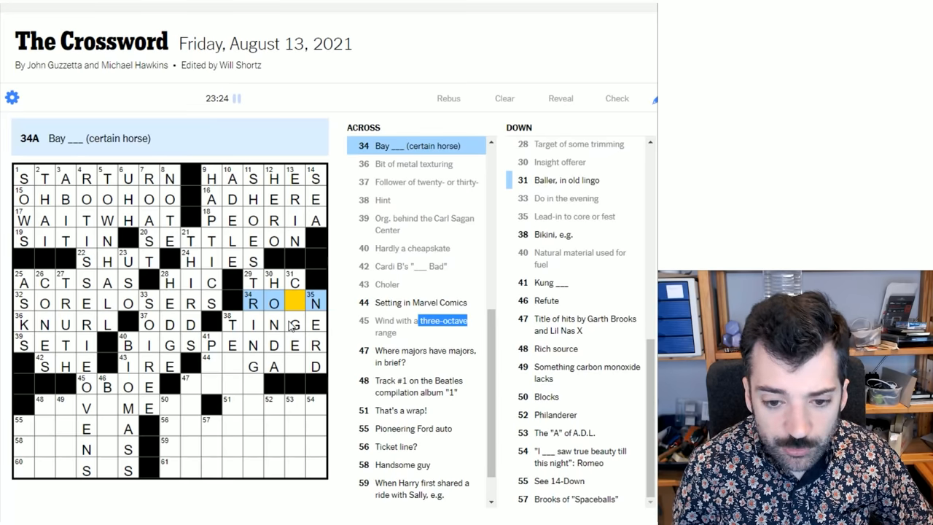
pyautogui.write('A')
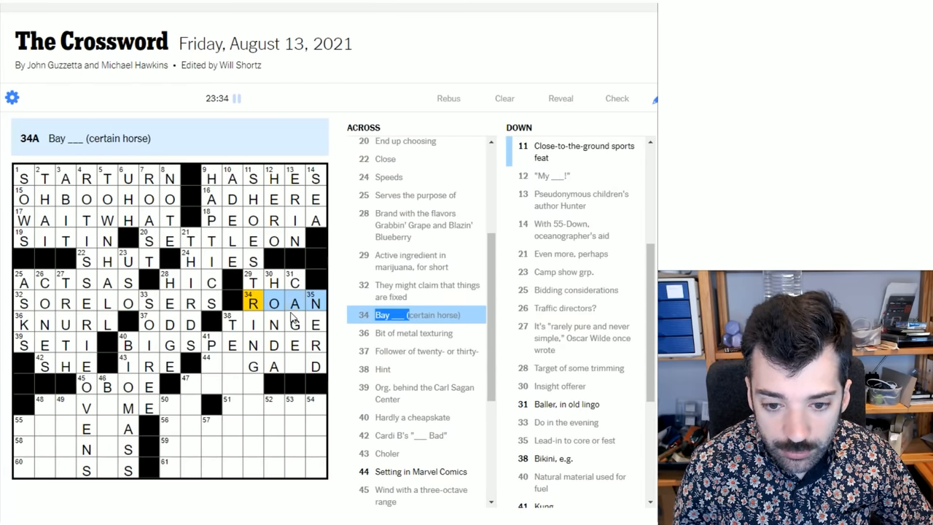
pyautogui.click(295, 303)
pyautogui.write('R')
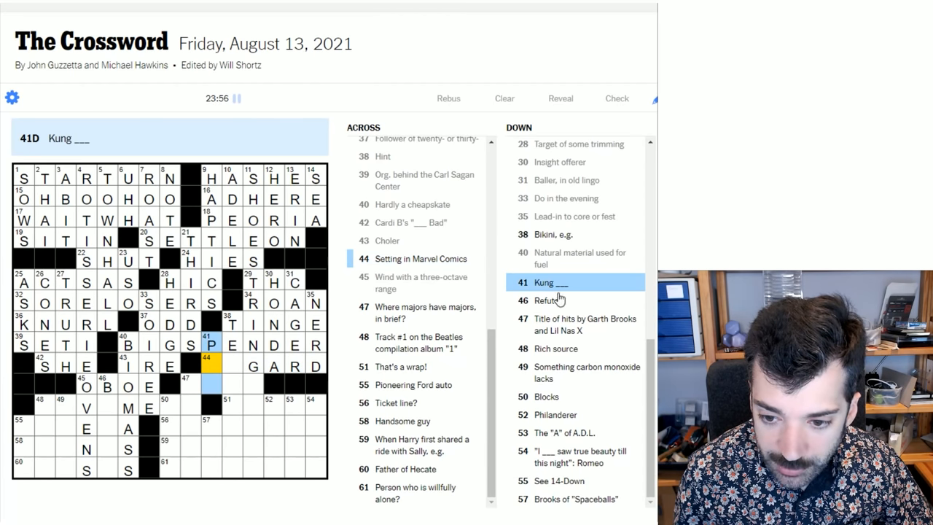
# Finish ASGARD at 44-Across and add T below it in 38-Down.
pyautogui.write('AS')
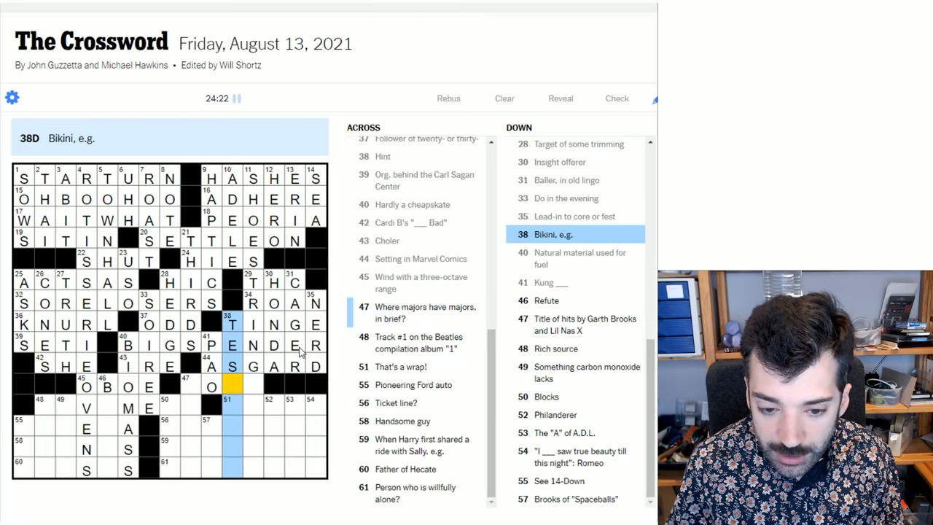
pyautogui.click(231, 366)
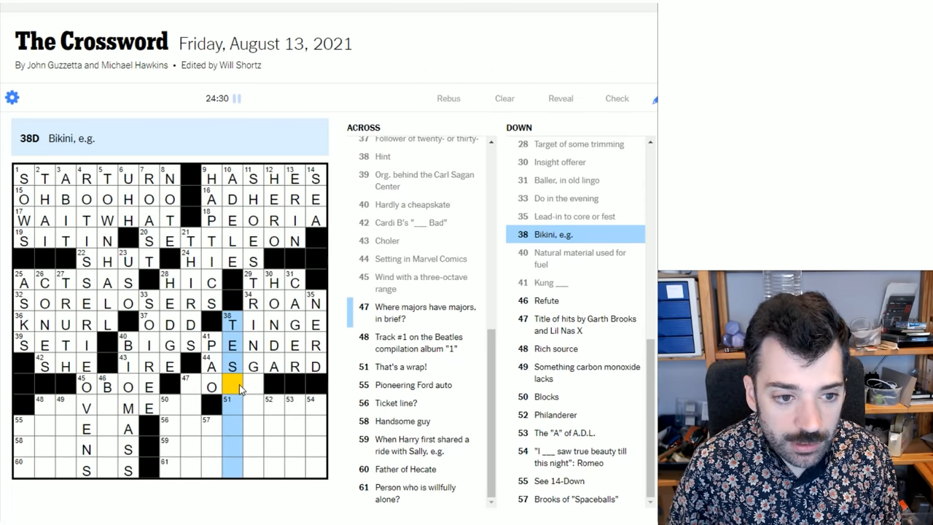
pyautogui.write('T')
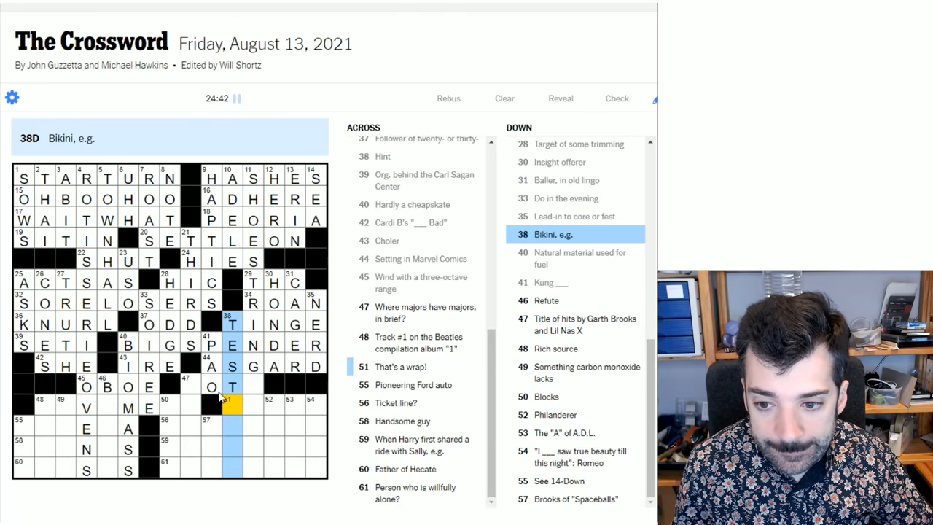
pyautogui.click(229, 384)
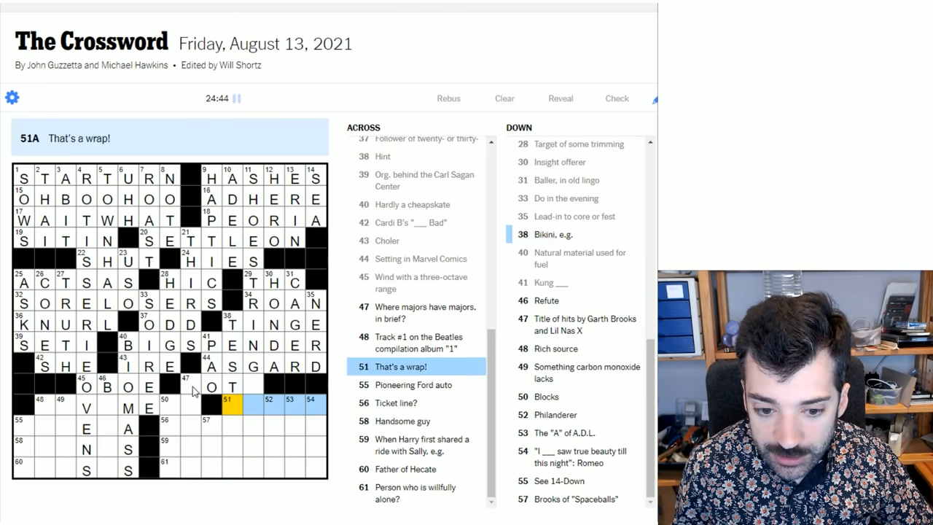
pyautogui.click(188, 387)
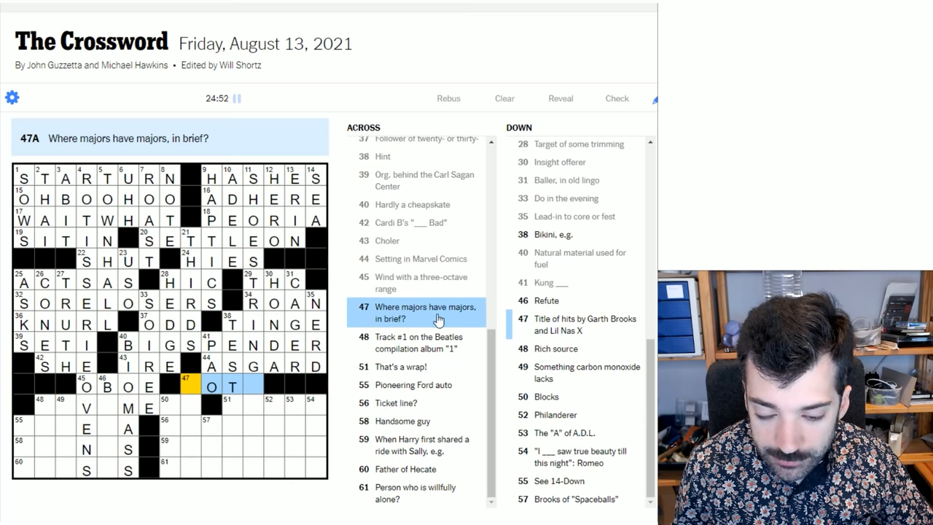
pyautogui.doubleClick(413, 307)
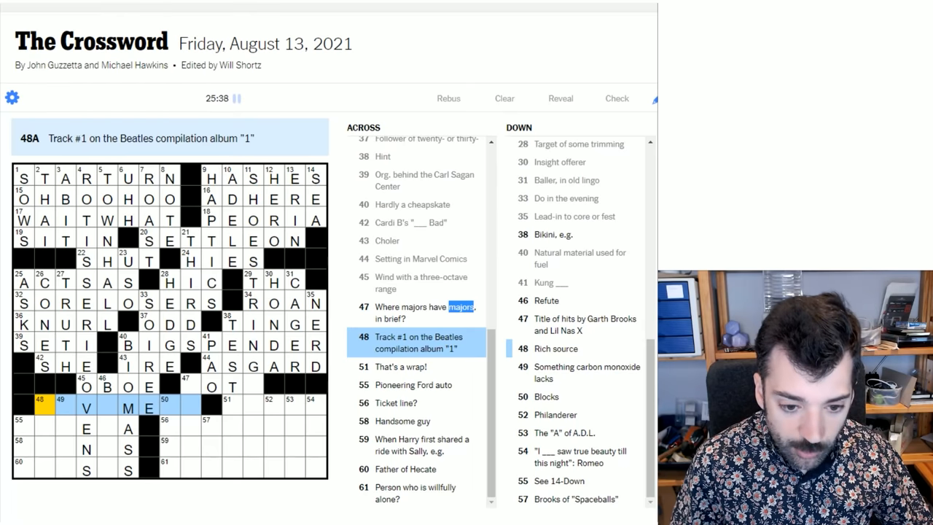
# Complete LOVEMEDO at 48-Across, then type O and E into 48-Down for LODE.
pyautogui.write('LOVEMEDO')
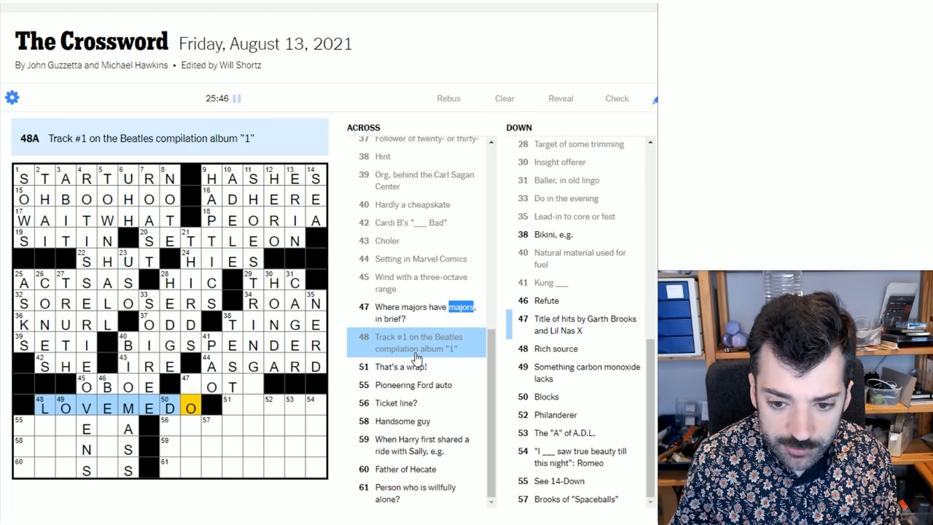
pyautogui.click(42, 406)
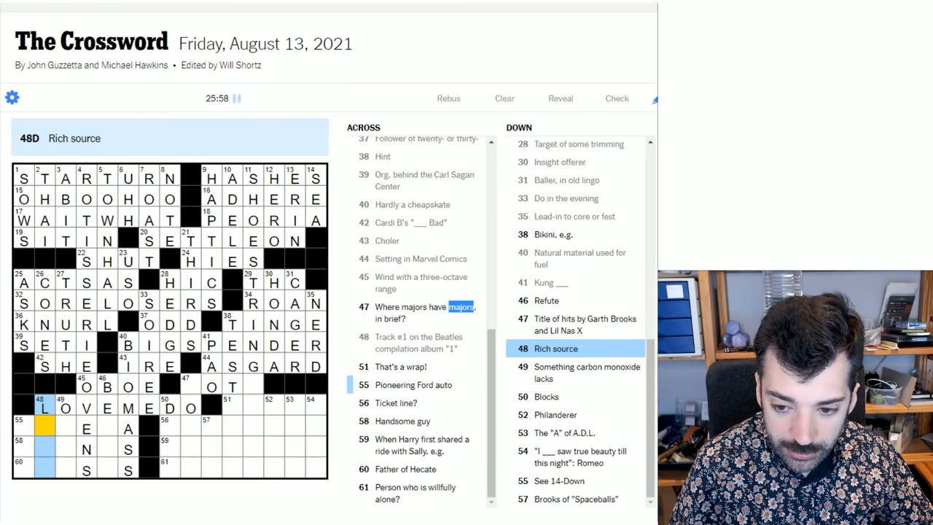
pyautogui.write('OD')
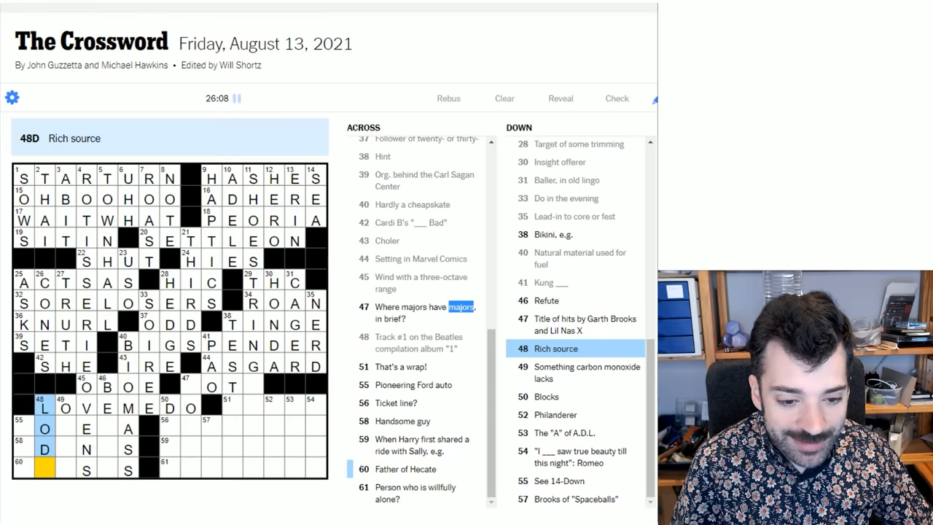
pyautogui.write('E')
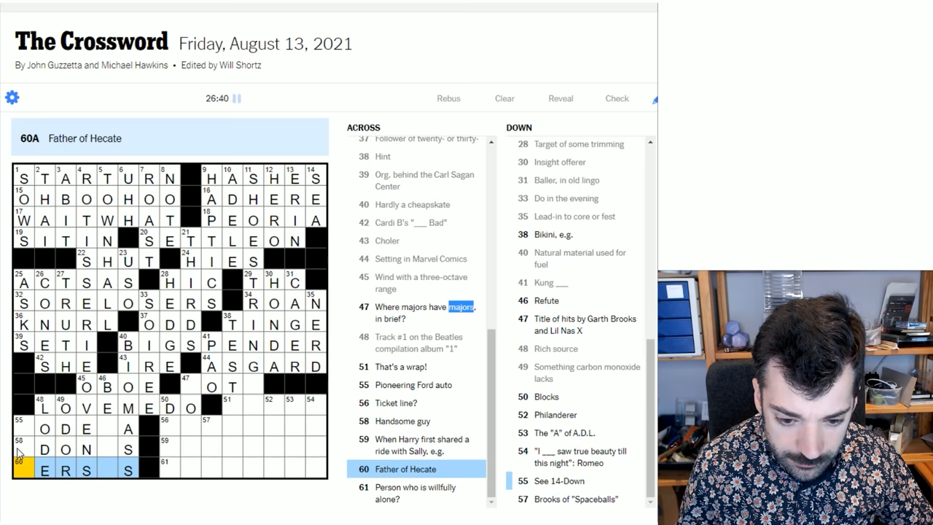
# Enter MODELA at 55-Across and ADONIS at 58-Across, moving on to 55-Down.
pyautogui.click(44, 448)
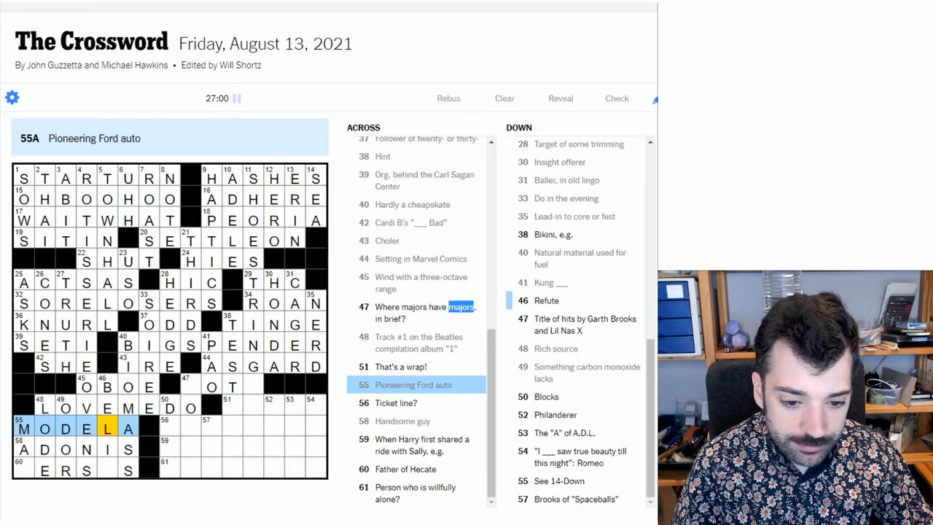
pyautogui.click(546, 301)
pyautogui.write('E')
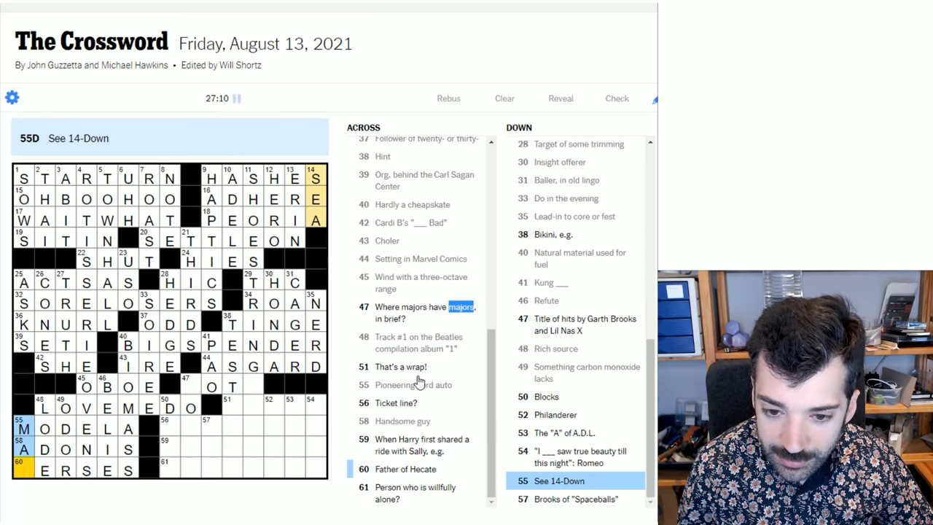
pyautogui.moveTo(33, 478)
pyautogui.write('P')
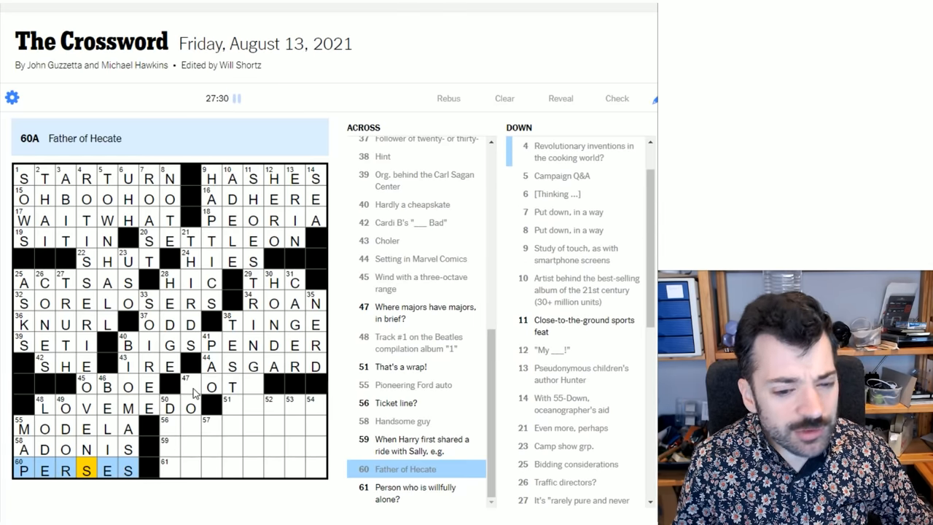
# Fill DAMS into 50-Down (Blocks), then select 56-Across, Ticket line?
pyautogui.click(206, 387)
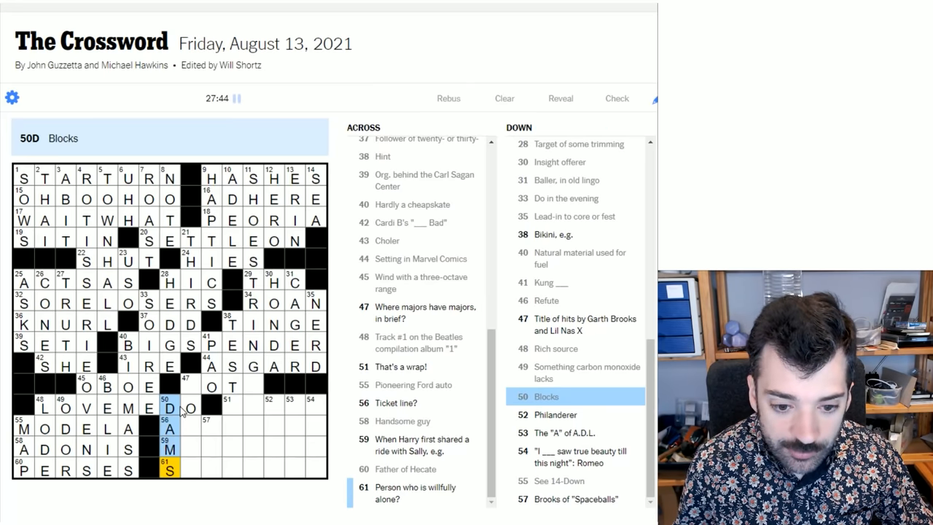
pyautogui.click(190, 428)
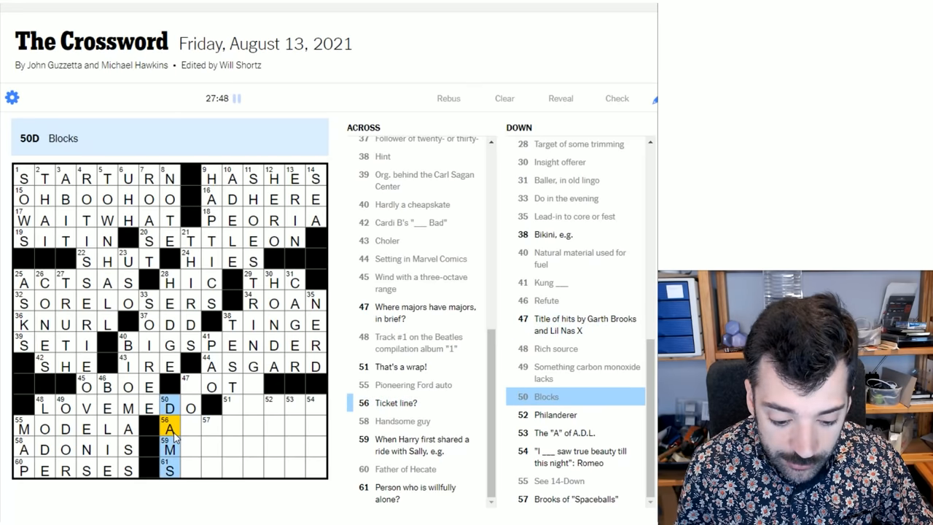
pyautogui.moveTo(211, 442)
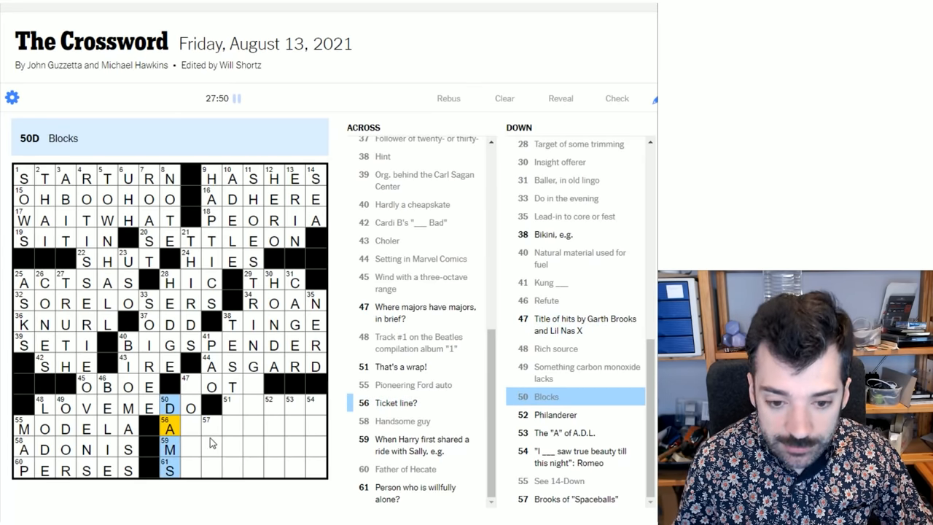
pyautogui.click(193, 419)
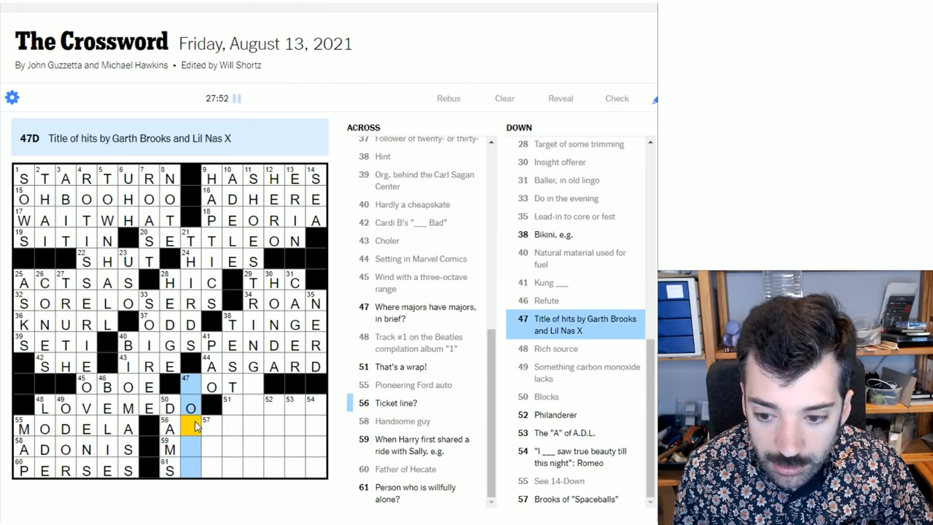
pyautogui.click(195, 427)
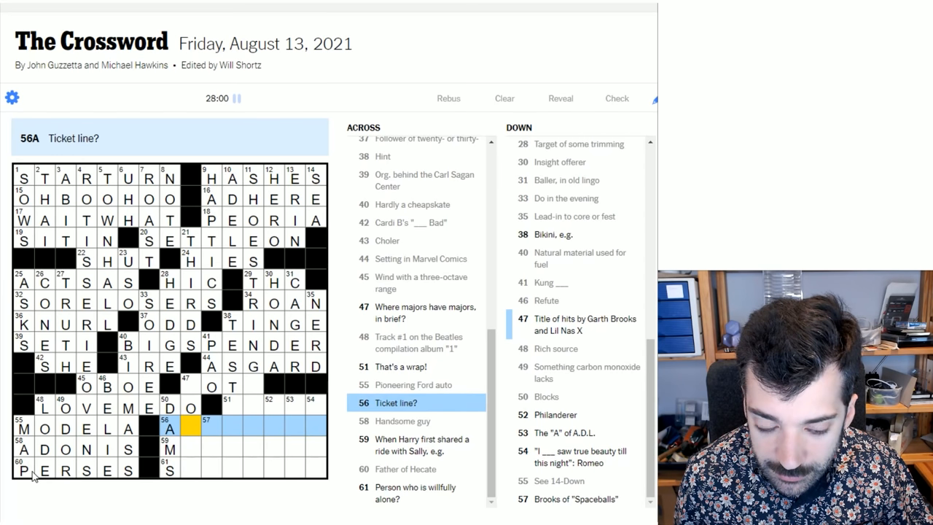
pyautogui.moveTo(426, 414)
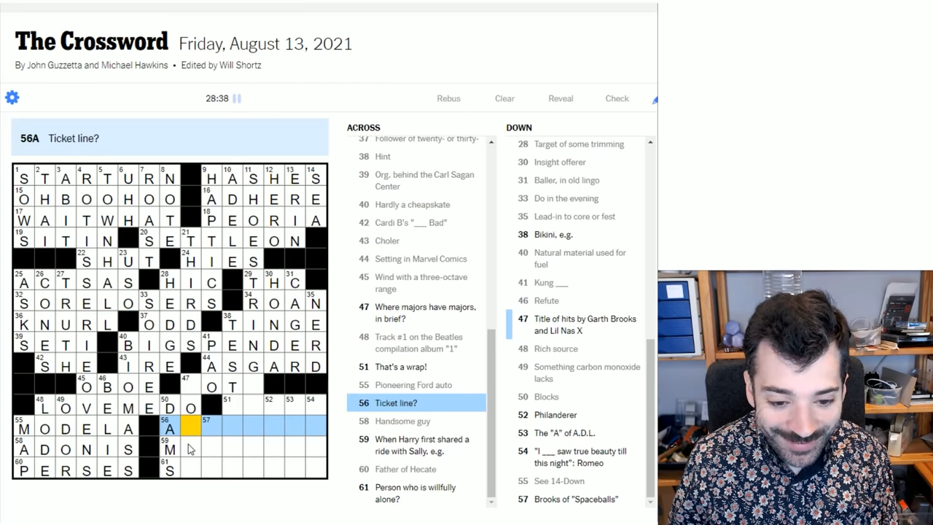
# Enter SOLEHEI into 61-Across, leaving its final square blank.
pyautogui.click(169, 449)
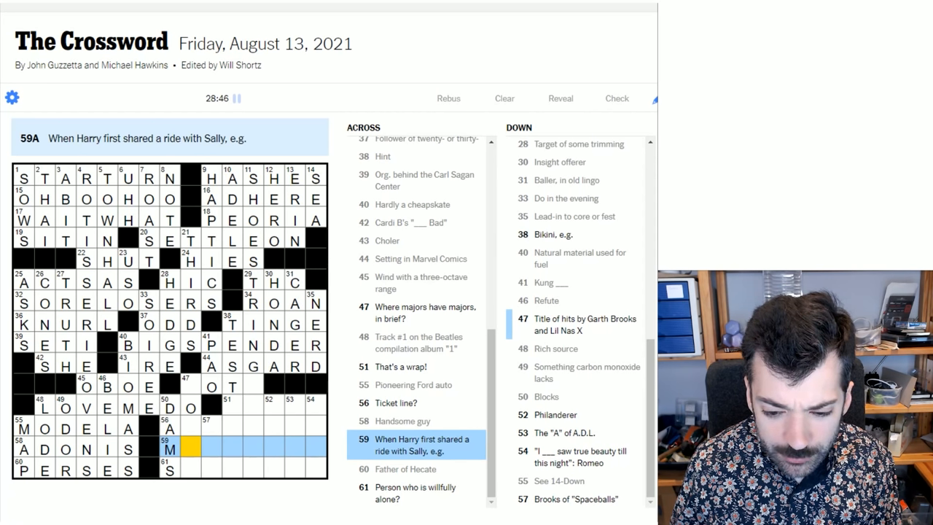
pyautogui.moveTo(501, 481)
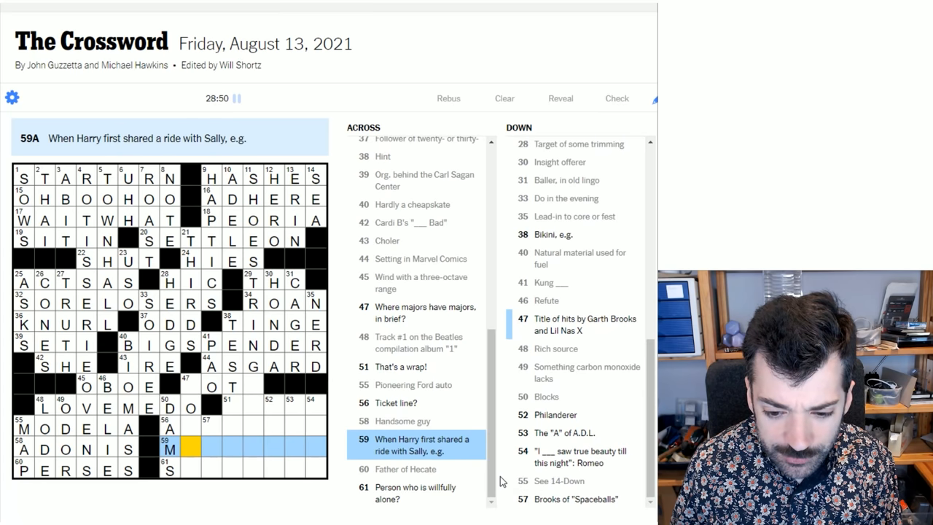
pyautogui.moveTo(210, 465)
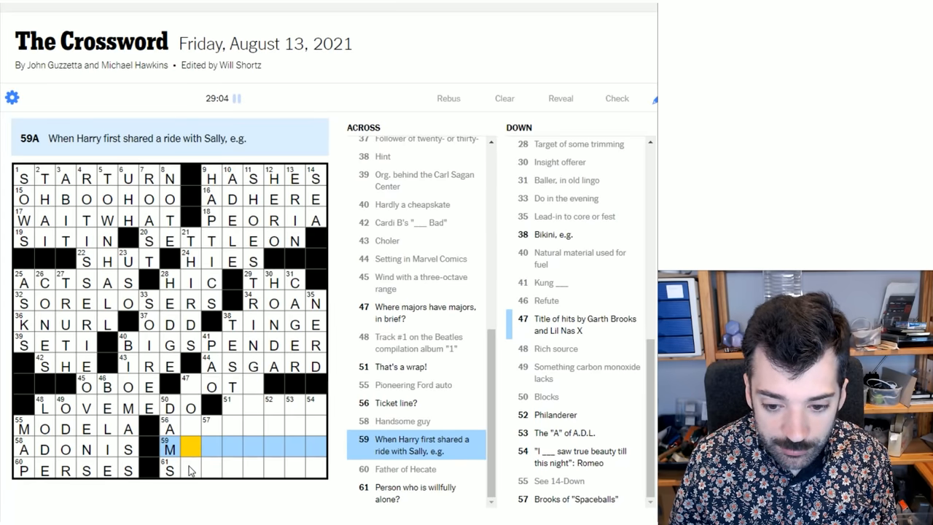
pyautogui.click(170, 469)
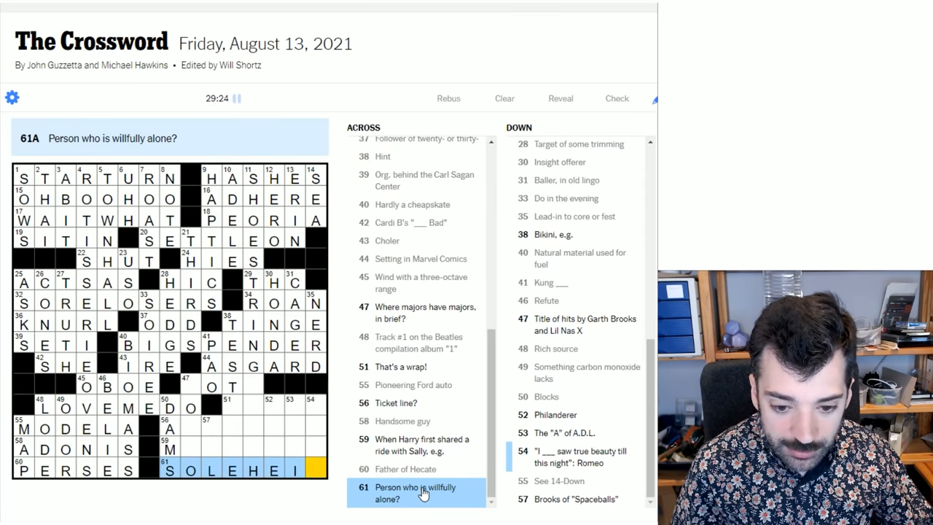
pyautogui.write('R')
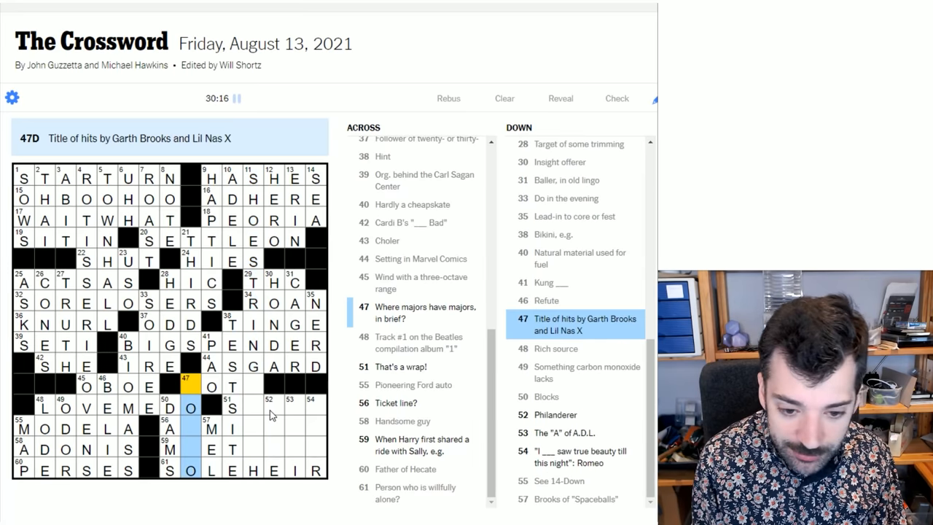
# Type MOU into the top three squares of 52-Down, Philanderer.
pyautogui.click(273, 407)
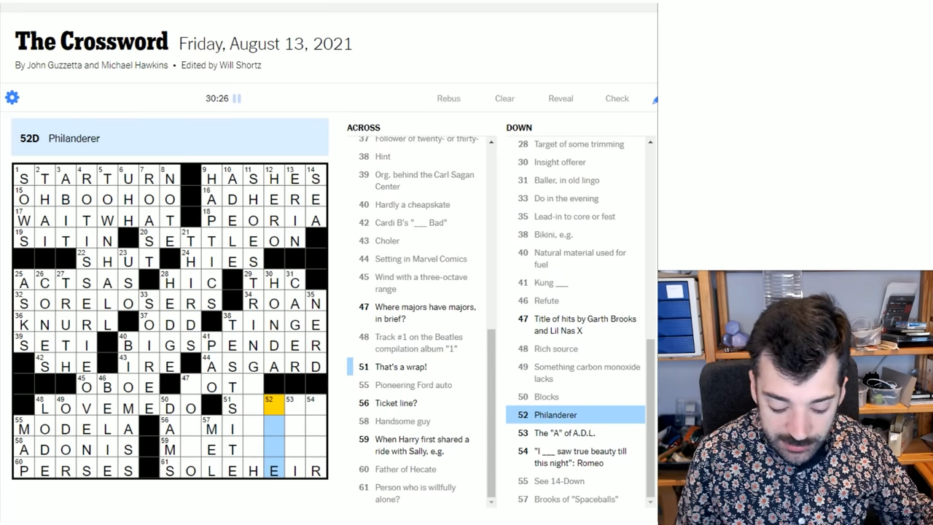
pyautogui.write('MOU')
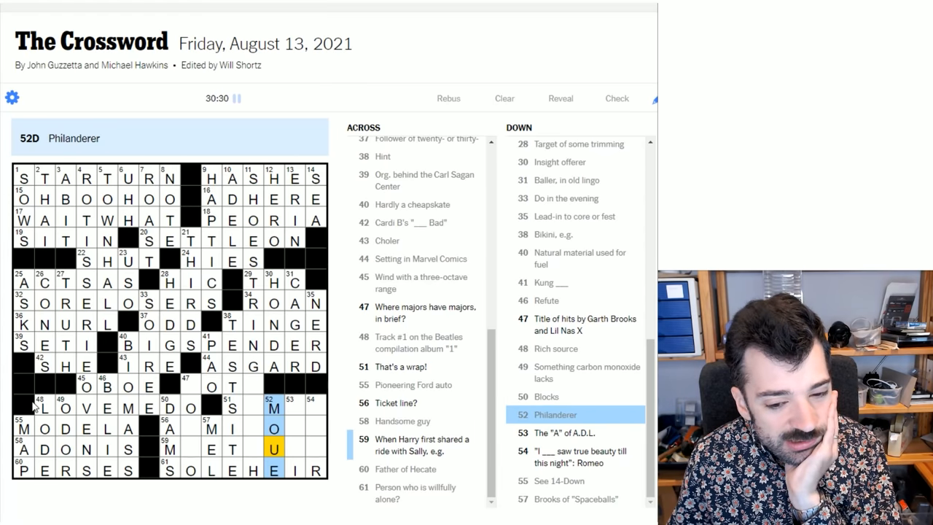
pyautogui.moveTo(277, 415)
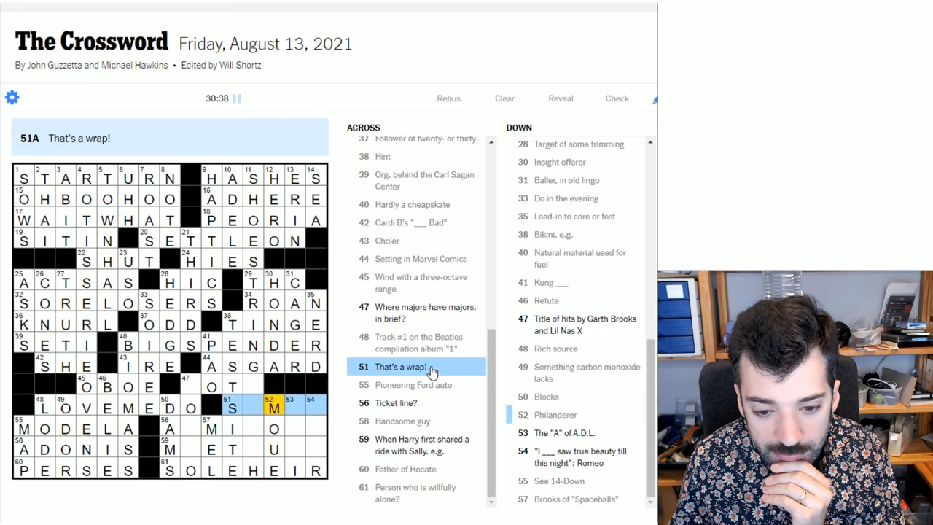
# Change 52-Down's M to R, add N in 53-Down, and complete SARAN at 51-Across.
pyautogui.click(273, 408)
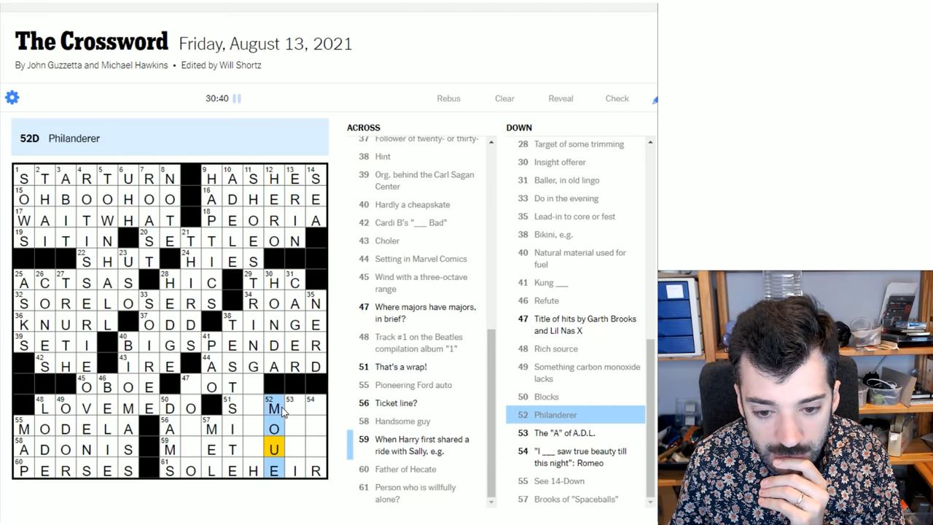
pyautogui.write('R')
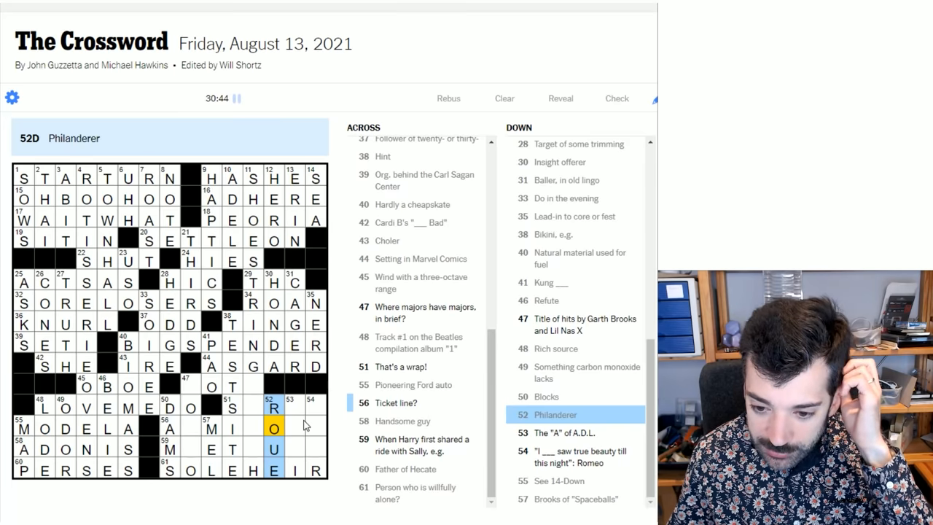
pyautogui.moveTo(283, 418)
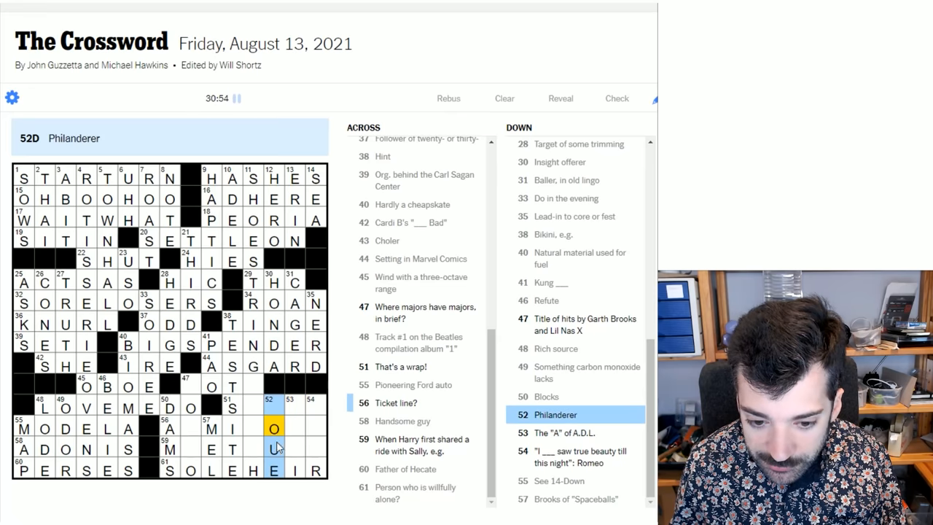
pyautogui.click(290, 399)
pyautogui.write('A')
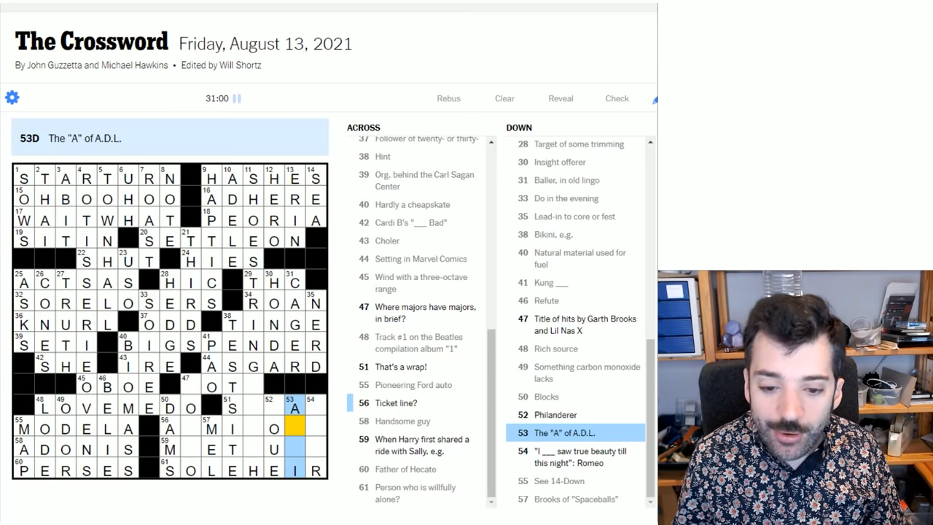
pyautogui.write('N')
pyautogui.click(294, 450)
pyautogui.write('T')
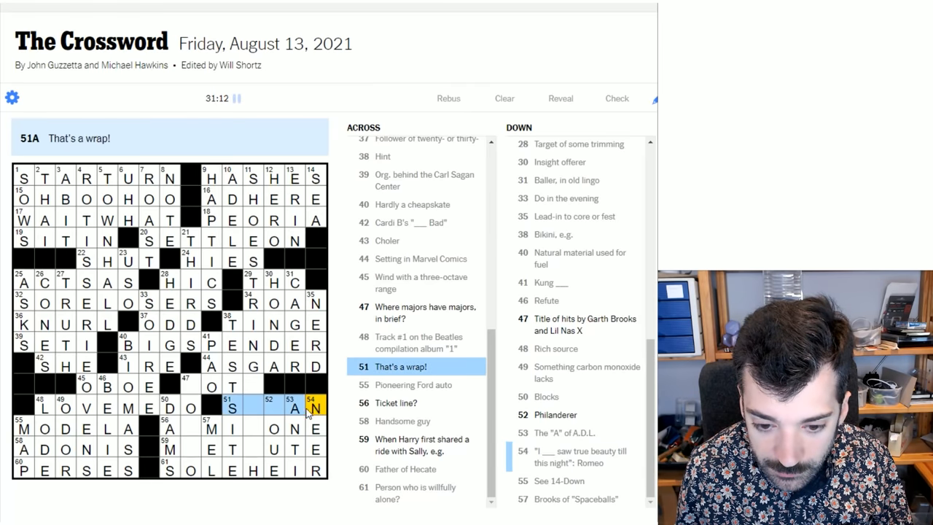
pyautogui.click(269, 407)
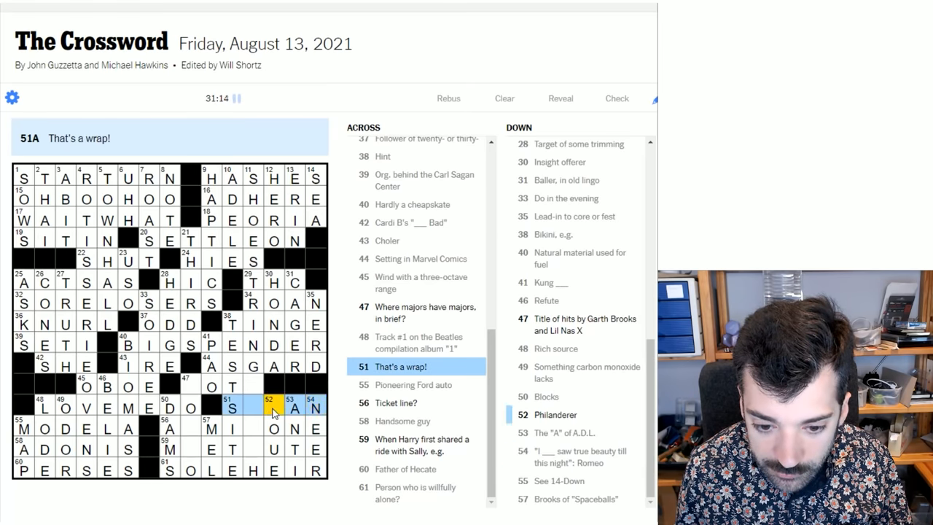
pyautogui.click(272, 407)
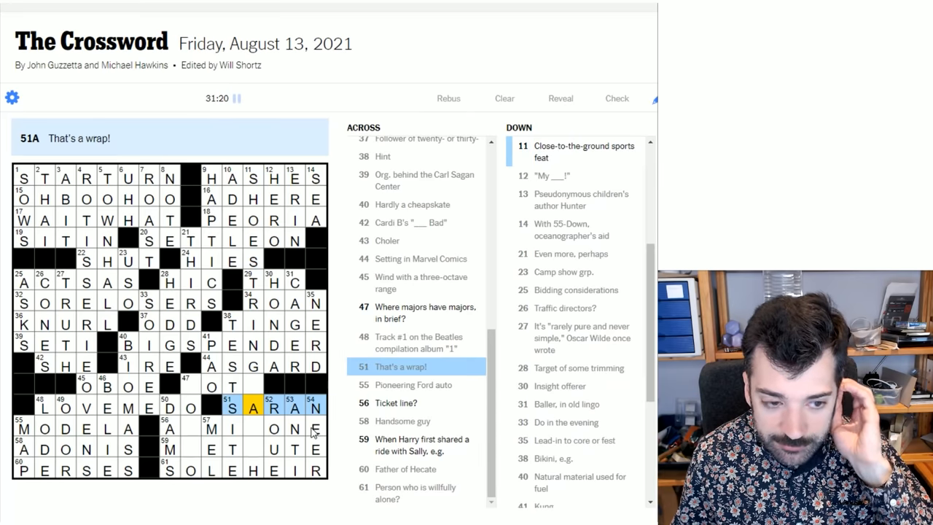
pyautogui.moveTo(273, 427)
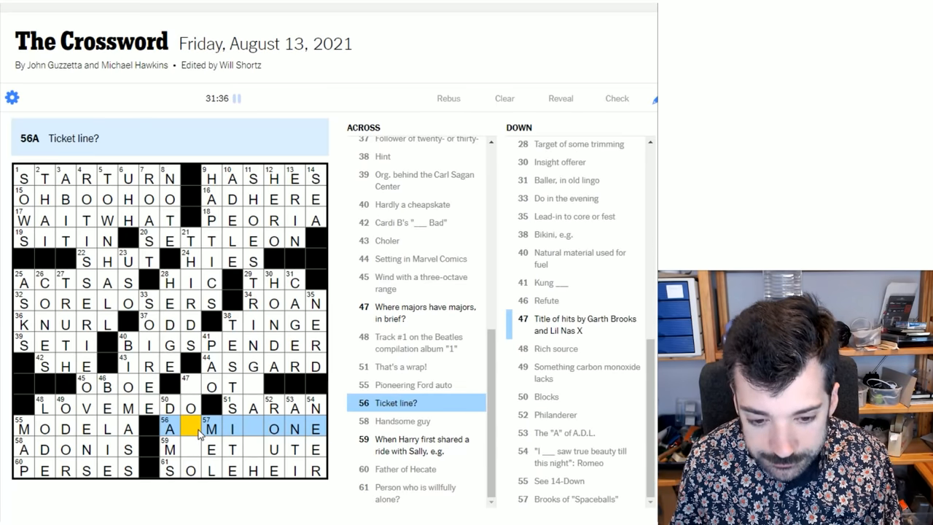
pyautogui.moveTo(197, 441)
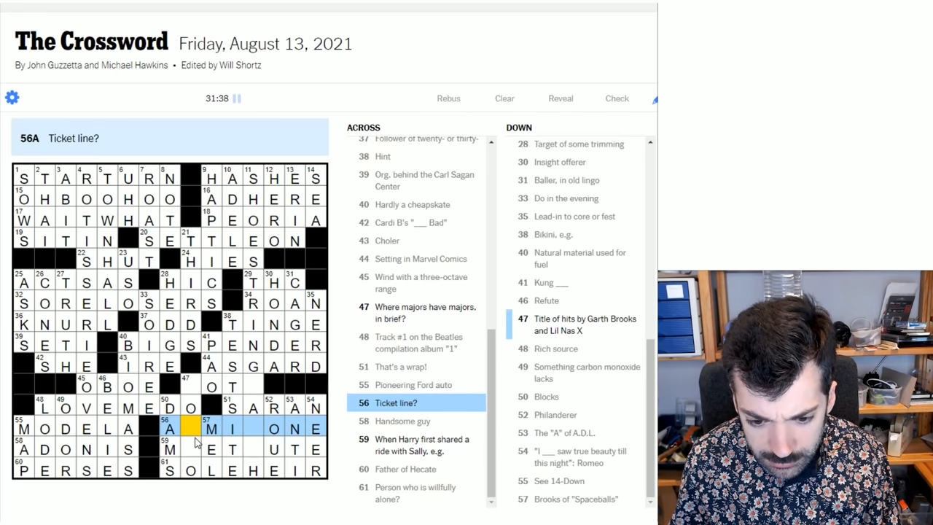
pyautogui.moveTo(186, 456)
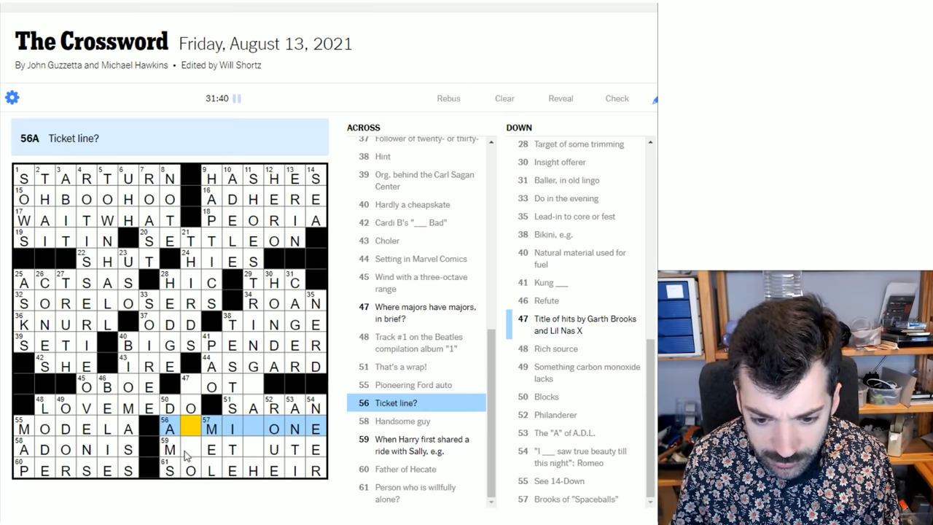
# Fill the blank squares of 59-Across to spell MEETCUTE.
pyautogui.click(170, 449)
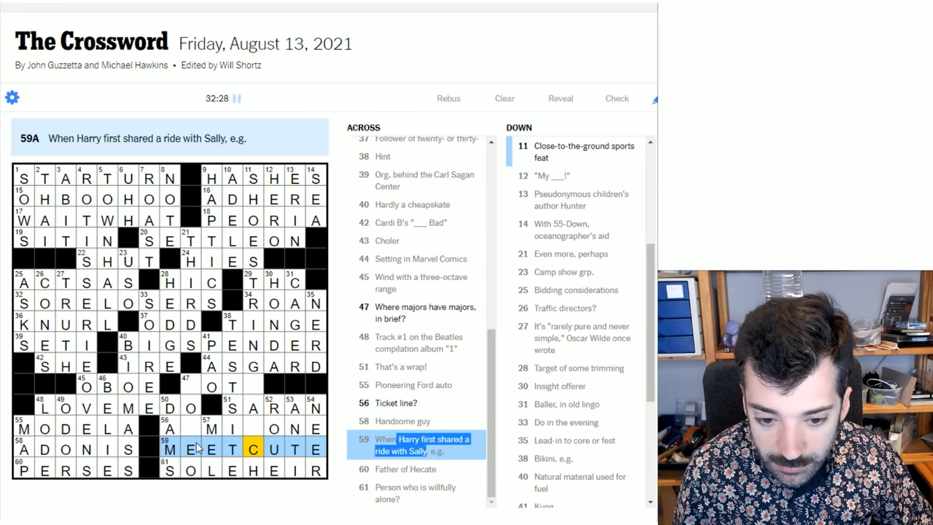
pyautogui.moveTo(254, 430)
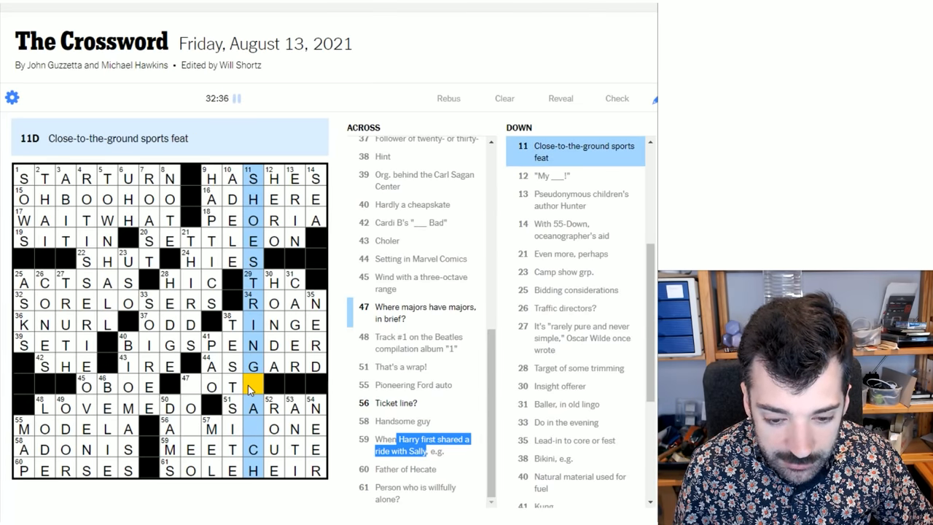
# Type C in 11-Down's empty square and add its missing T, making 47-Across OTC.
pyautogui.click(212, 387)
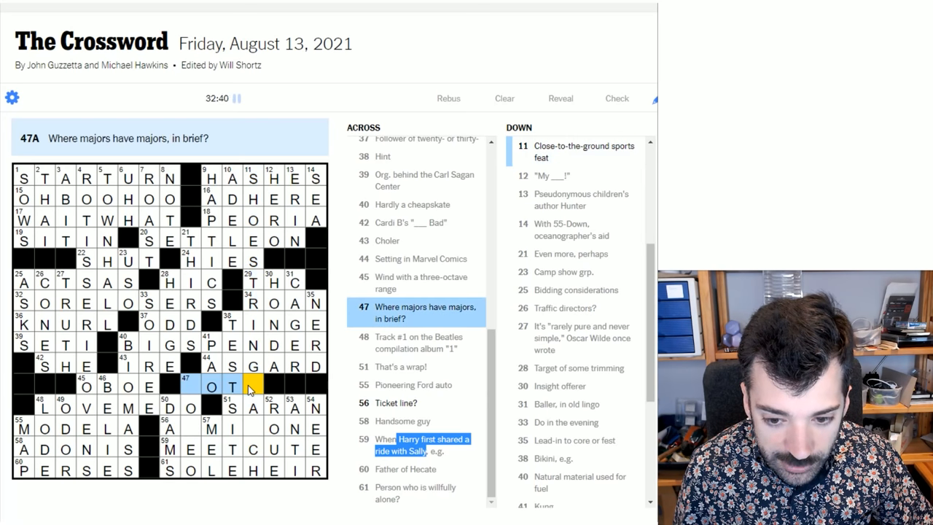
pyautogui.scroll(-3)
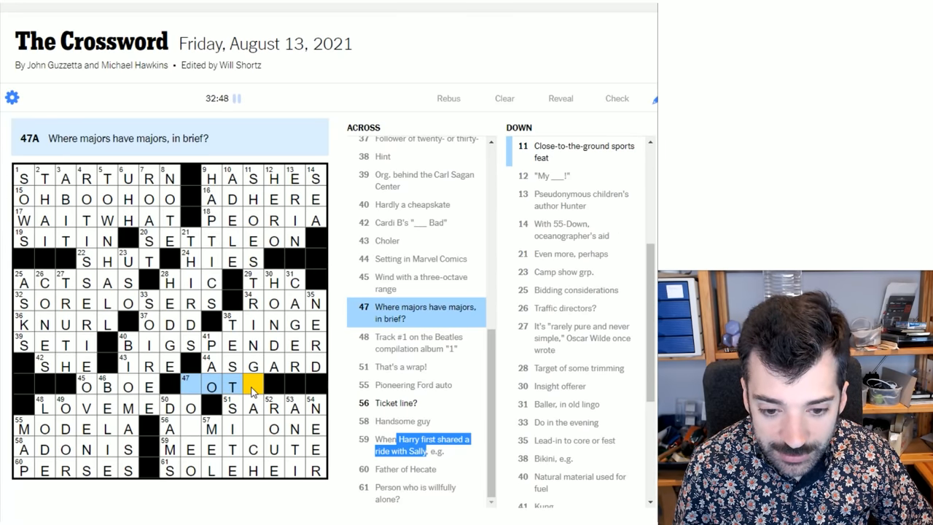
pyautogui.click(252, 176)
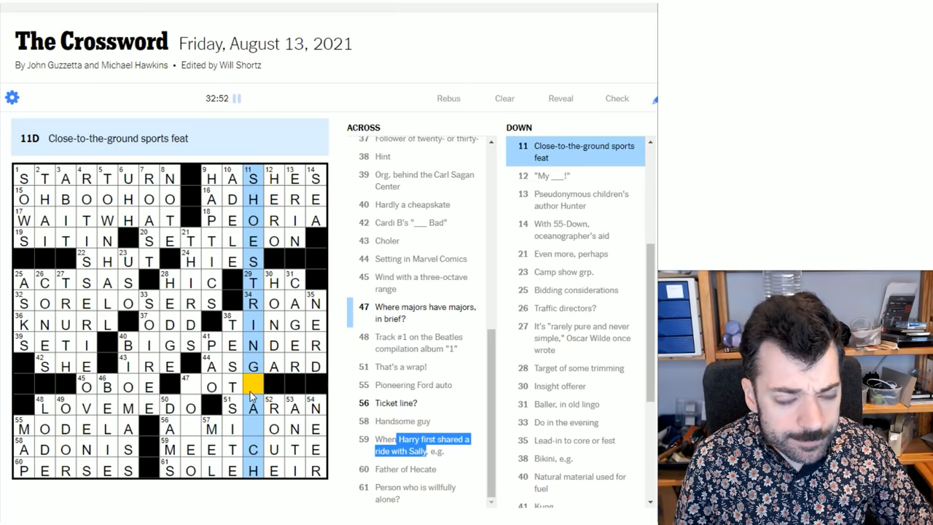
pyautogui.write('CAT')
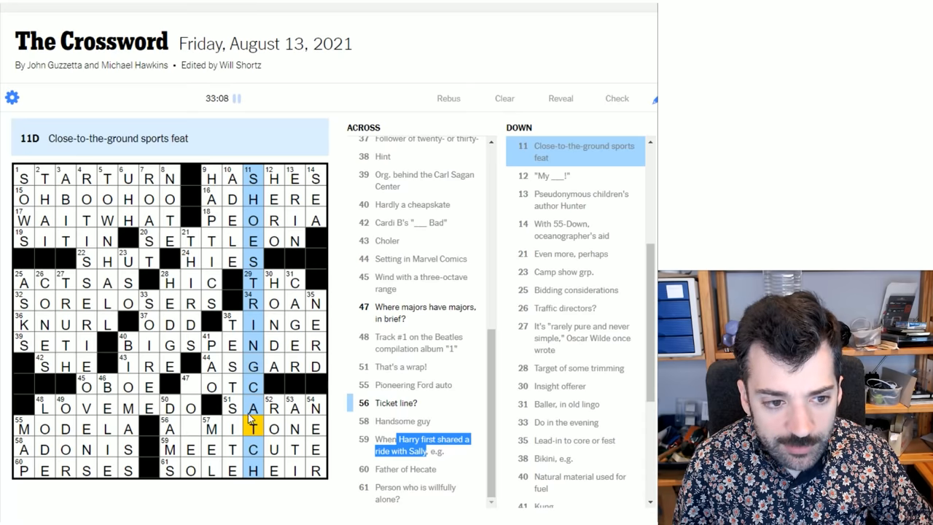
pyautogui.click(253, 386)
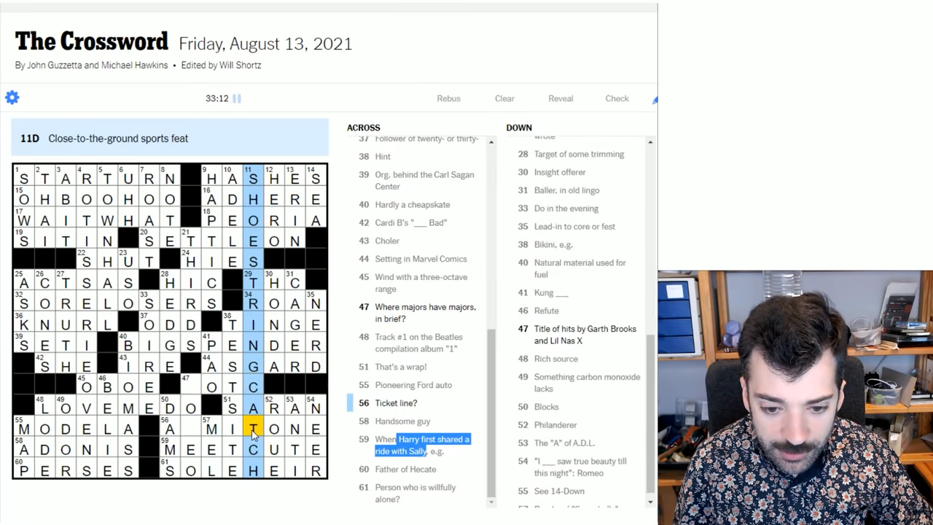
# Type D in the last blank square so 56-Across reads ADMITONE.
pyautogui.click(168, 428)
pyautogui.write('D')
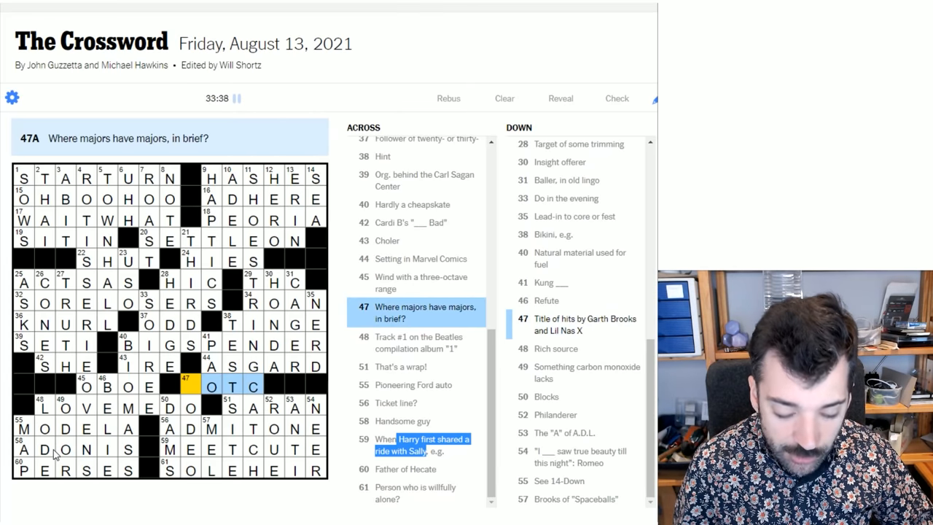
pyautogui.moveTo(242, 393)
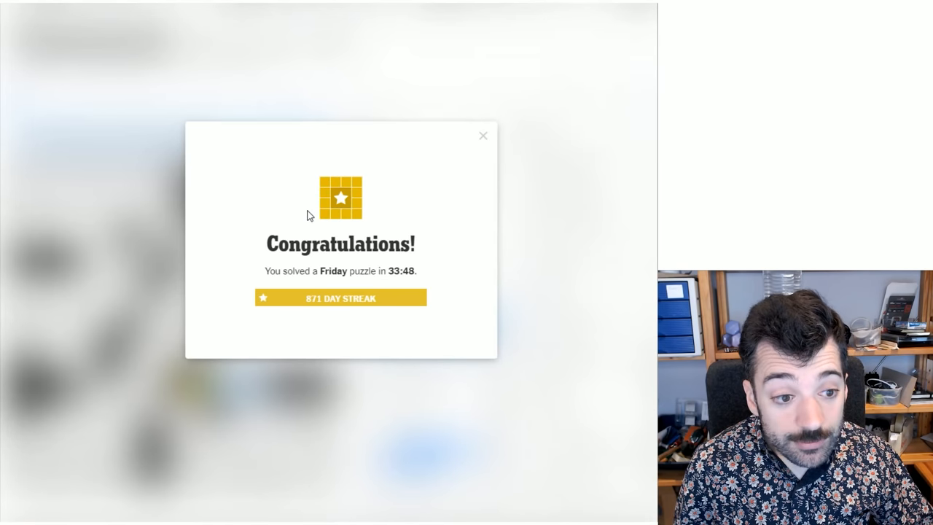
pyautogui.moveTo(481, 139)
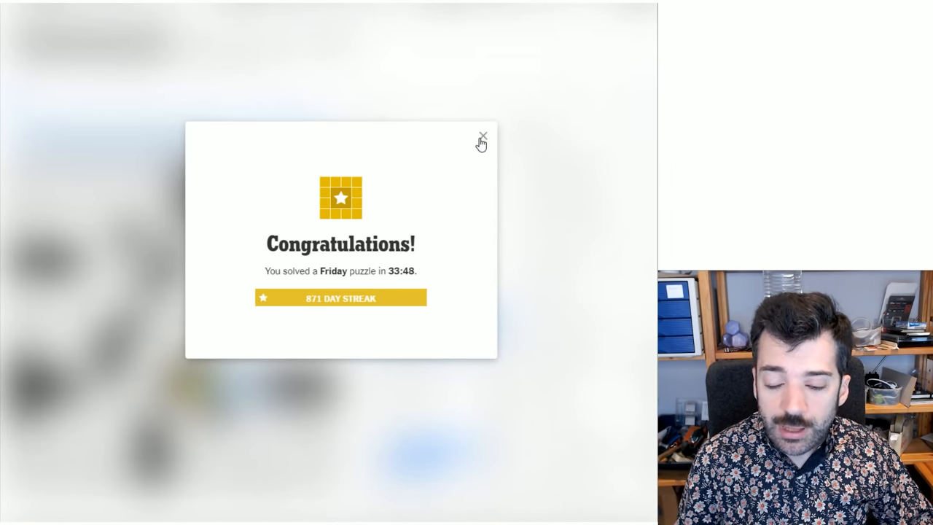
pyautogui.moveTo(482, 155)
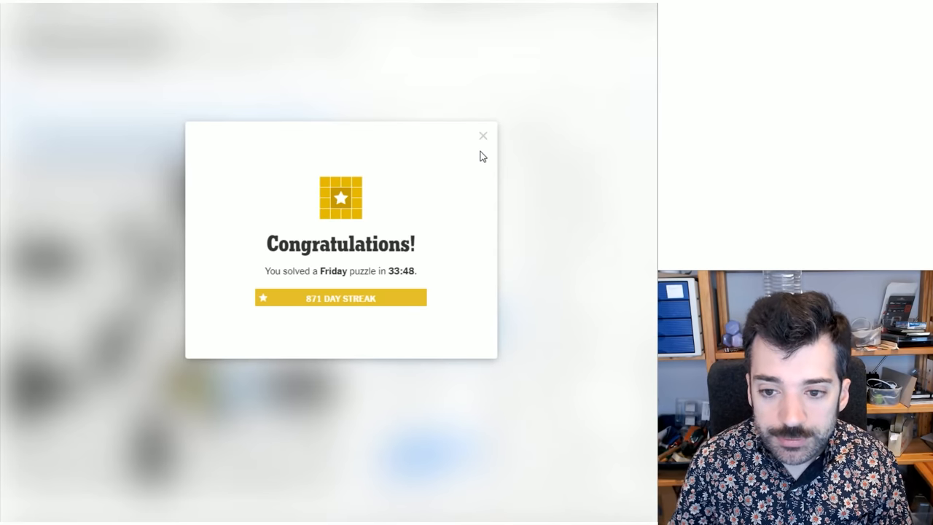
# Dismiss the Congratulations dialog to reveal the grid solved in 33:48.
pyautogui.click(482, 136)
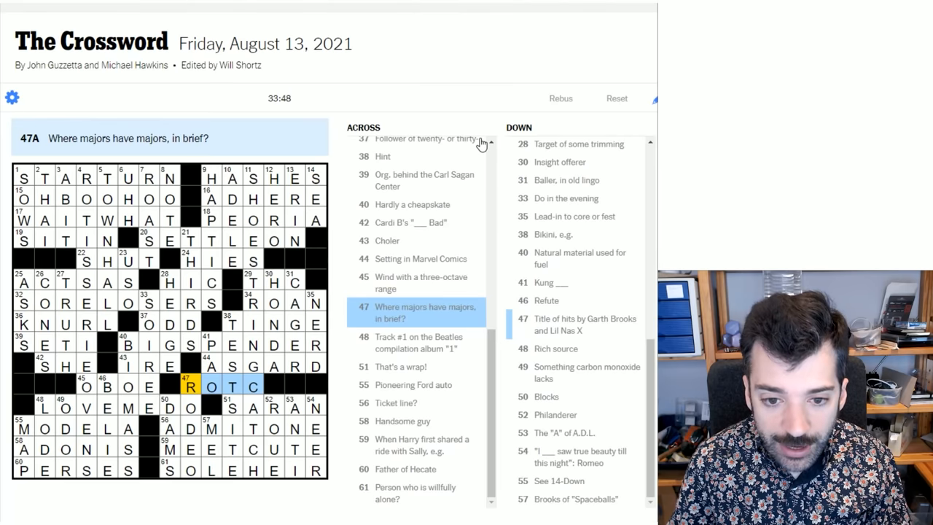
pyautogui.moveTo(206, 234)
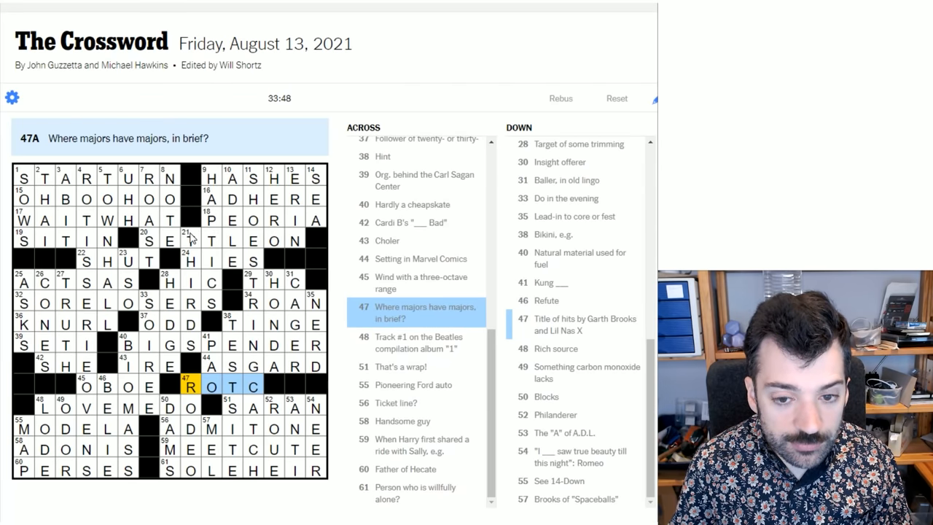
pyautogui.moveTo(55, 202)
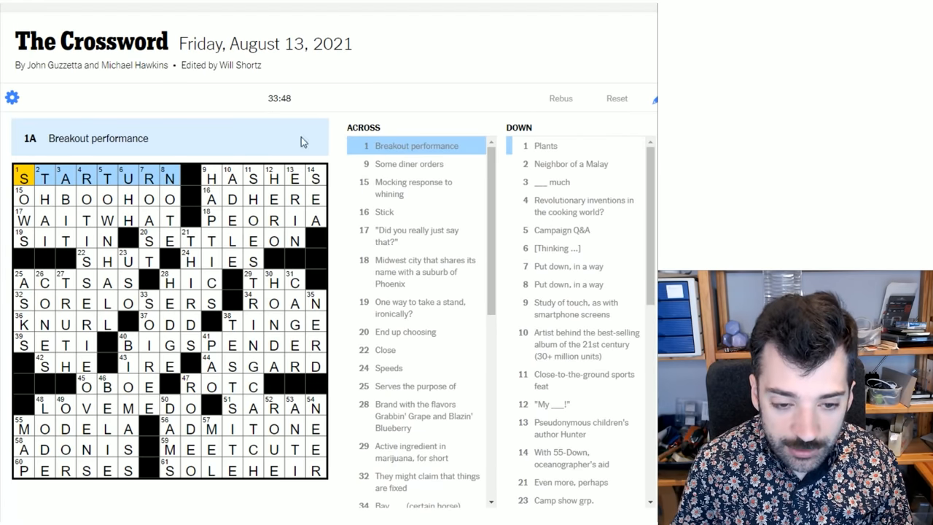
# Select 28-Across HIC and 29-Across THC to review their clues.
pyautogui.click(212, 177)
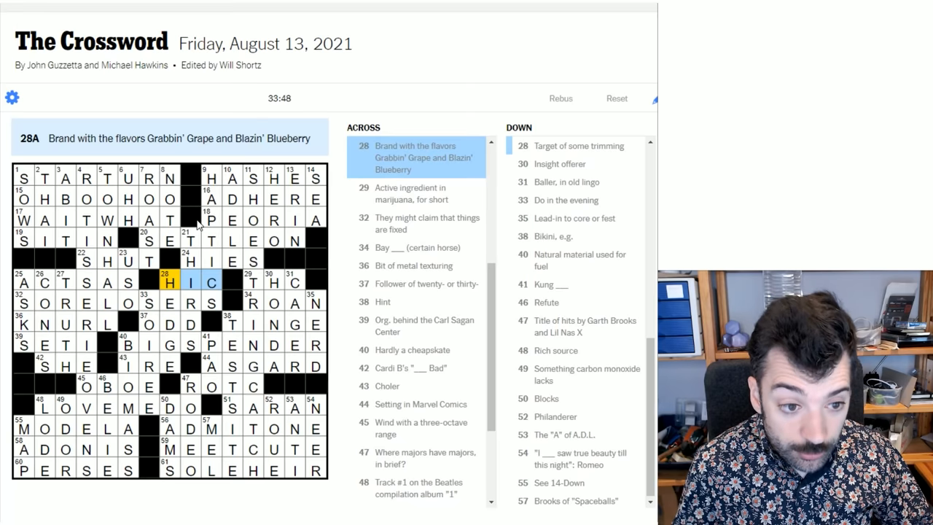
pyautogui.moveTo(130, 233)
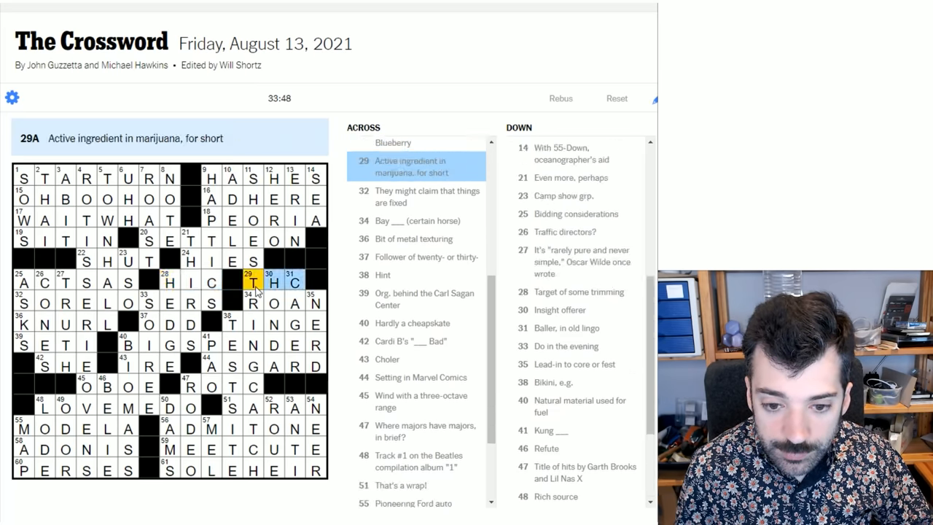
# Review the 30-Down clue 'Insight offerer' and then the 61-Across SOLE HEIR clue.
pyautogui.scroll(-3)
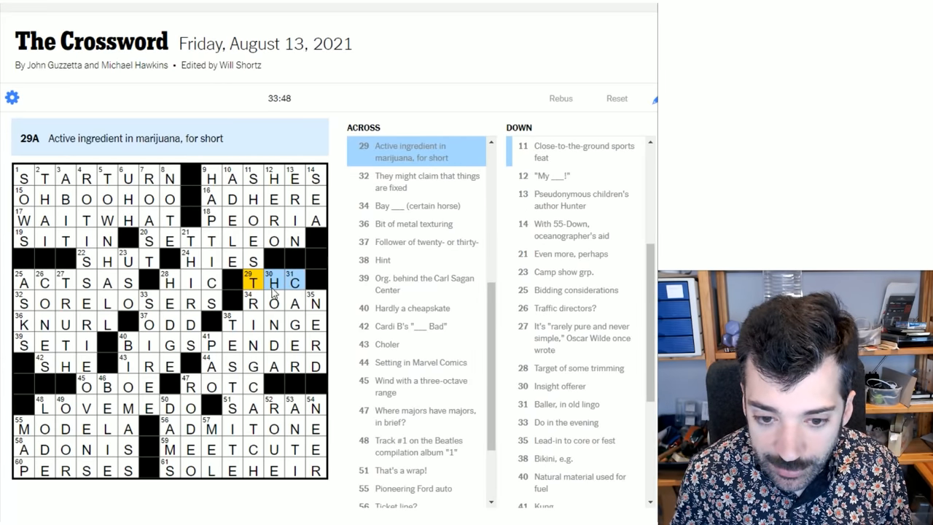
pyautogui.click(273, 283)
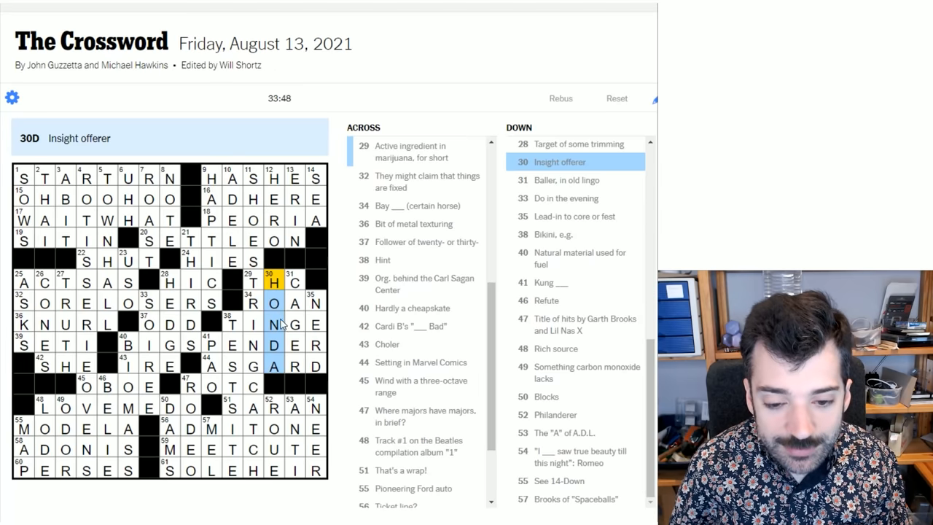
pyautogui.scroll(-3)
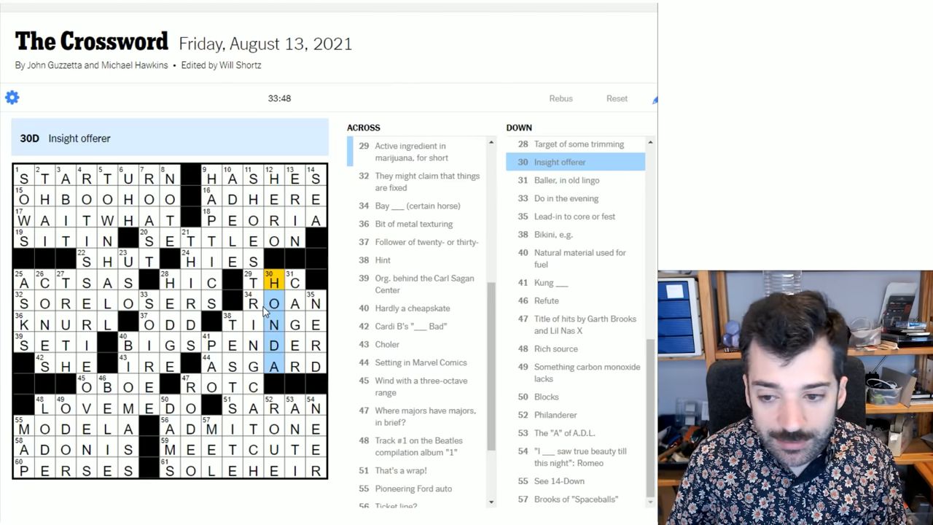
pyautogui.moveTo(276, 307)
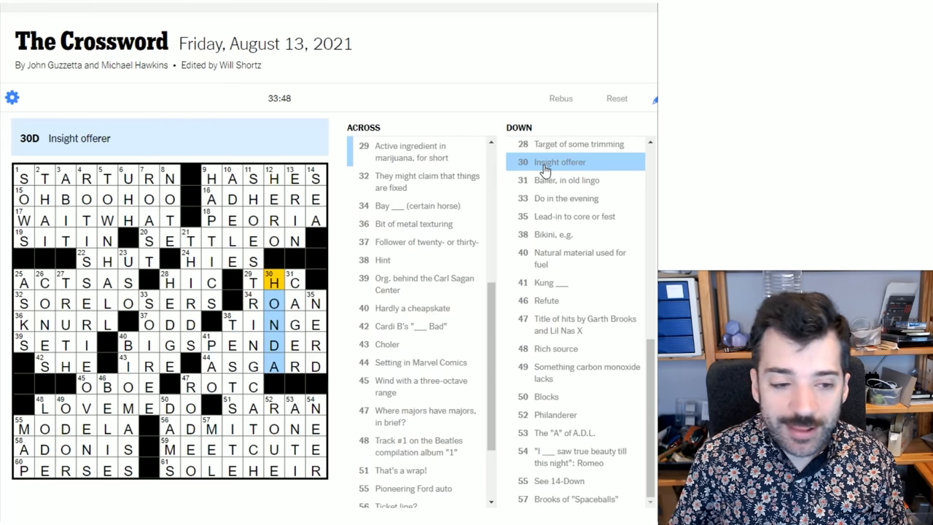
pyautogui.moveTo(587, 169)
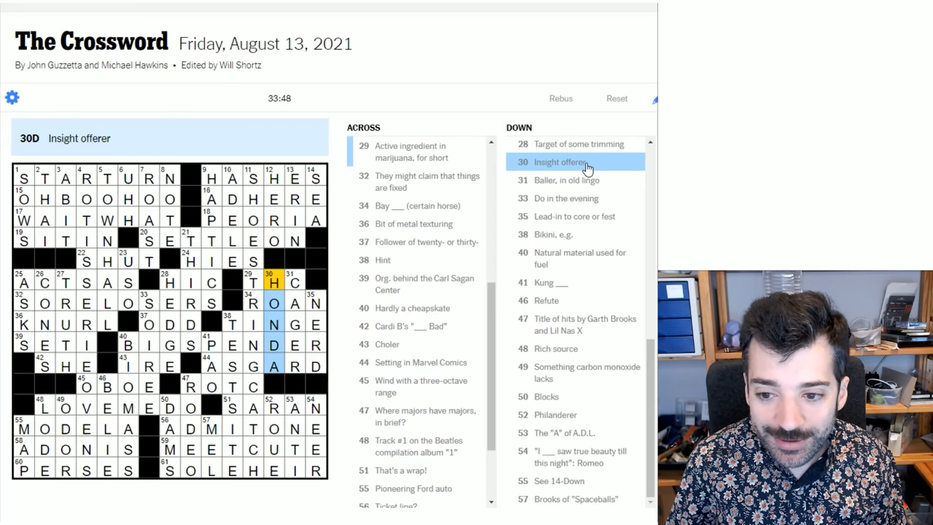
pyautogui.moveTo(274, 478)
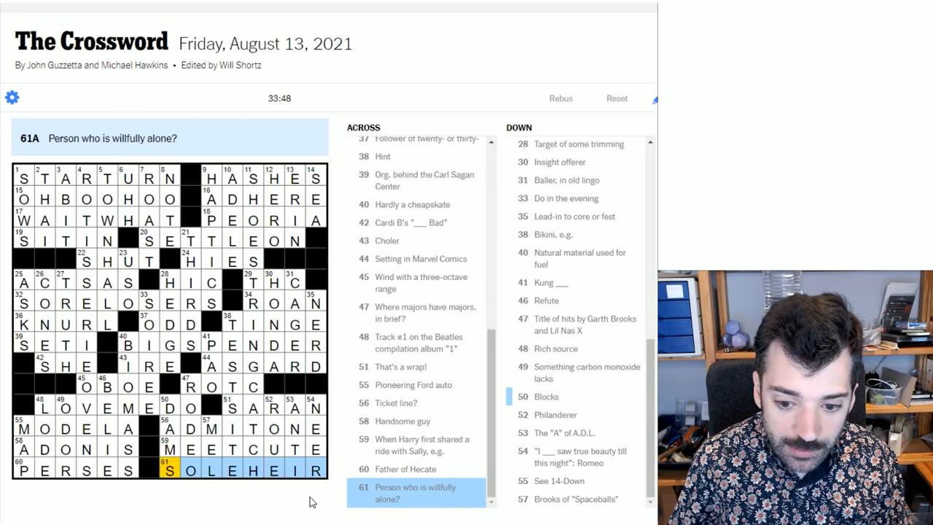
pyautogui.moveTo(433, 506)
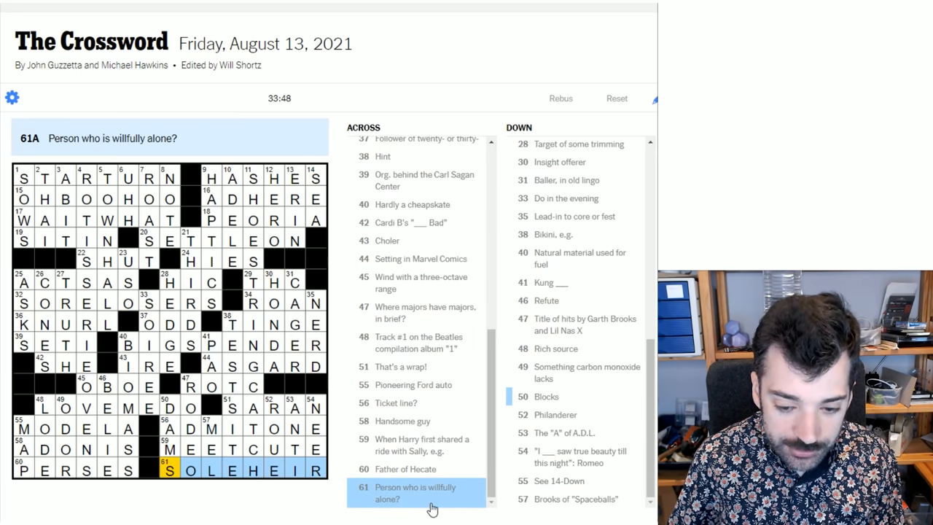
pyautogui.moveTo(390, 493)
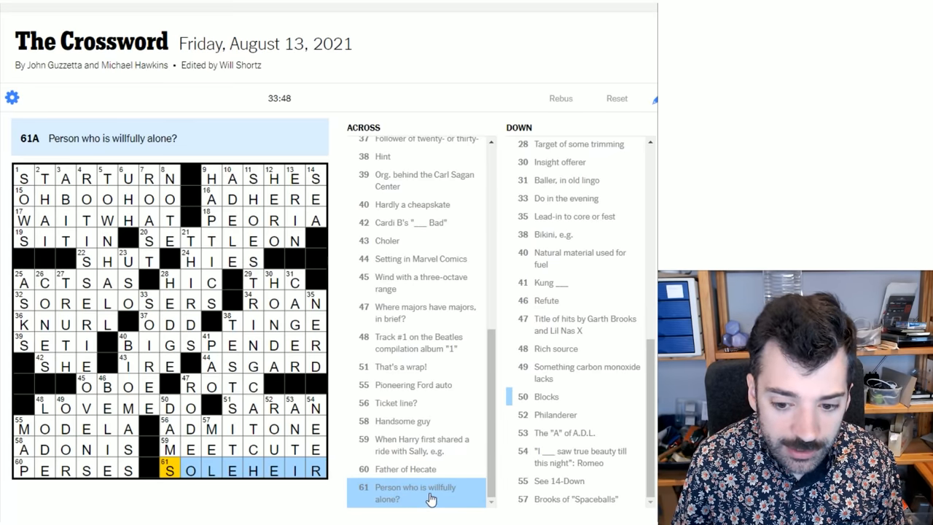
# Highlight 'willfully' in the 61-Across clue, then select a grid entry.
pyautogui.doubleClick(440, 487)
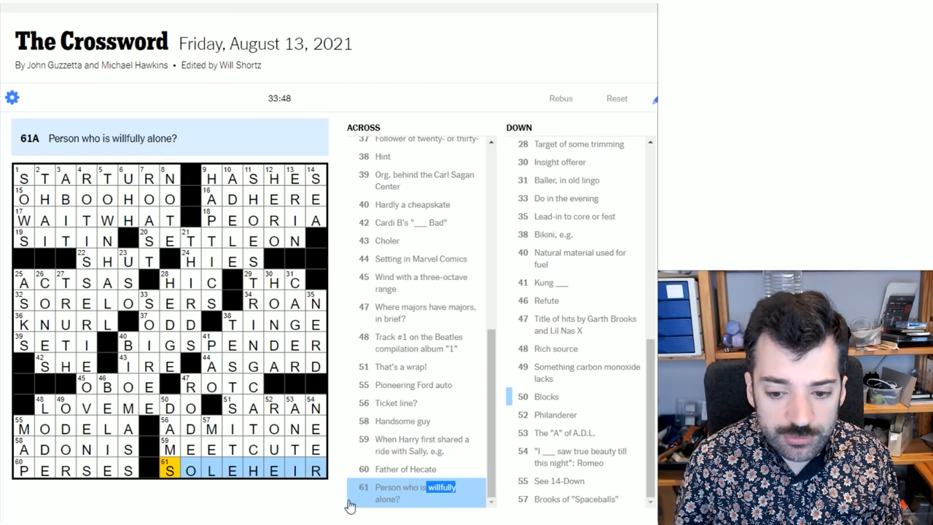
pyautogui.moveTo(331, 504)
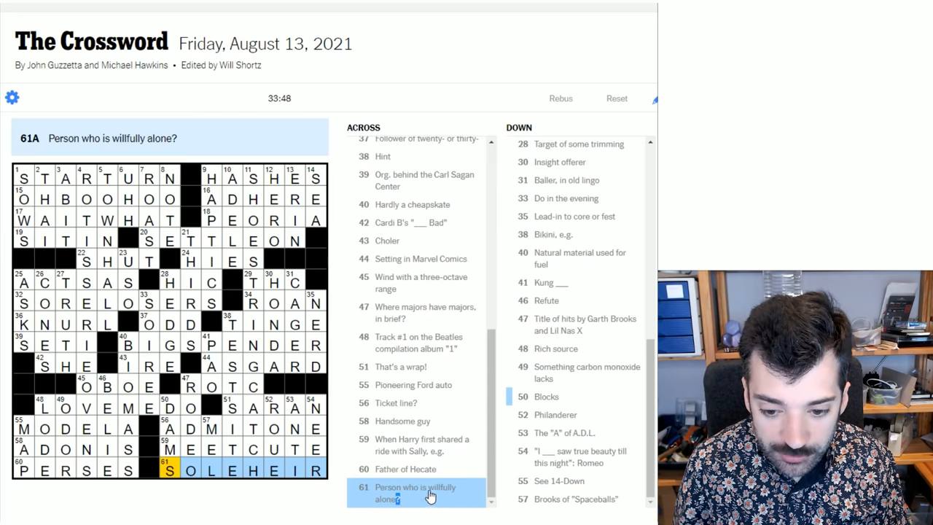
pyautogui.doubleClick(438, 487)
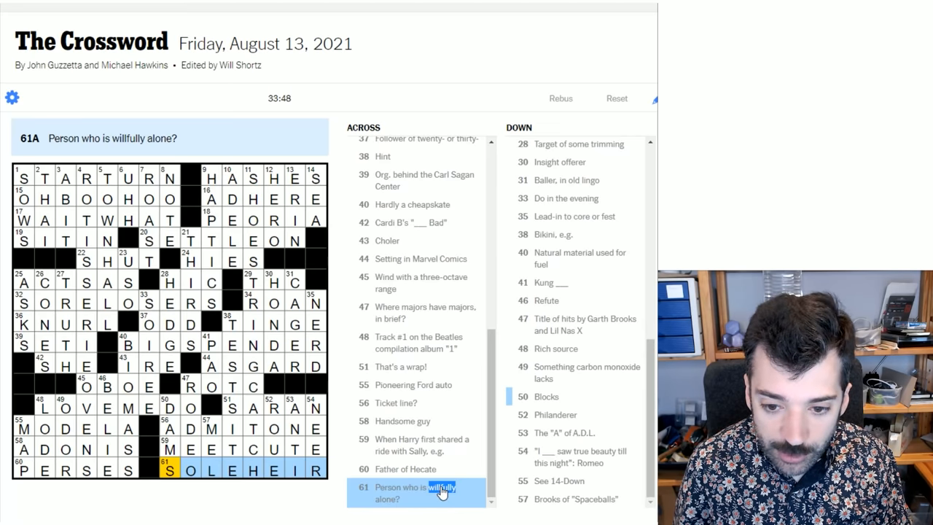
pyautogui.moveTo(423, 496)
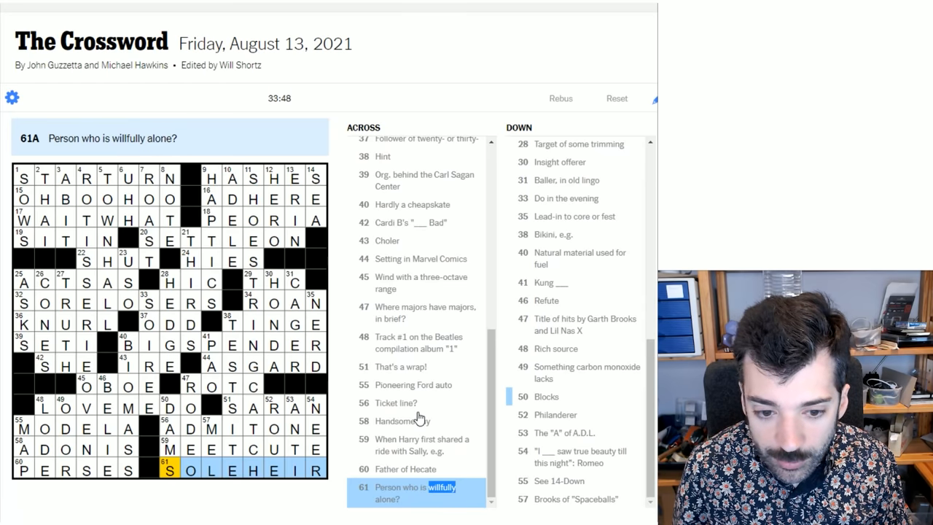
pyautogui.click(191, 344)
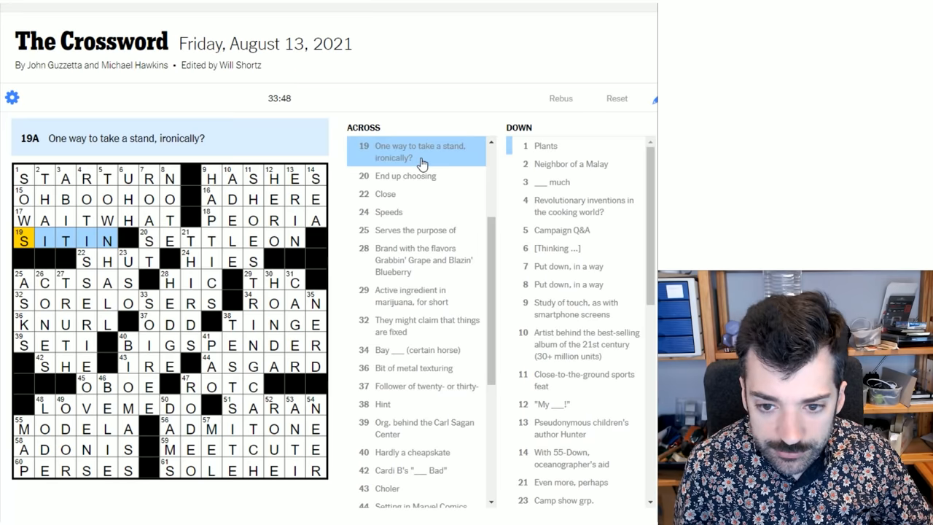
pyautogui.moveTo(212, 204)
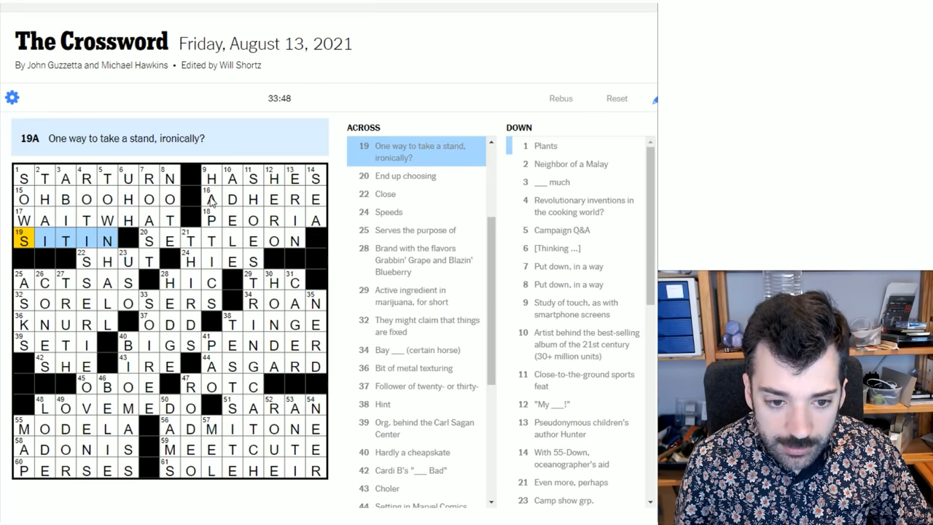
pyautogui.moveTo(315, 187)
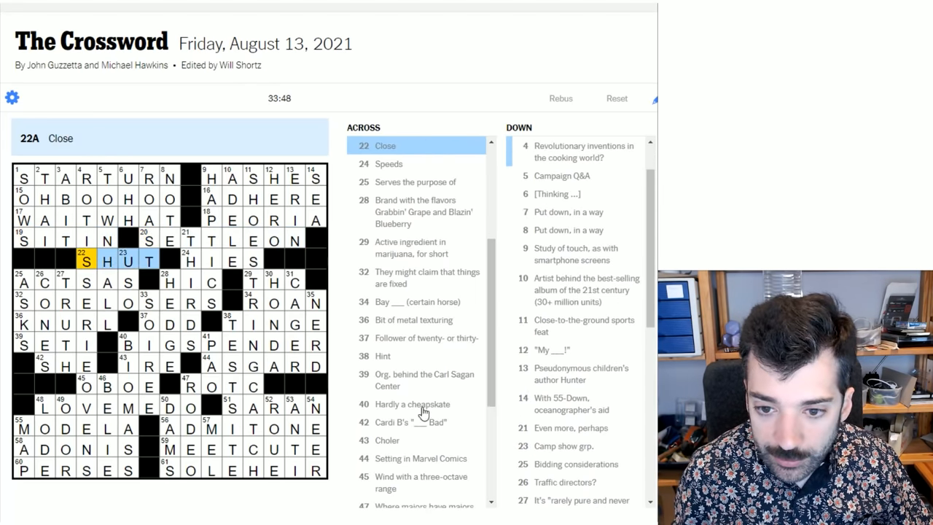
pyautogui.moveTo(102, 252)
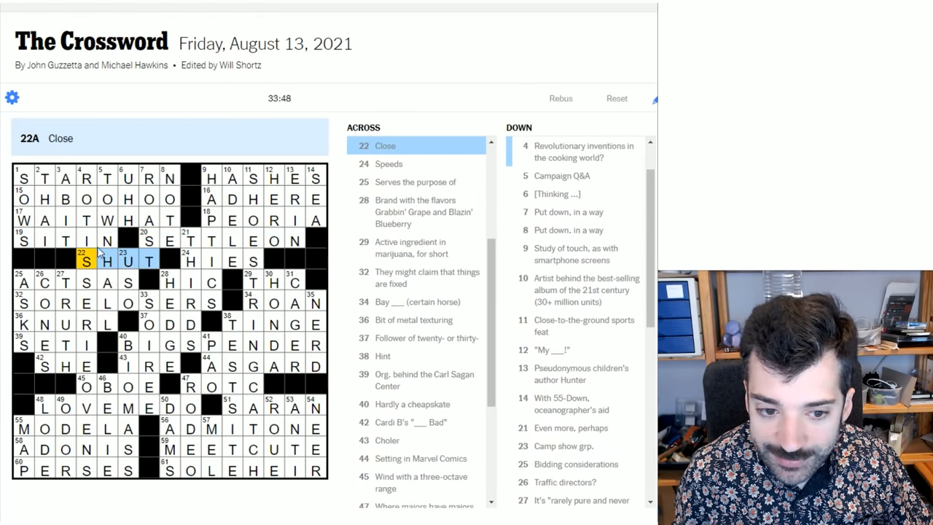
# Select the 48-Across entry LOVE ME DO in the grid.
pyautogui.click(22, 240)
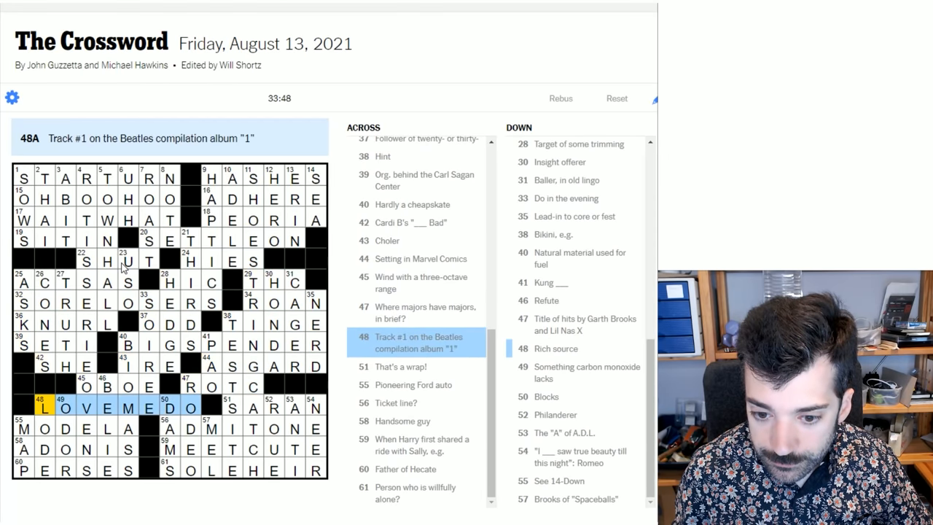
pyautogui.click(396, 403)
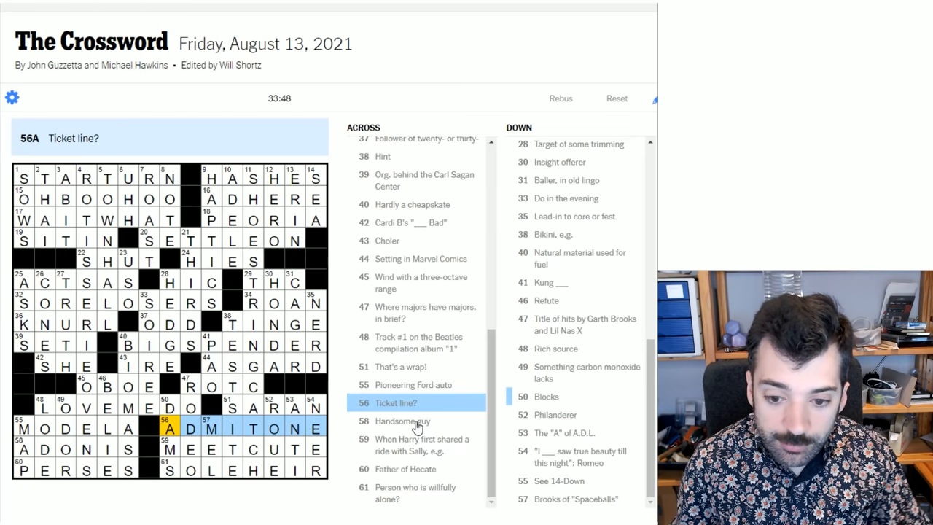
pyautogui.moveTo(370, 416)
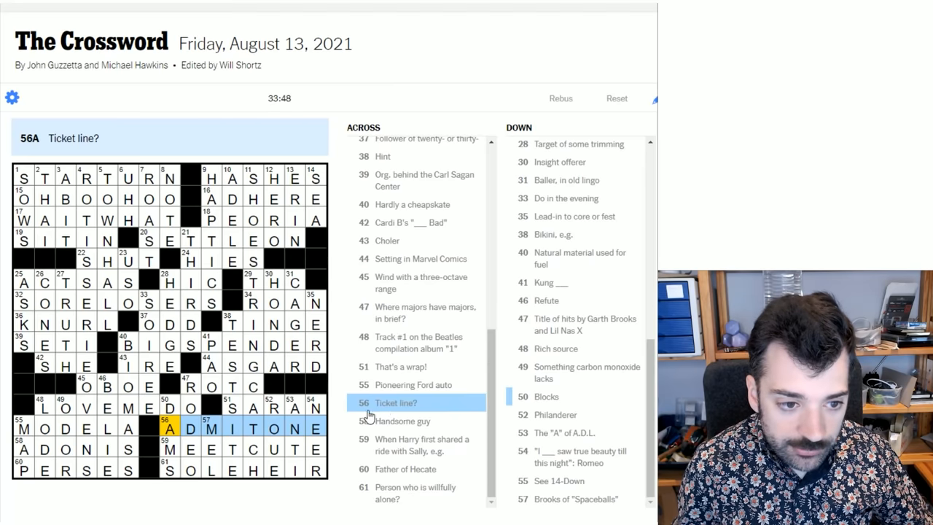
pyautogui.moveTo(405, 413)
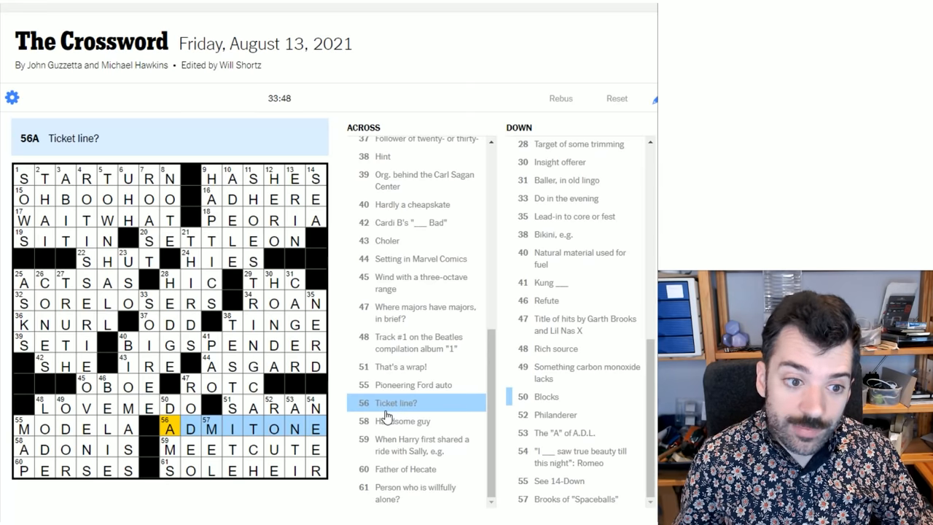
pyautogui.moveTo(399, 417)
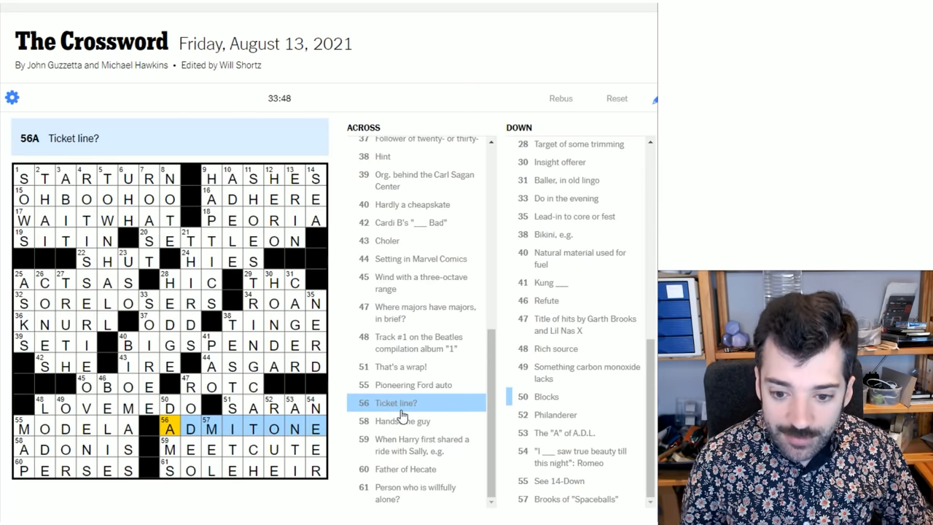
pyautogui.doubleClick(404, 403)
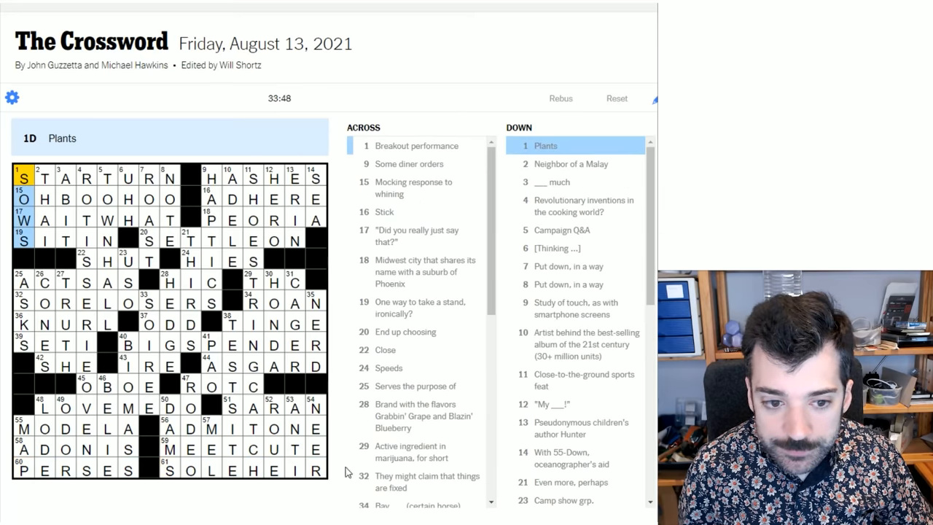
pyautogui.click(85, 178)
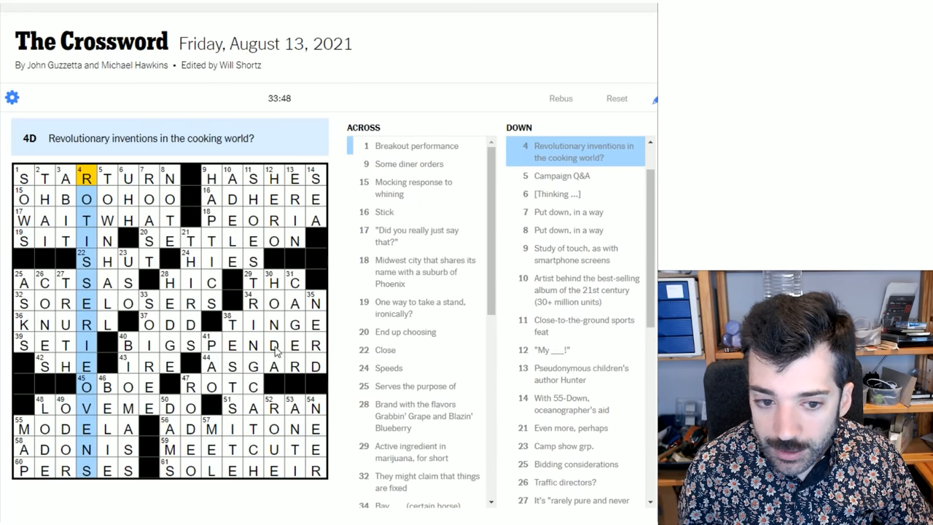
pyautogui.moveTo(102, 252)
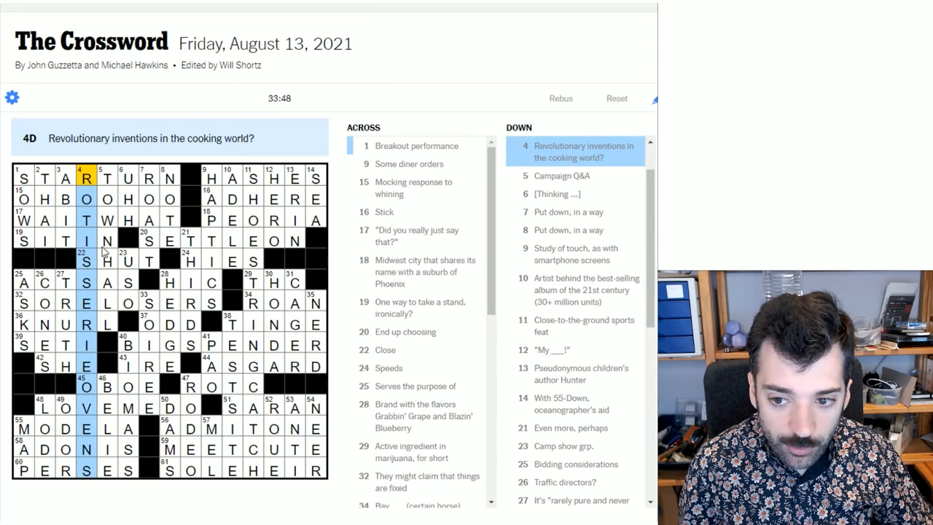
pyautogui.moveTo(101, 250)
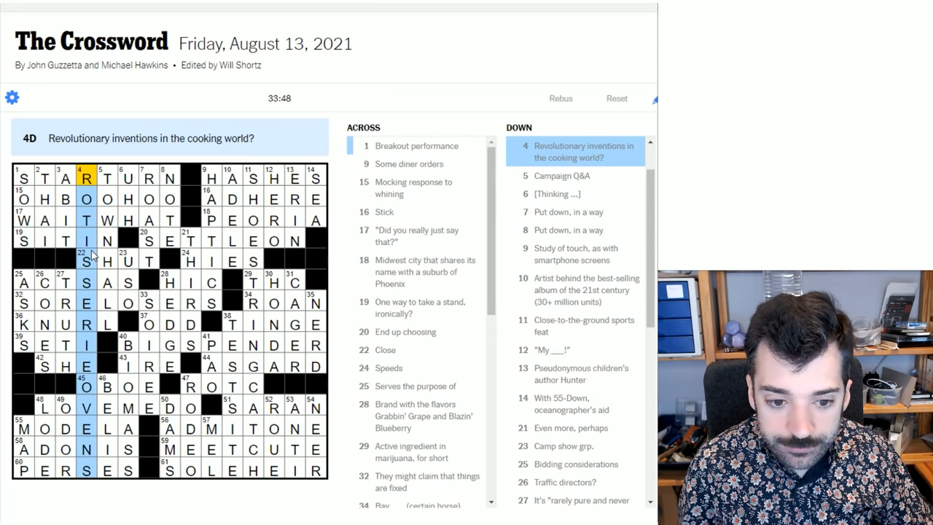
pyautogui.scroll(-3)
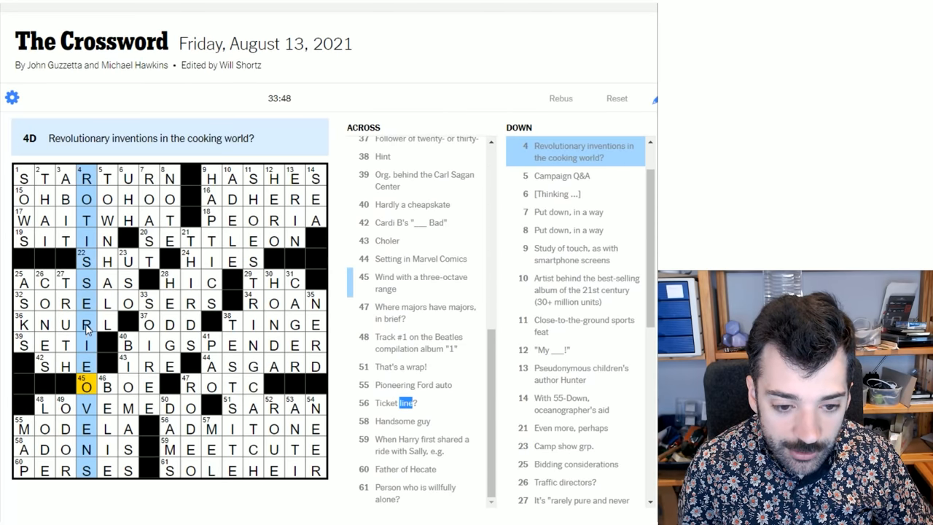
pyautogui.click(83, 178)
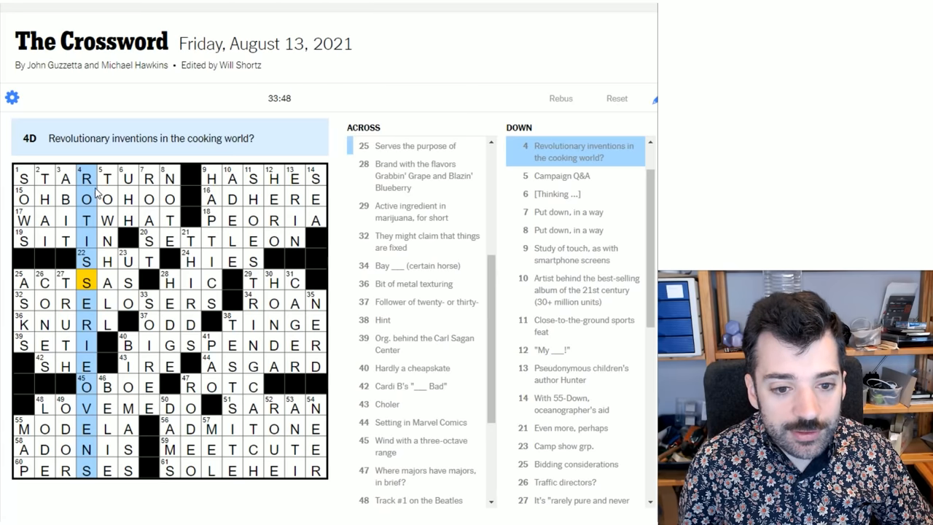
pyautogui.moveTo(71, 459)
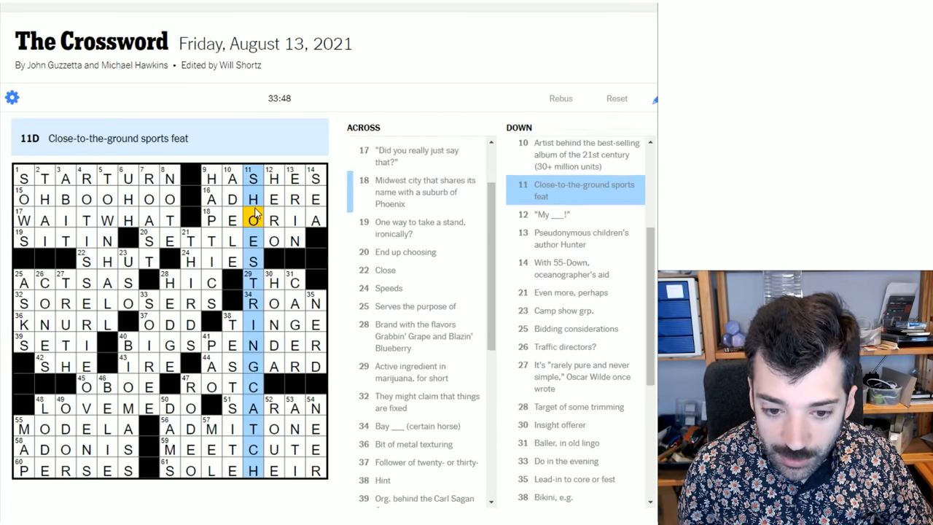
pyautogui.scroll(-3)
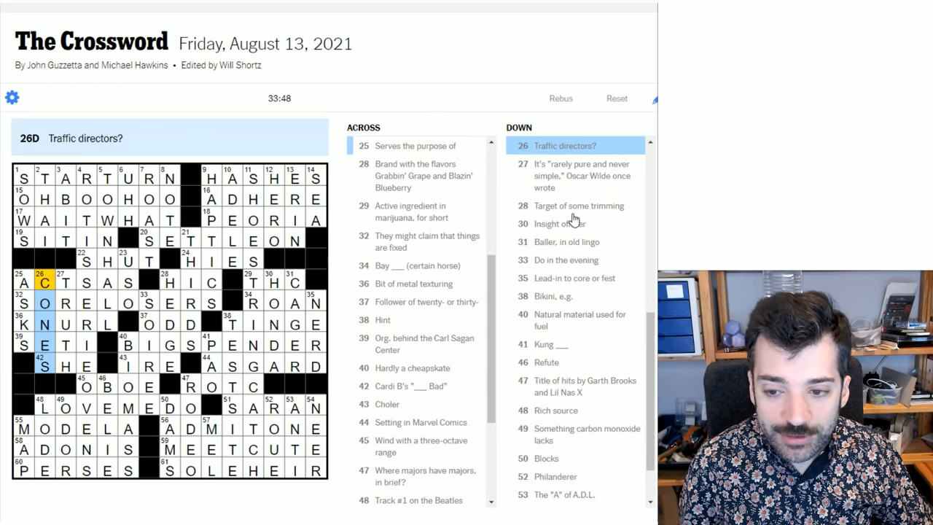
pyautogui.moveTo(581, 192)
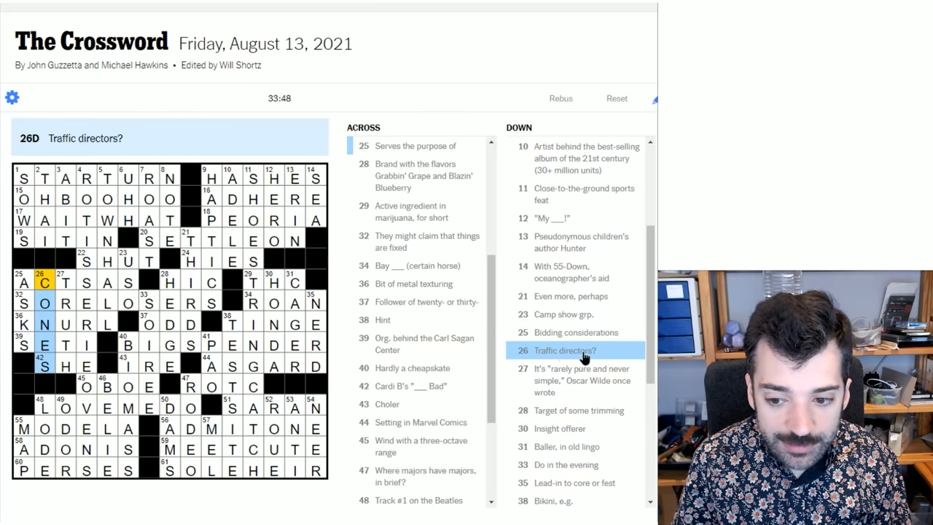
pyautogui.doubleClick(574, 351)
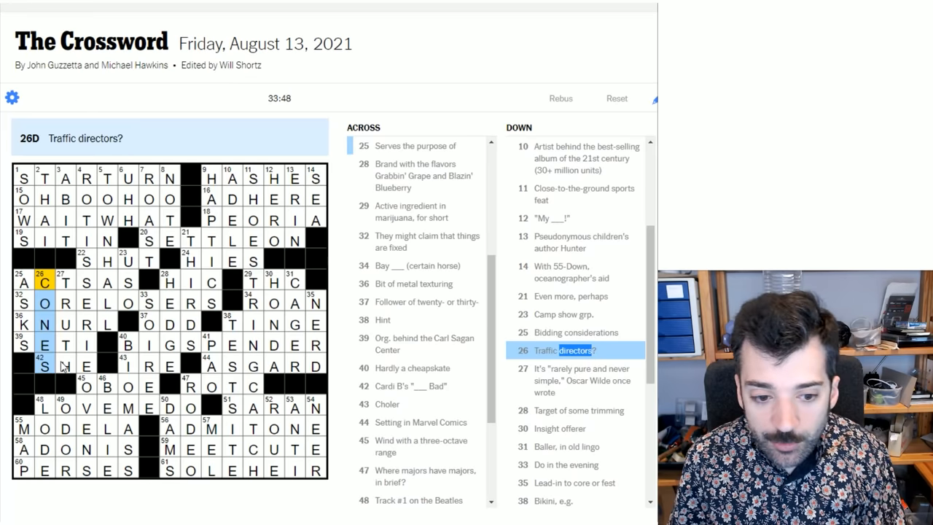
pyautogui.scroll(-3)
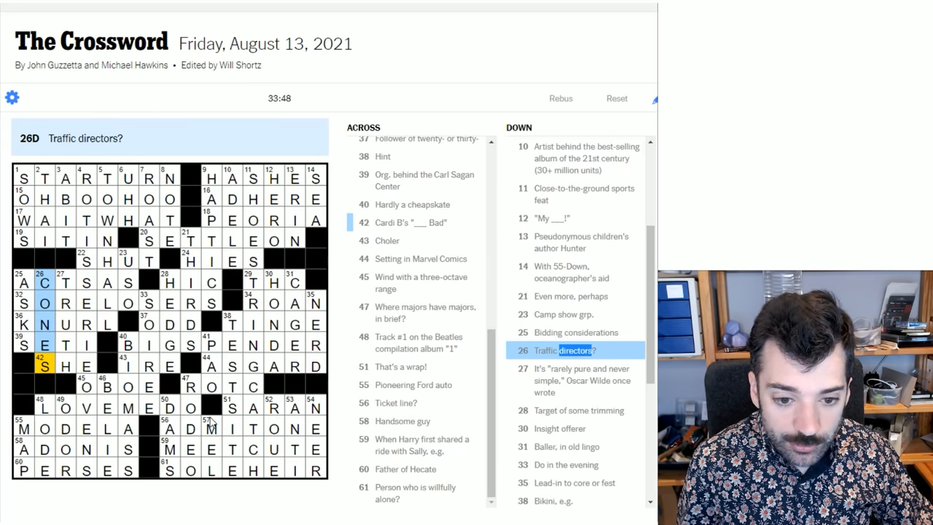
pyautogui.moveTo(181, 349)
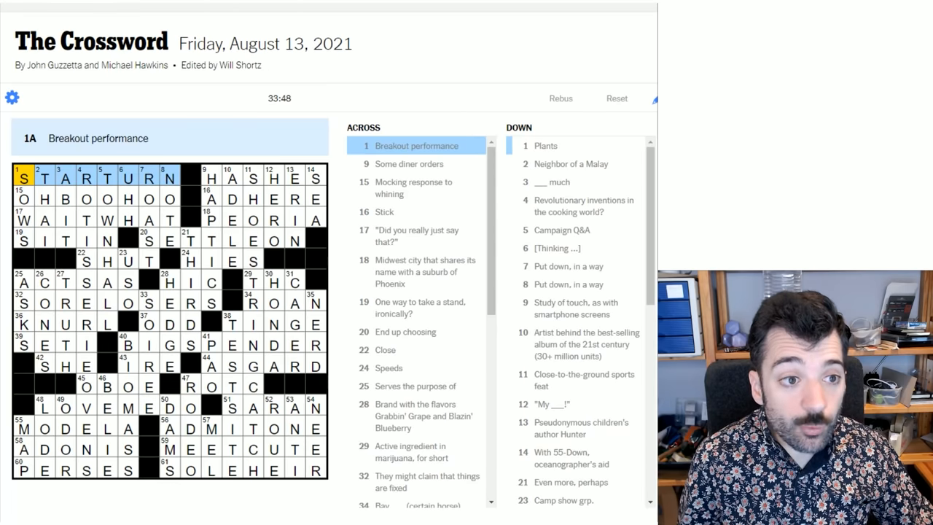
pyautogui.moveTo(113, 306)
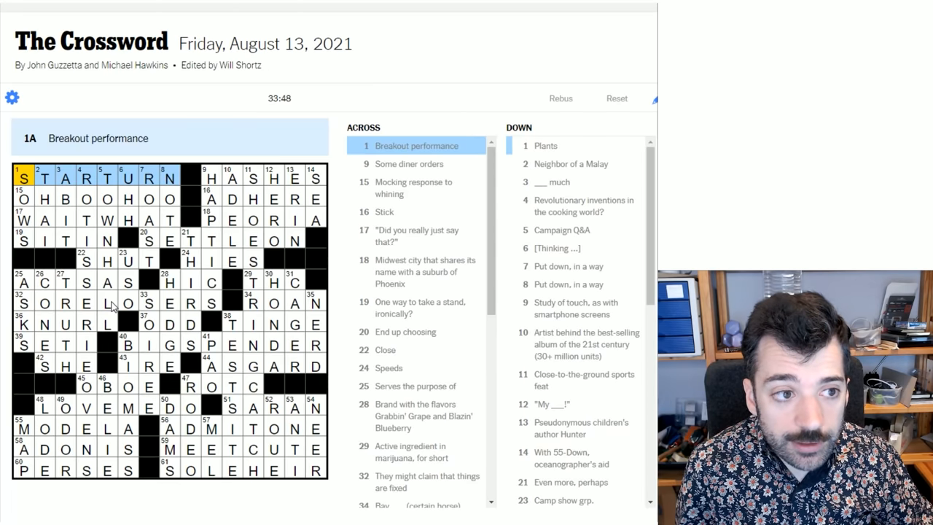
pyautogui.moveTo(210, 149)
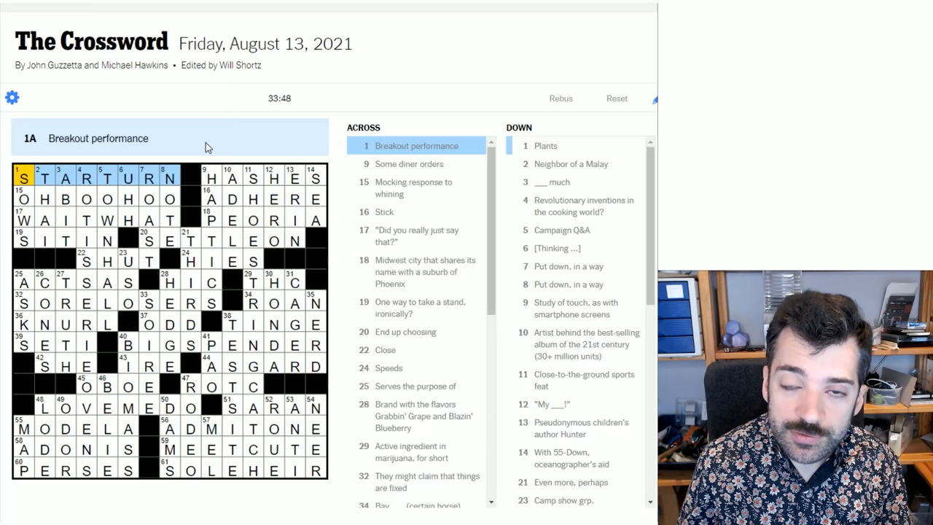
pyautogui.moveTo(188, 150)
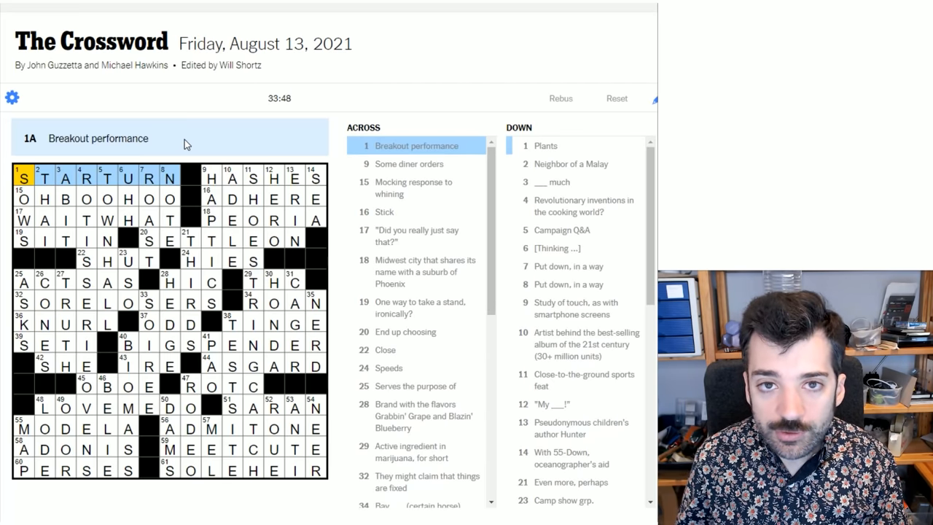
pyautogui.moveTo(184, 126)
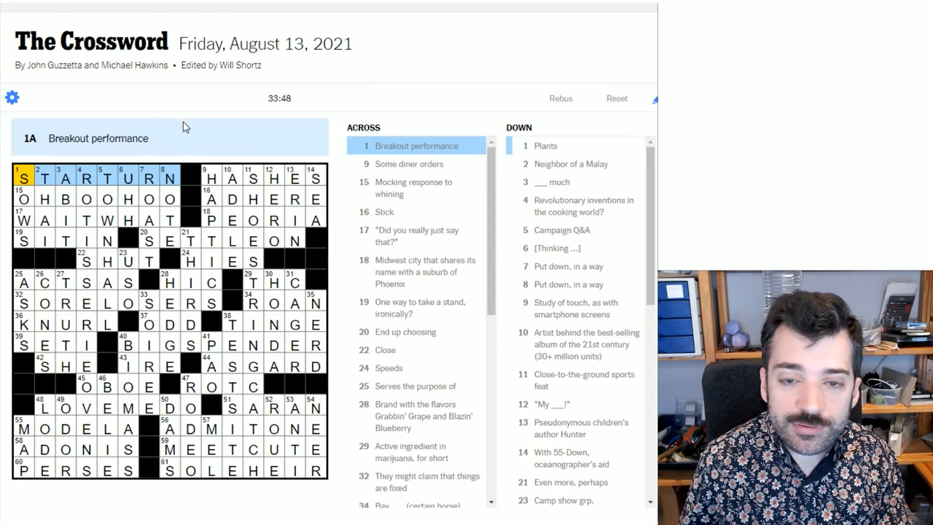
pyautogui.moveTo(183, 138)
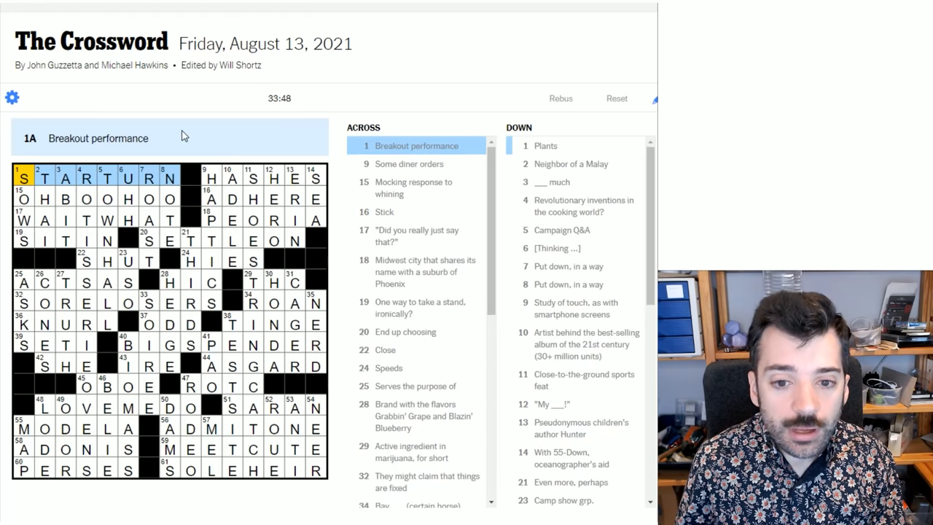
pyautogui.moveTo(204, 137)
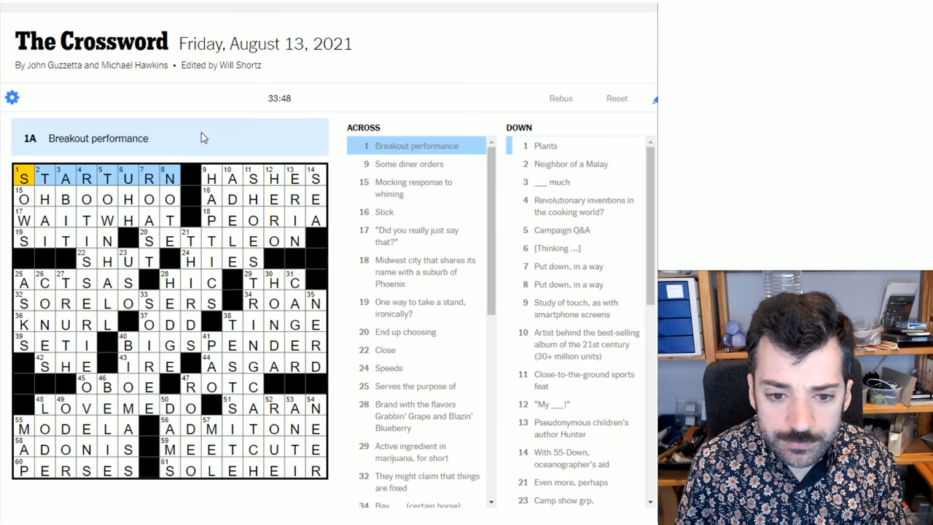